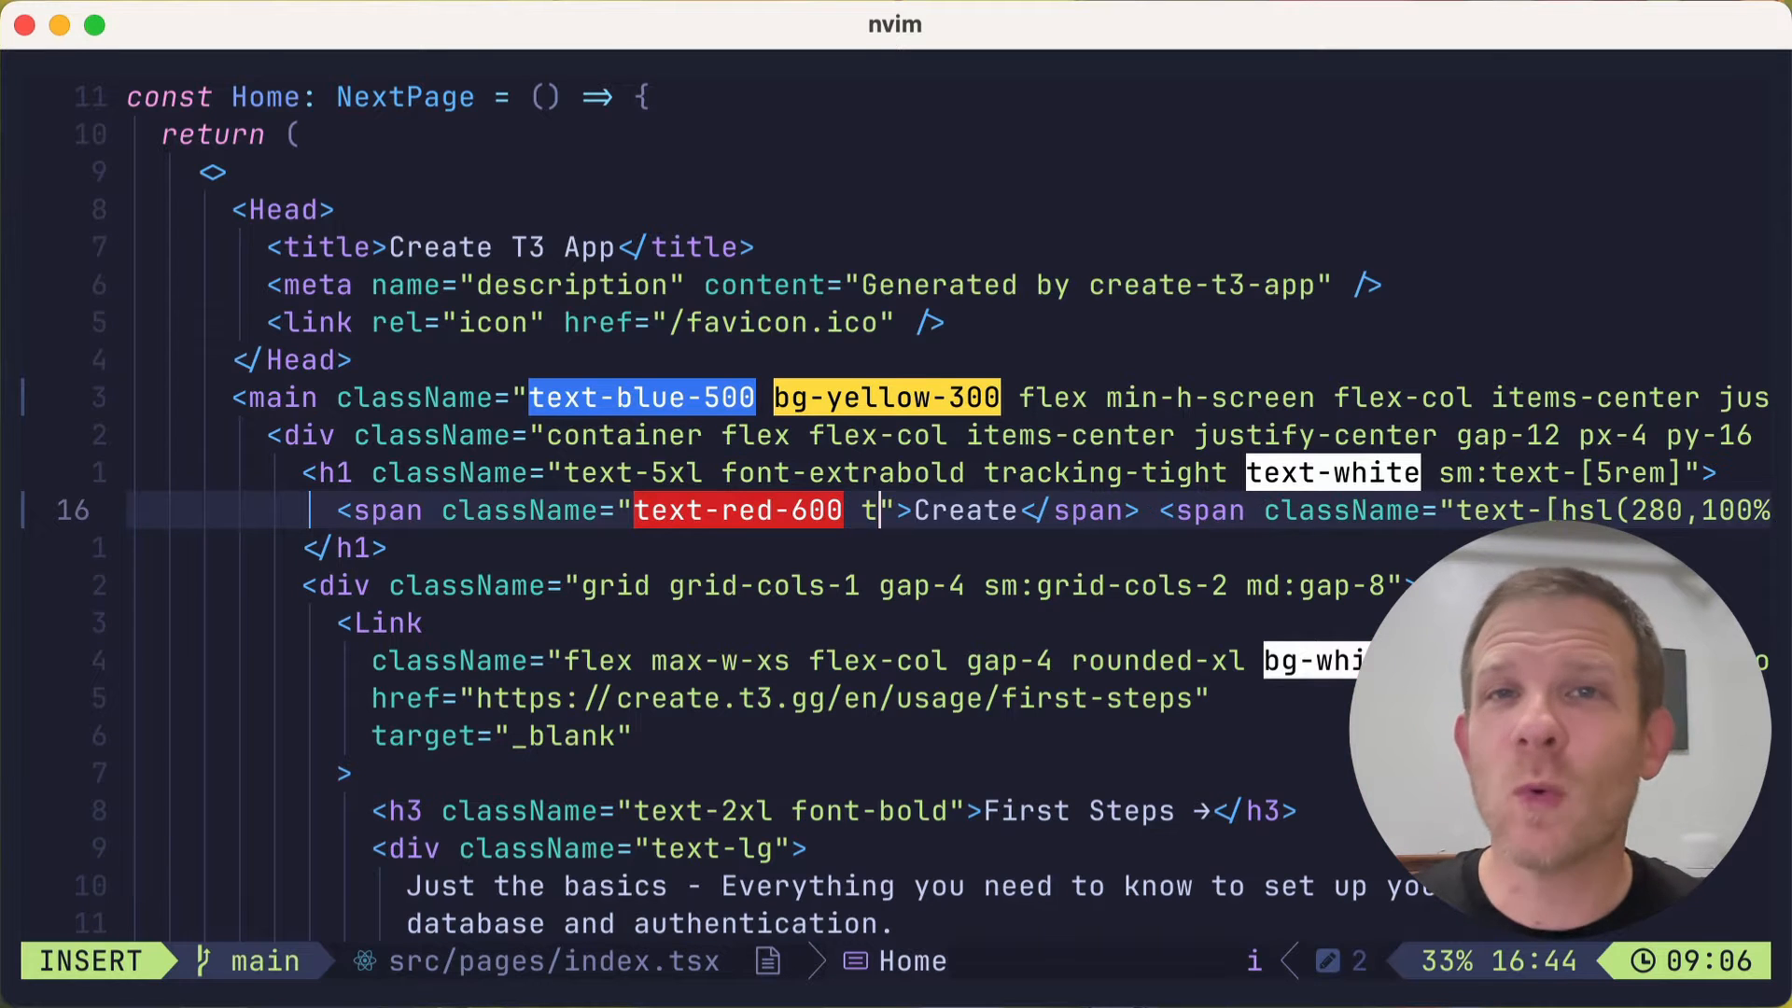
Step: Search Mason's package list for tailwindcss-language-server with /tail
{"action": "type", "text": "ext"}
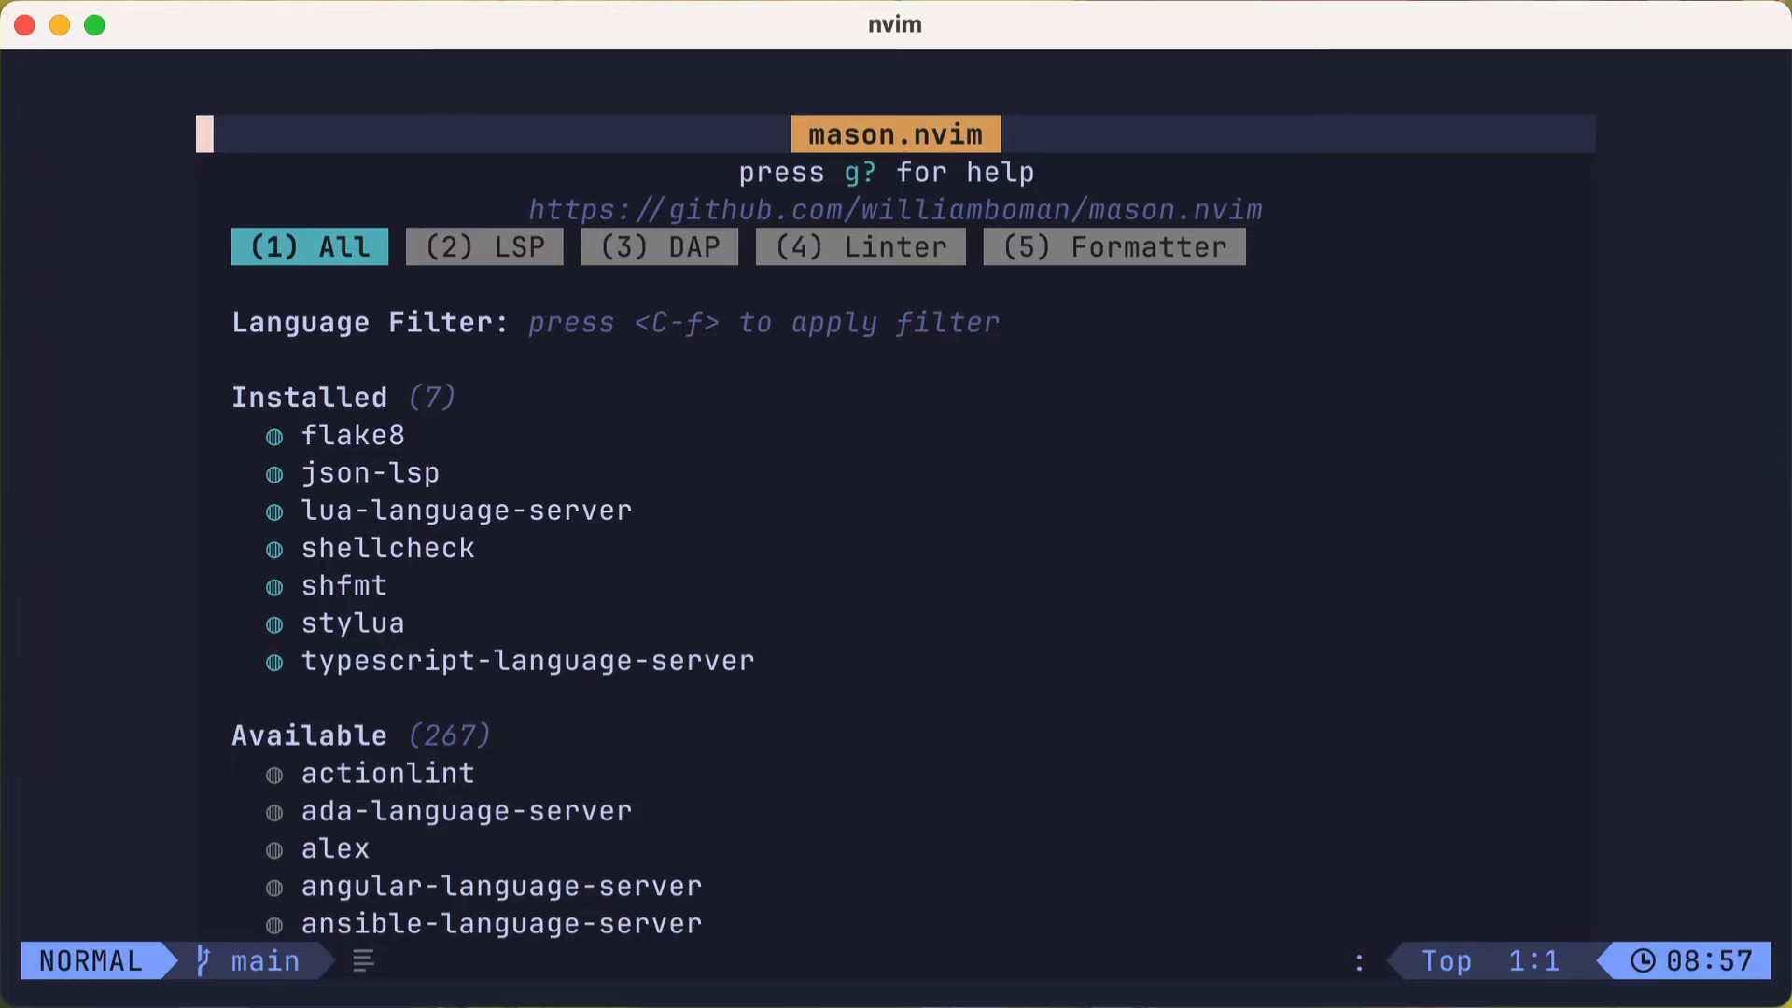
{"action": "type", "text": "tail"}
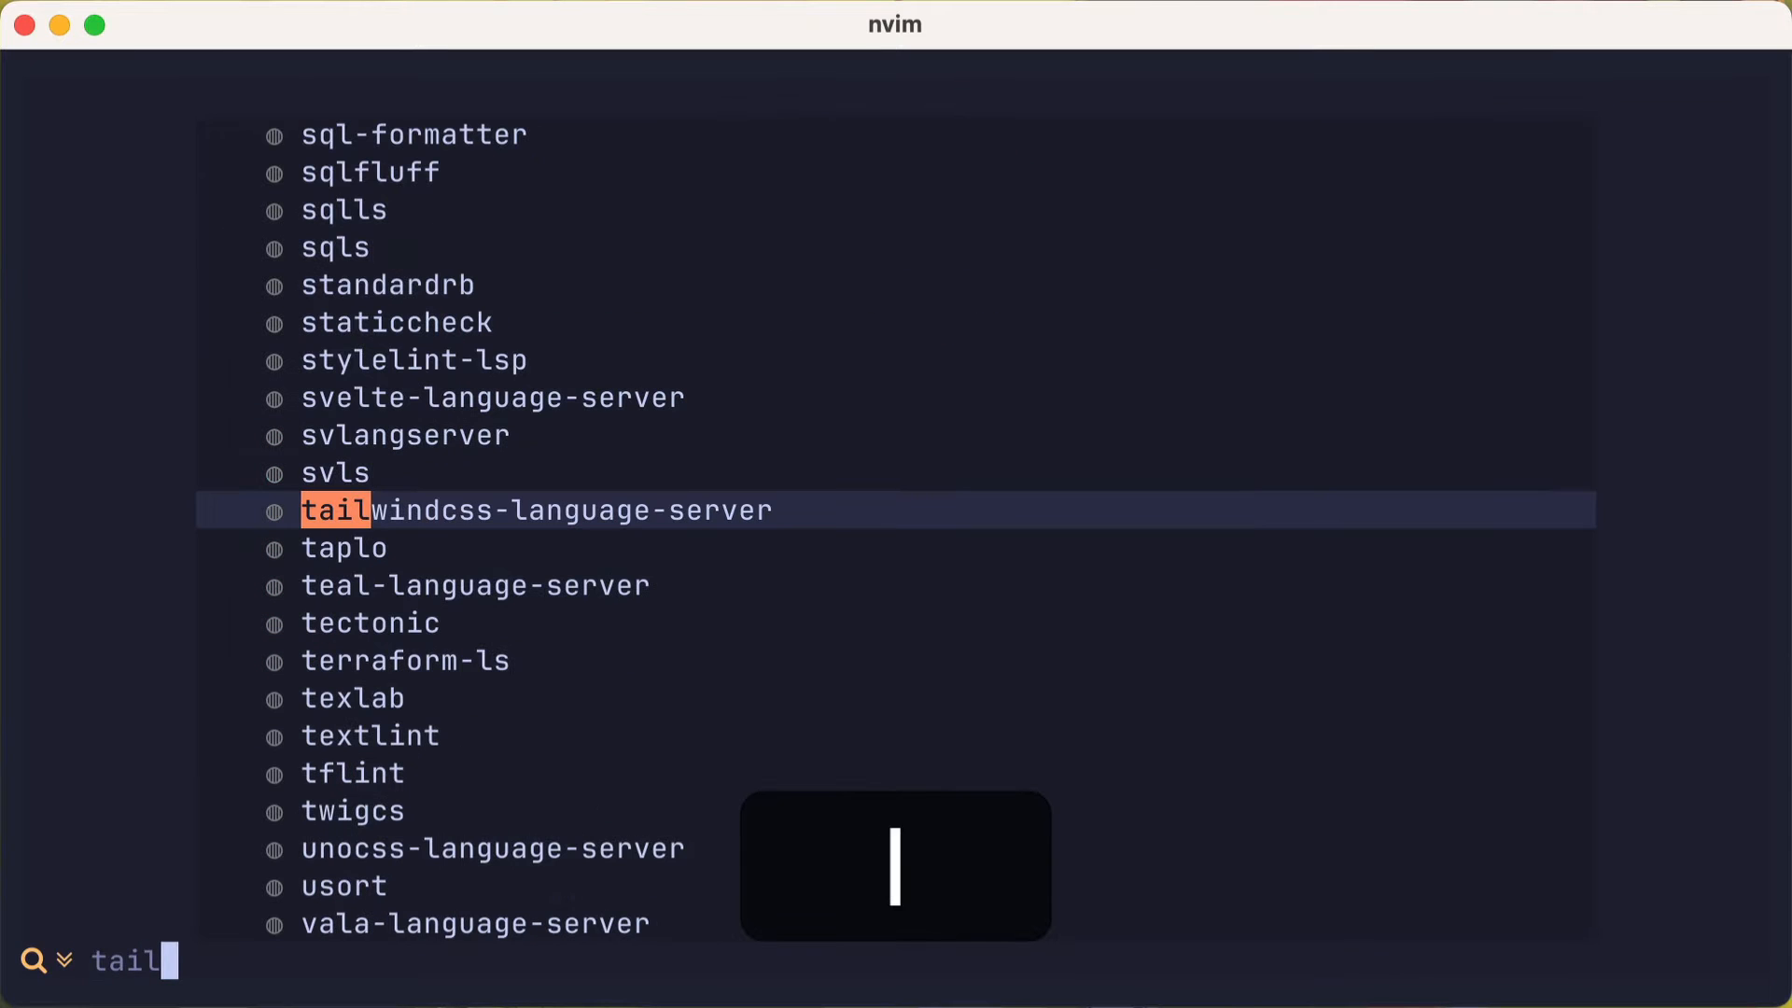
{"action": "key", "text": "Escape"}
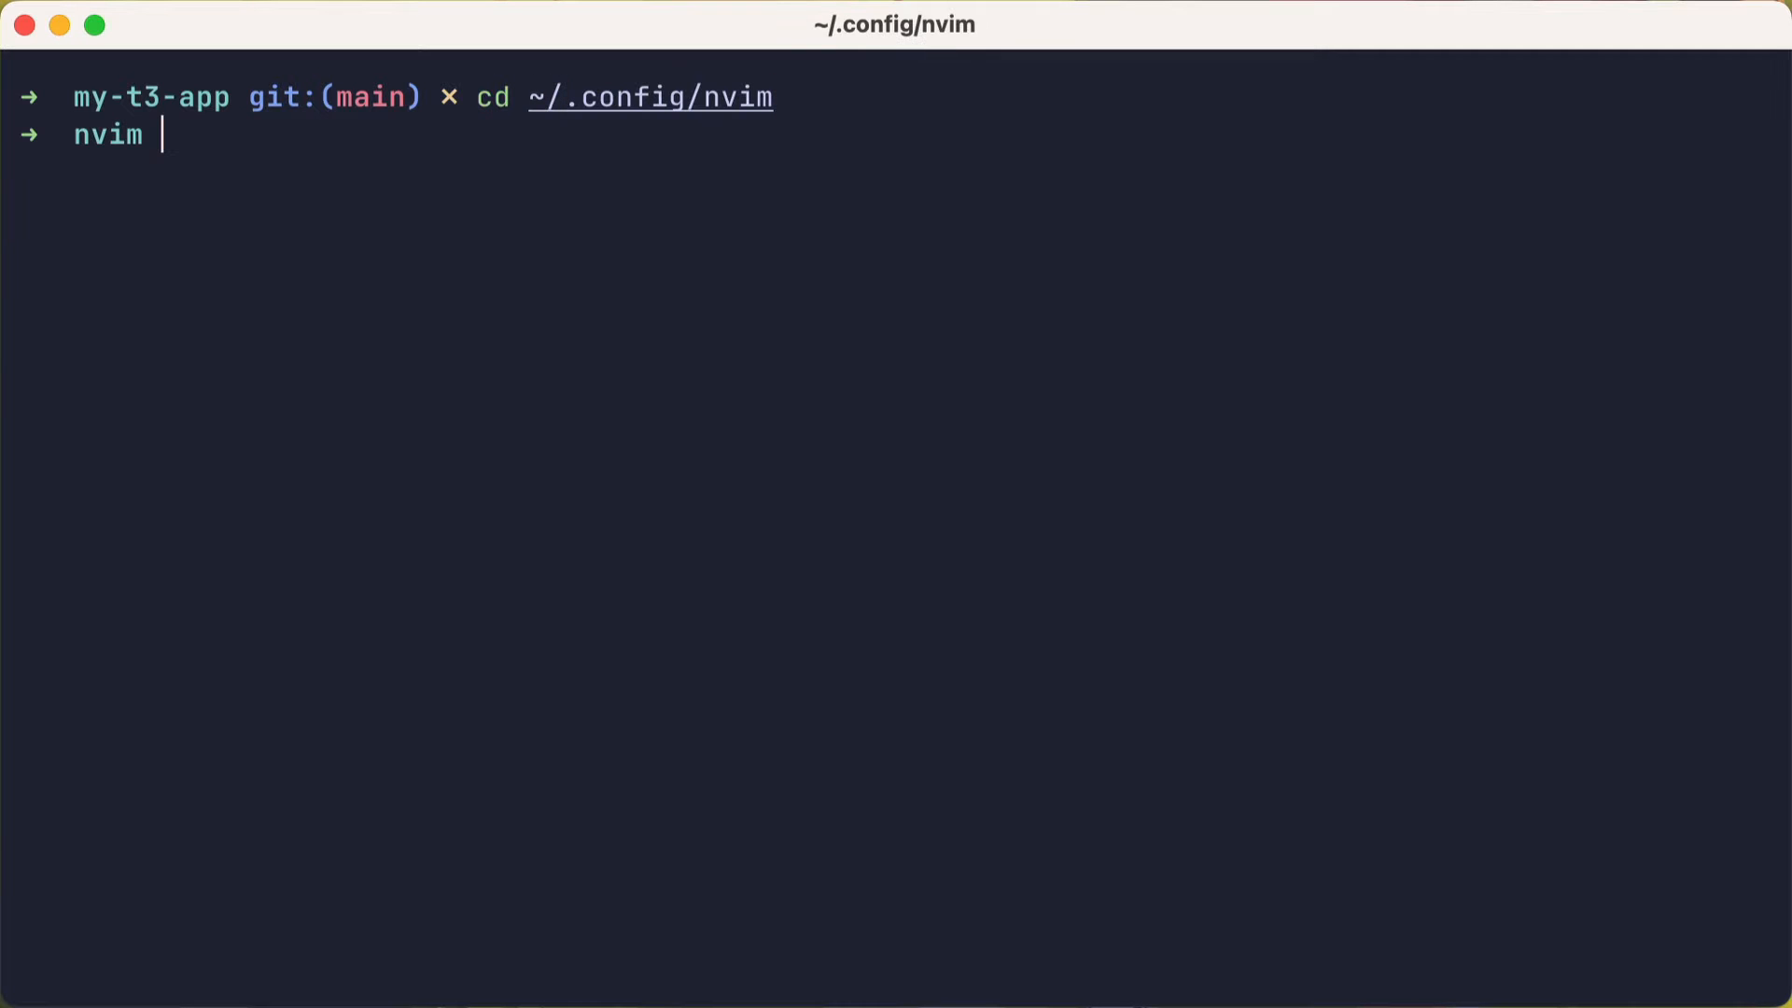
Step: Launch nvim in the config folder and create lua/plugins/tailwind.lua via neo-tree
{"action": "key", "text": "Return"}
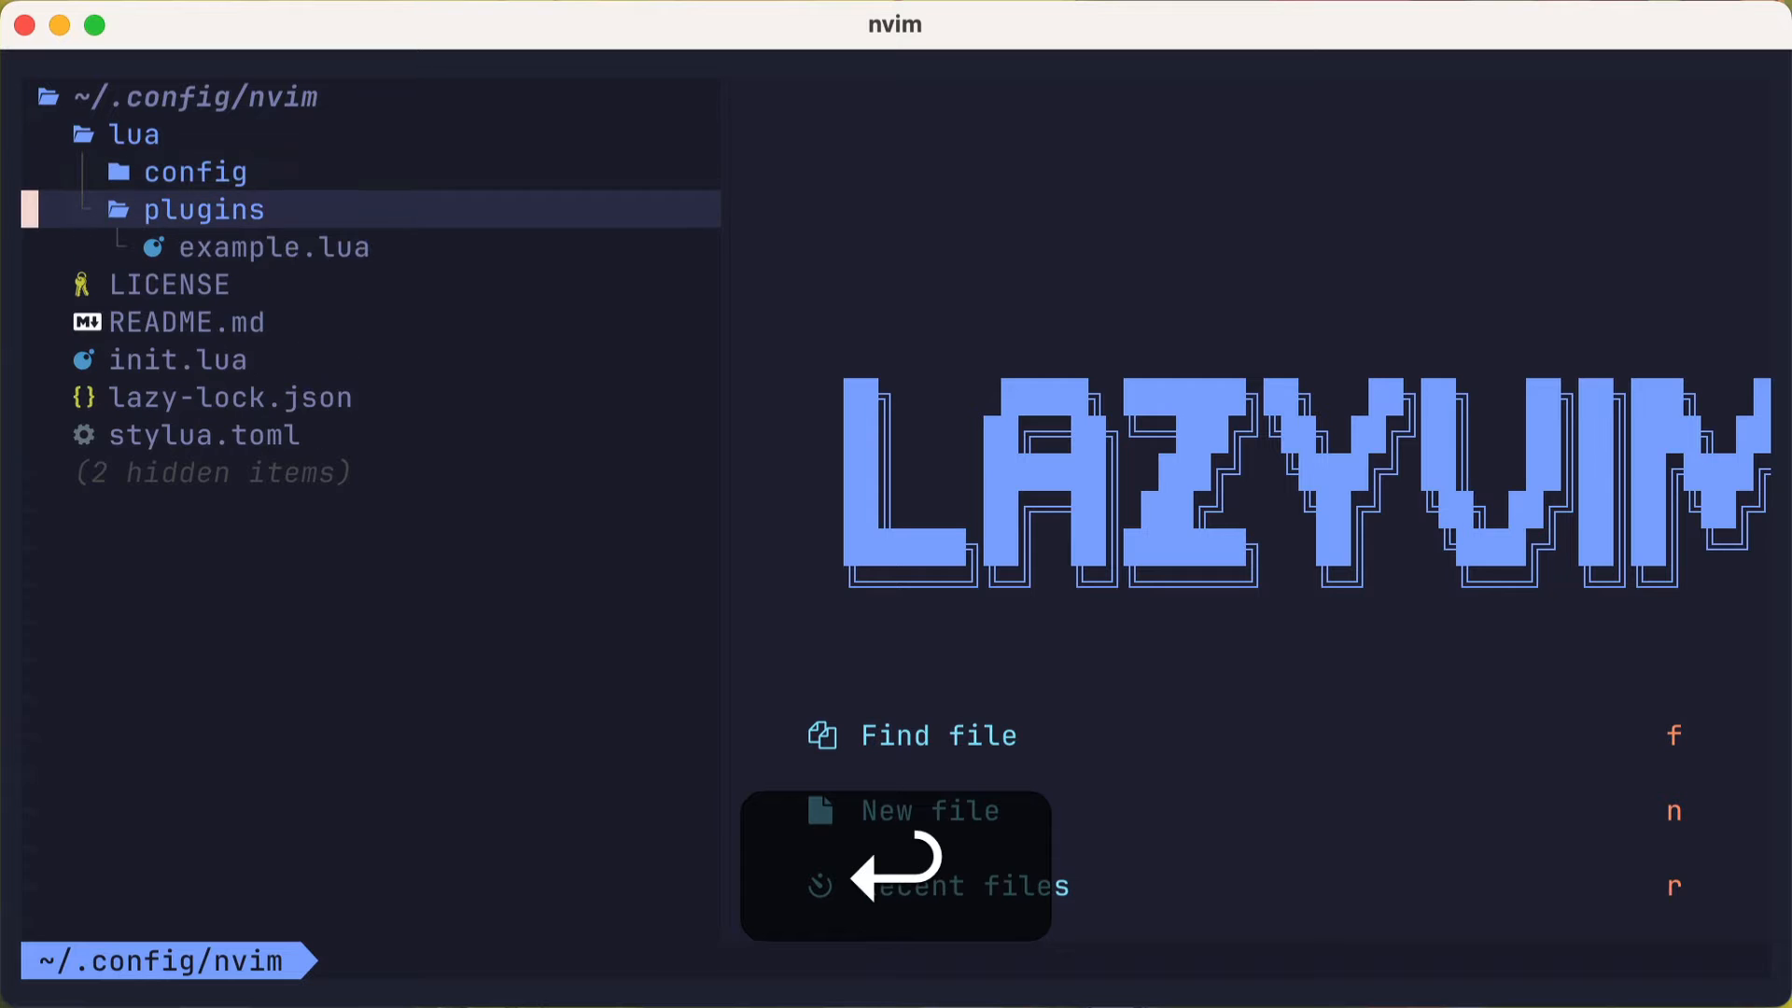
{"action": "type", "text": "t"}
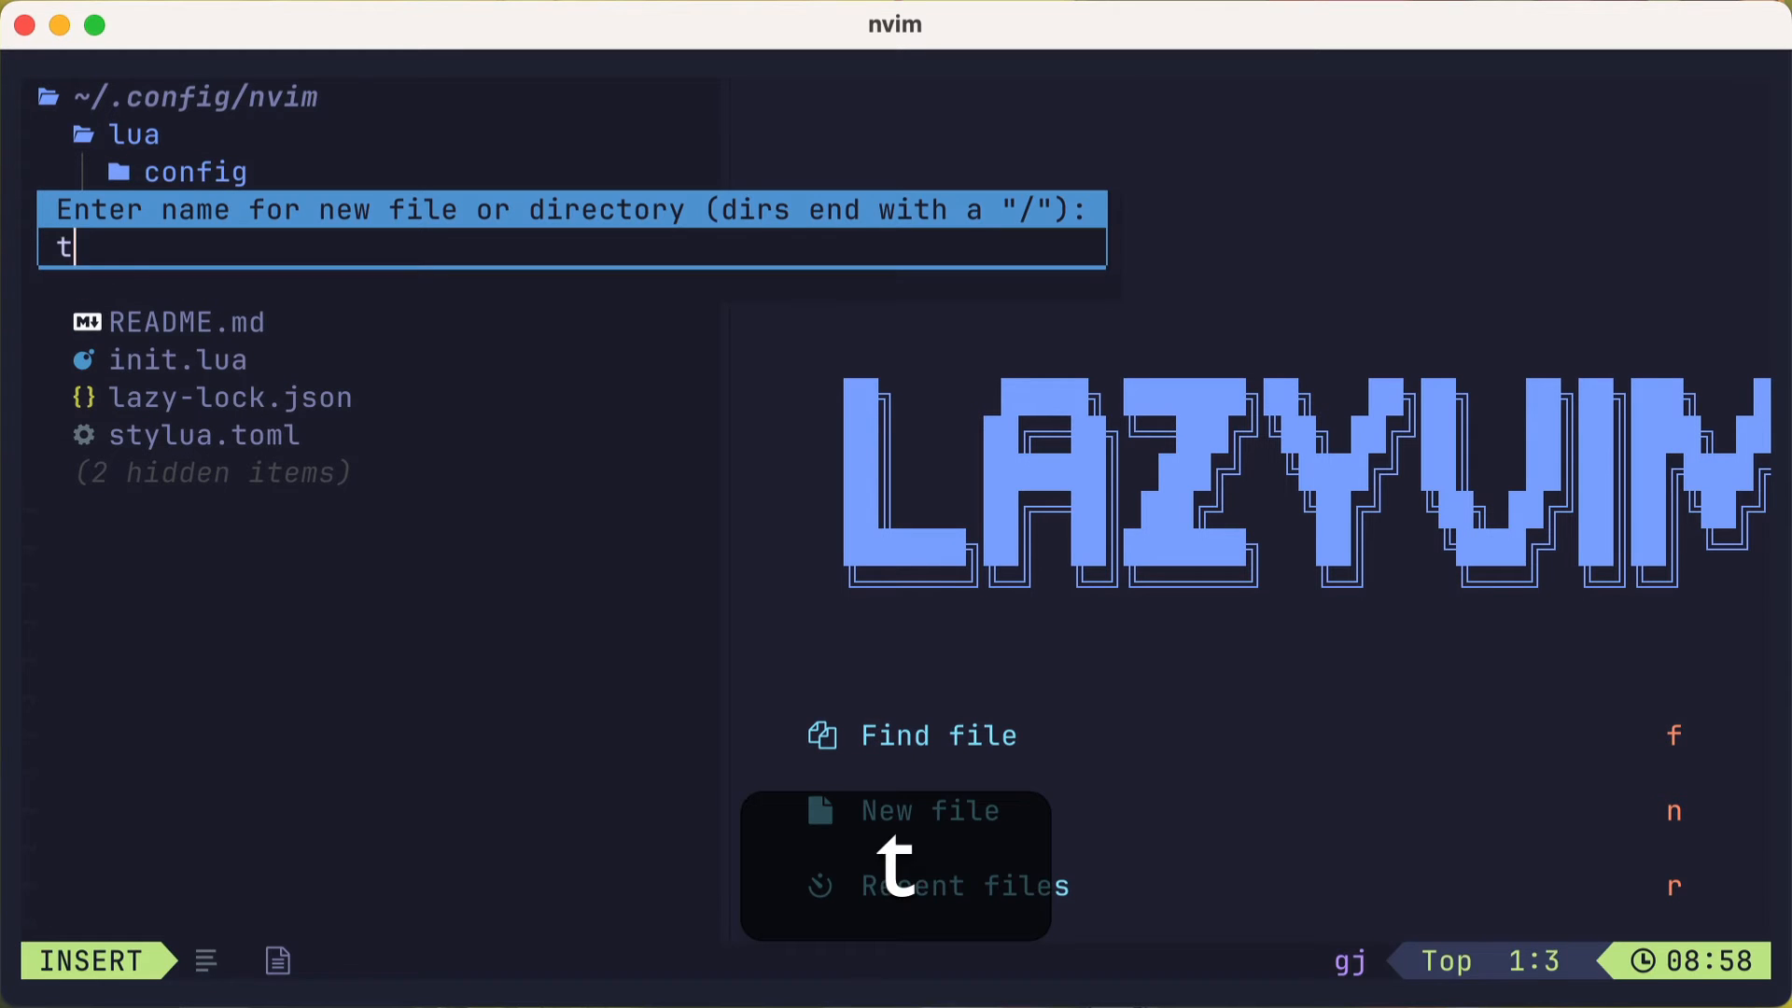
{"action": "type", "text": "ailwind.lua"}
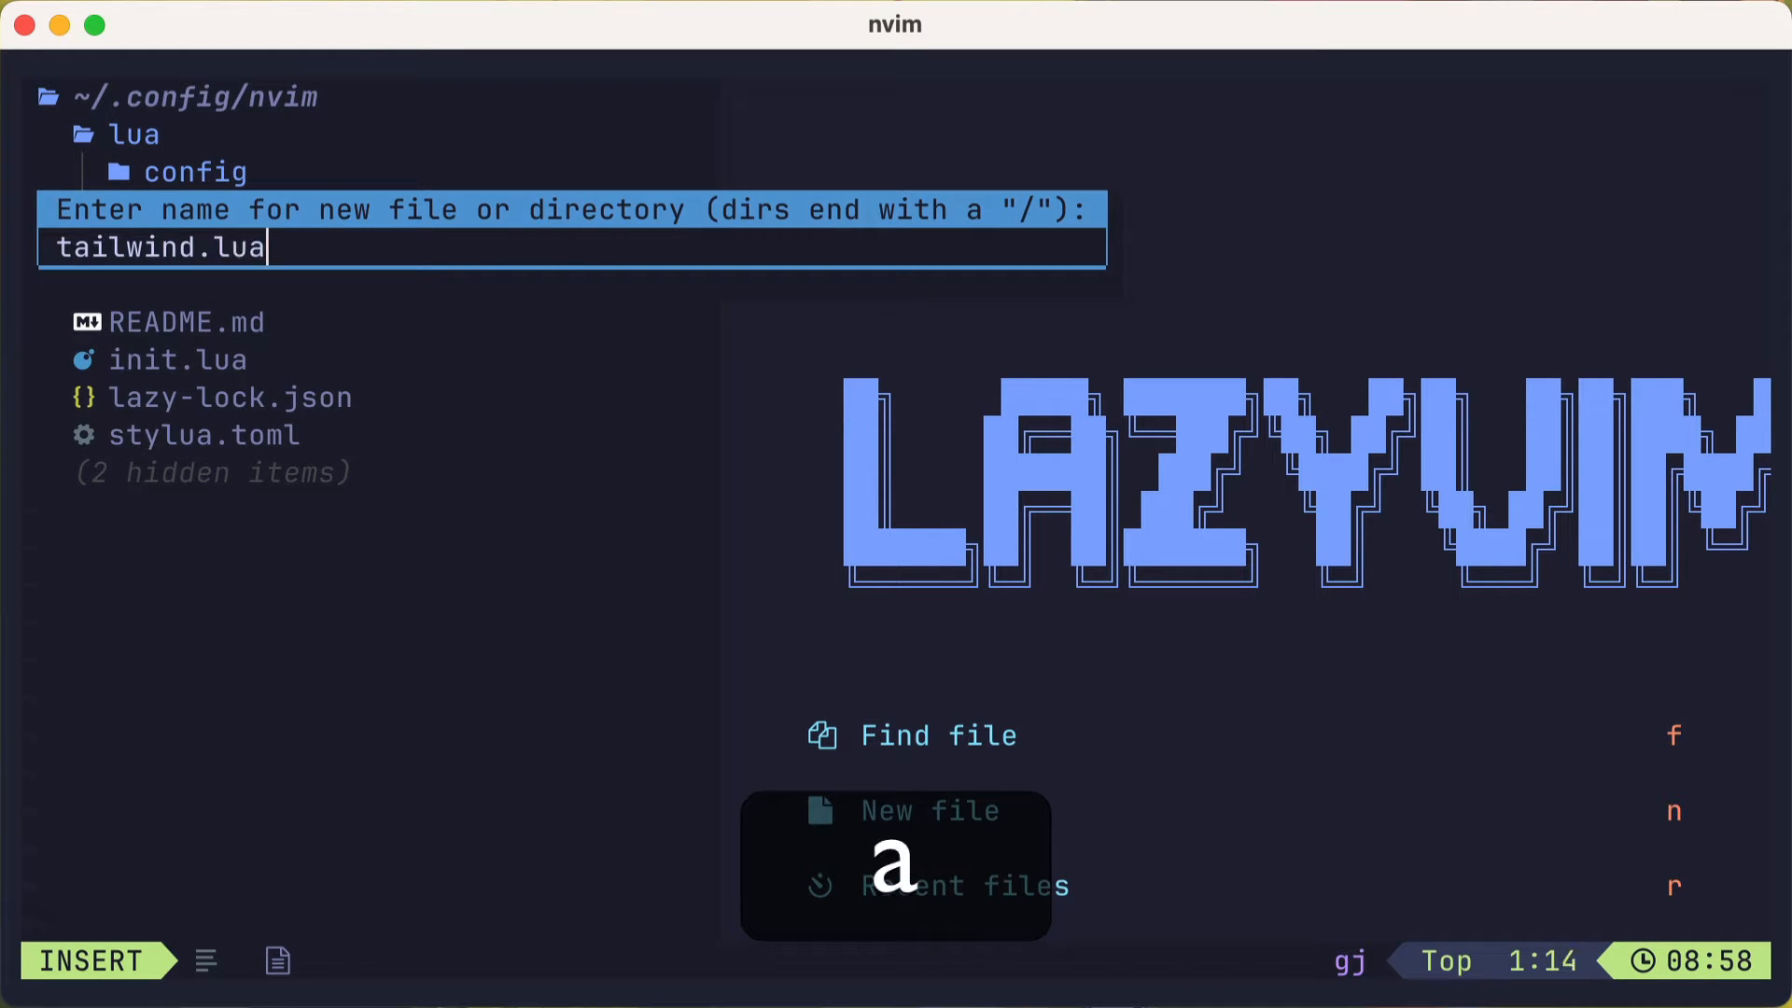
{"action": "key", "text": "Return"}
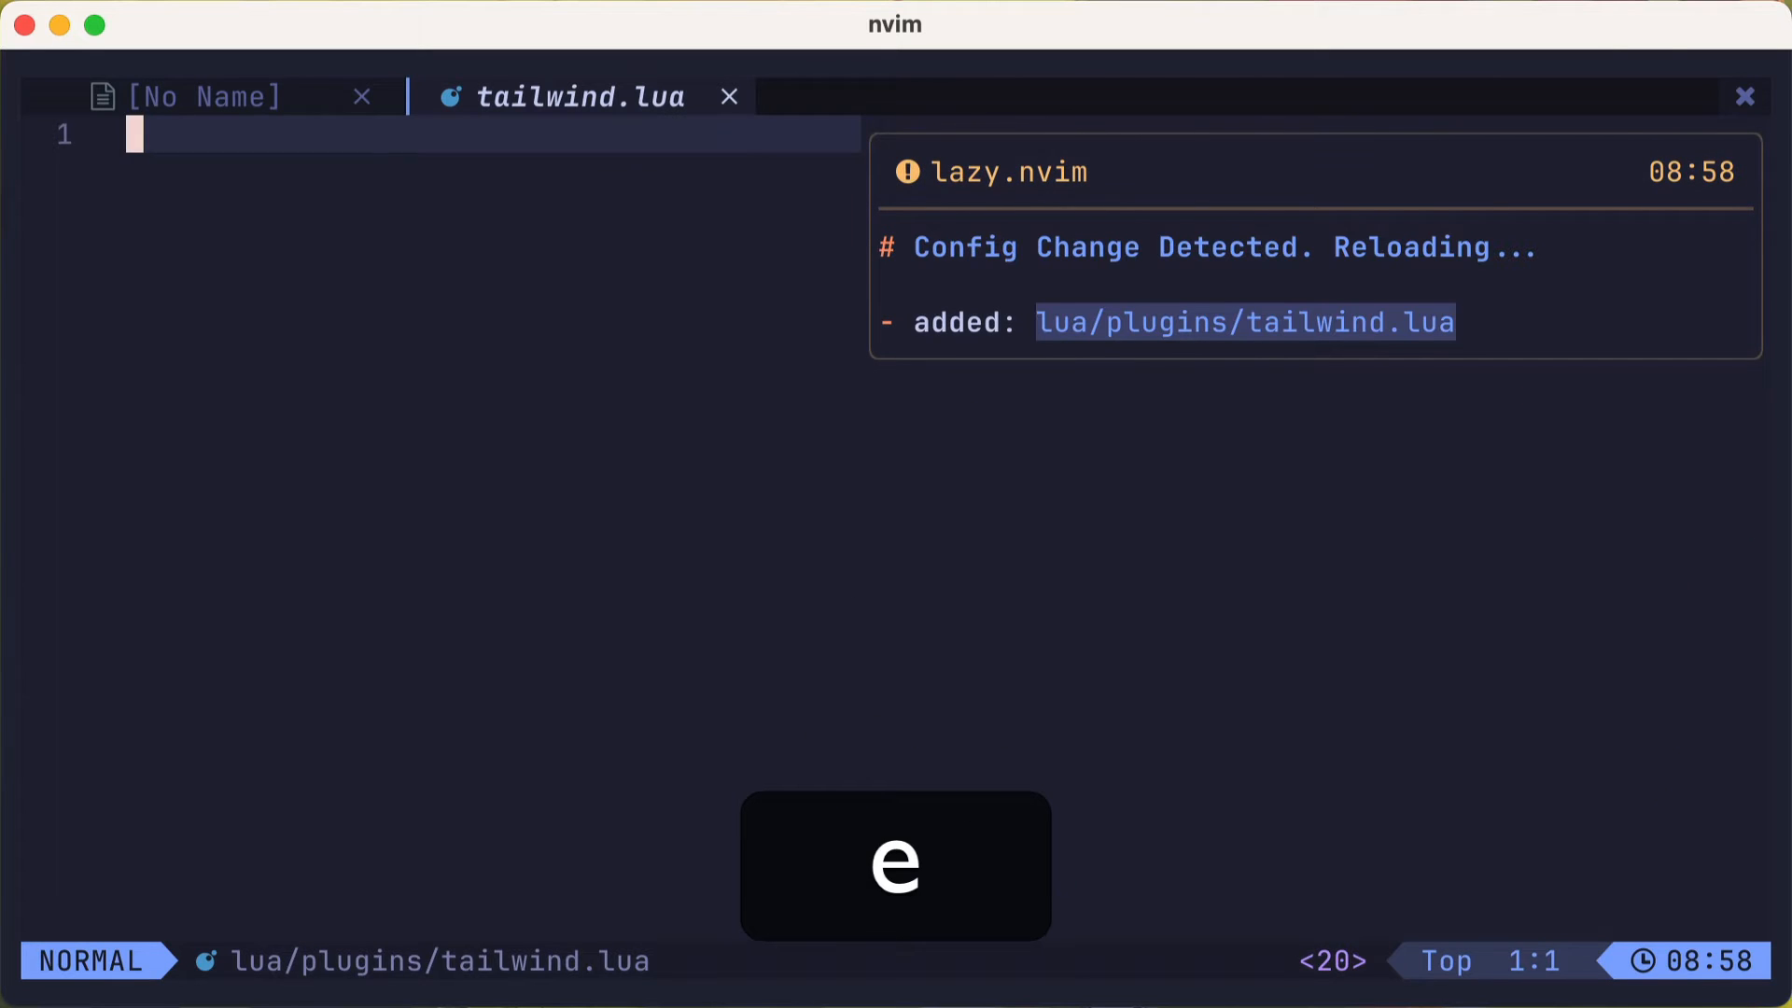
Step: Paste the nvim-lspconfig tailwindcss servers block into tailwind.lua, then save and quit
{"action": "key", "text": "cmd+v"}
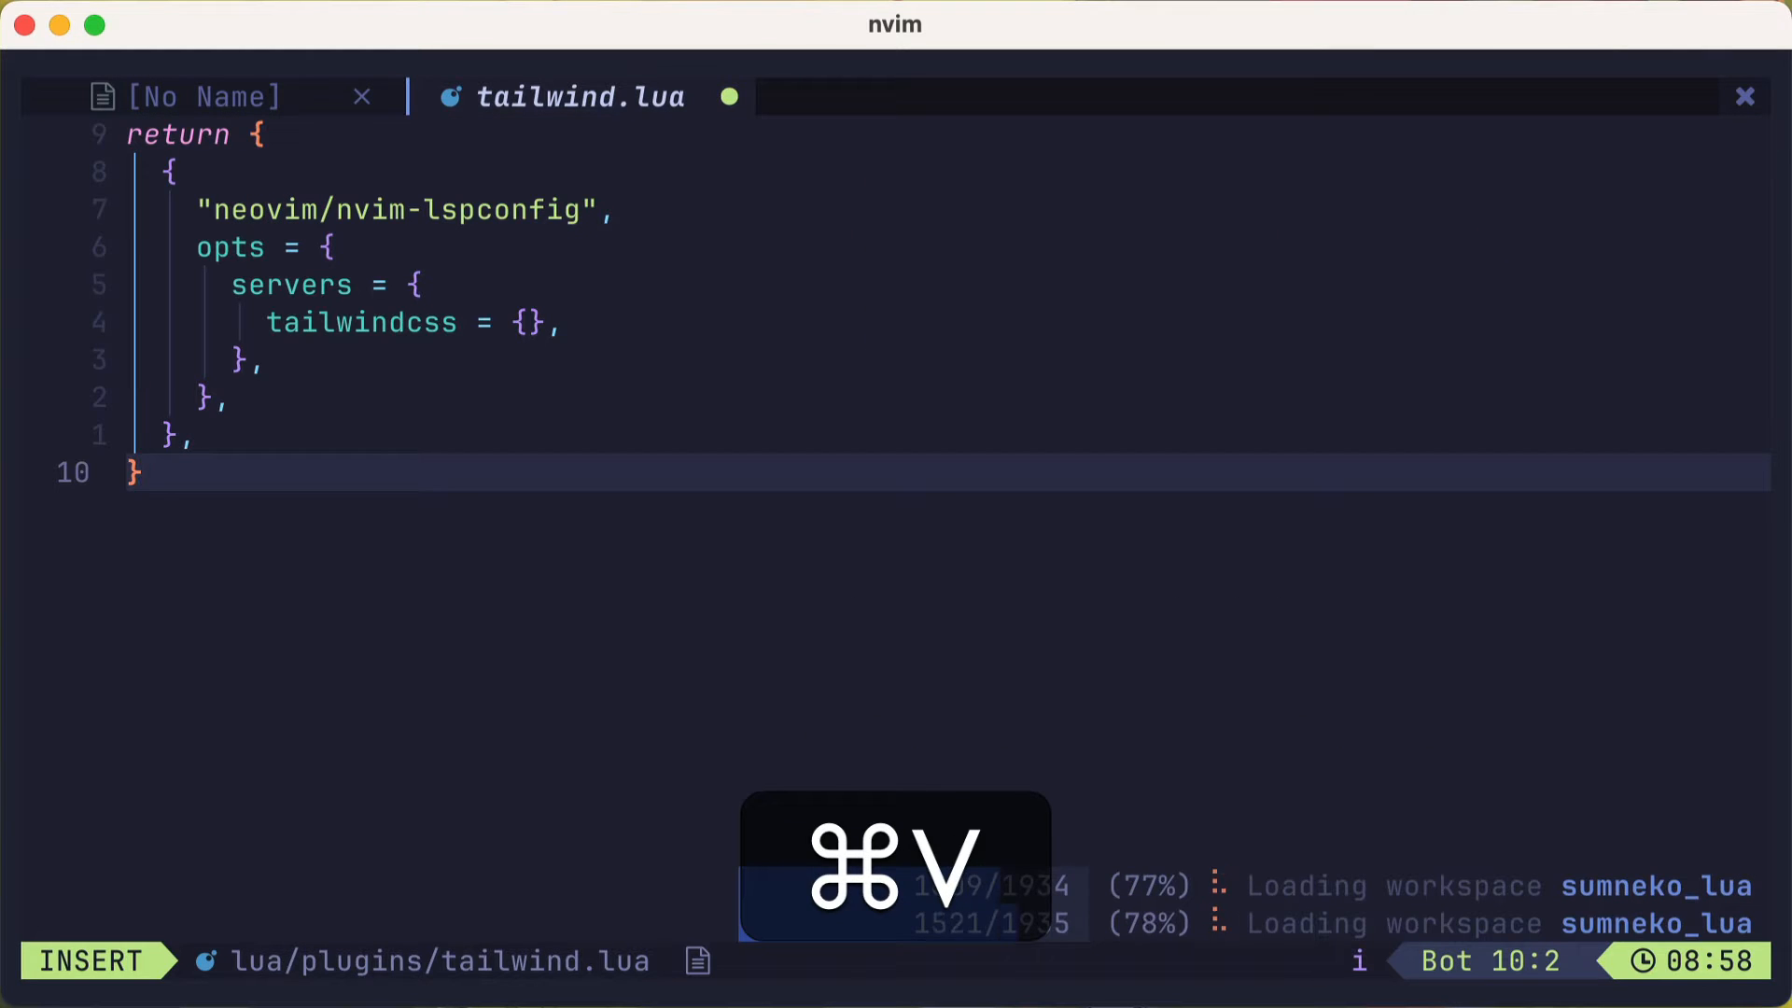
{"action": "key", "text": "Escape"}
{"action": "type", "text": "wq"}
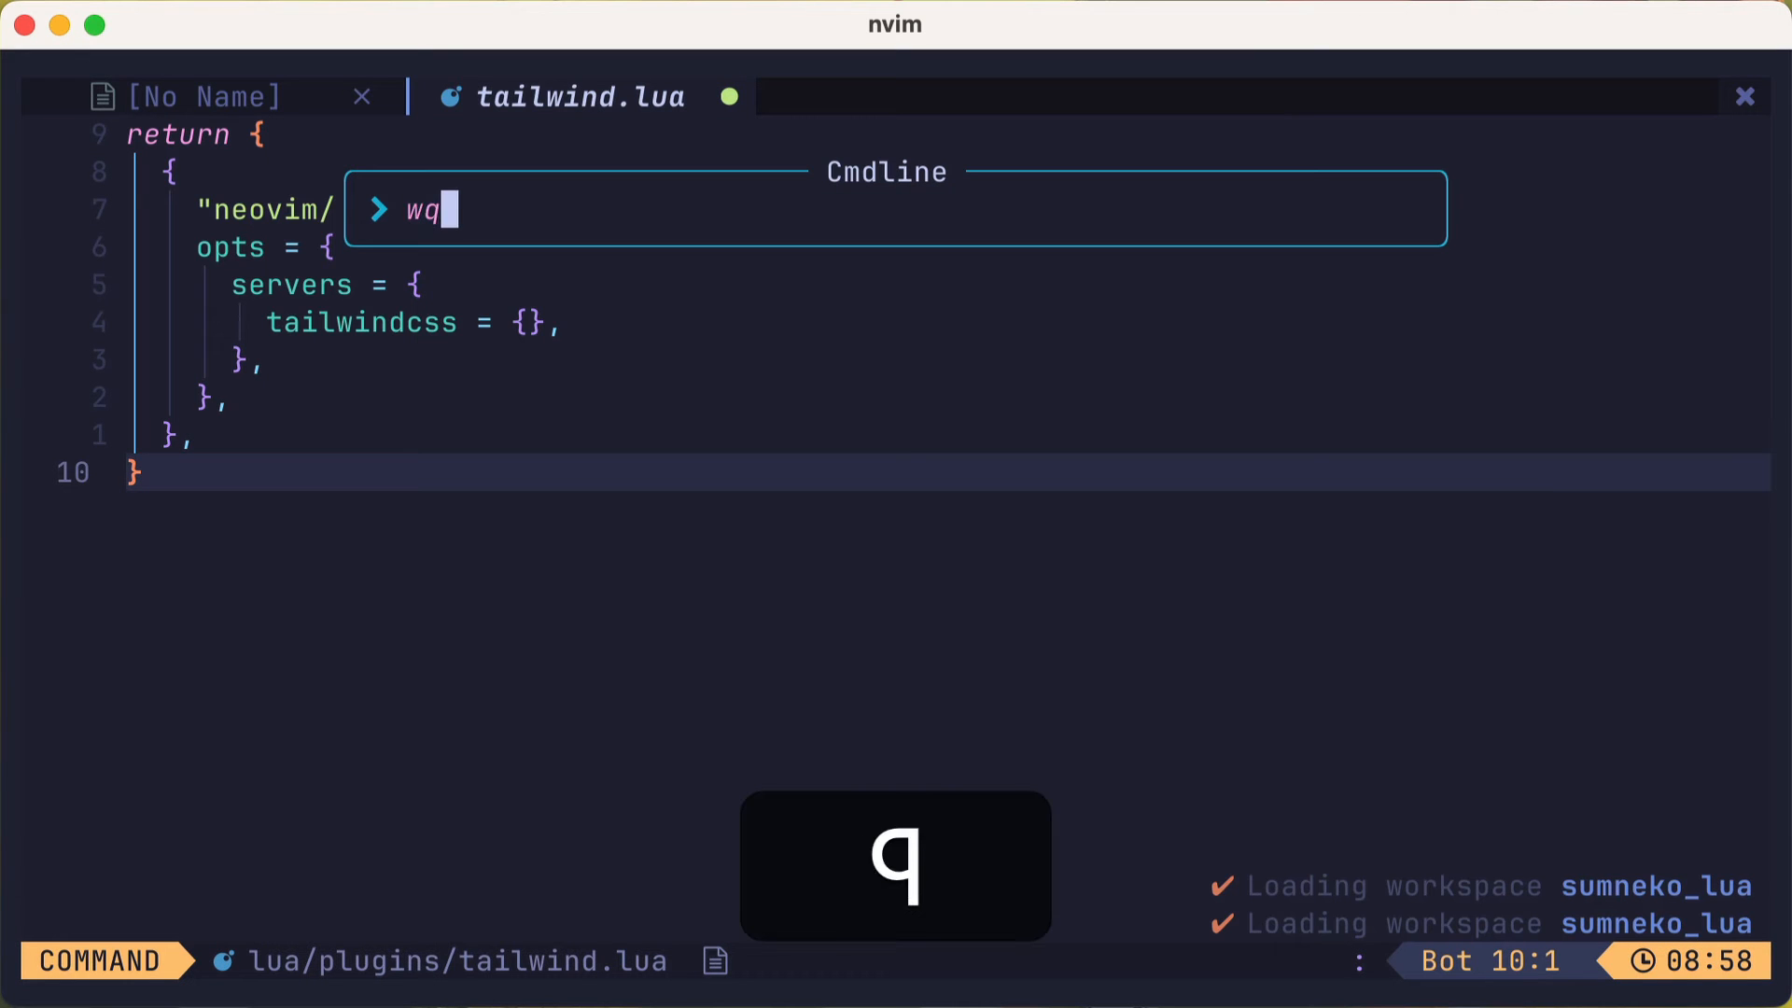
{"action": "key", "text": "Return"}
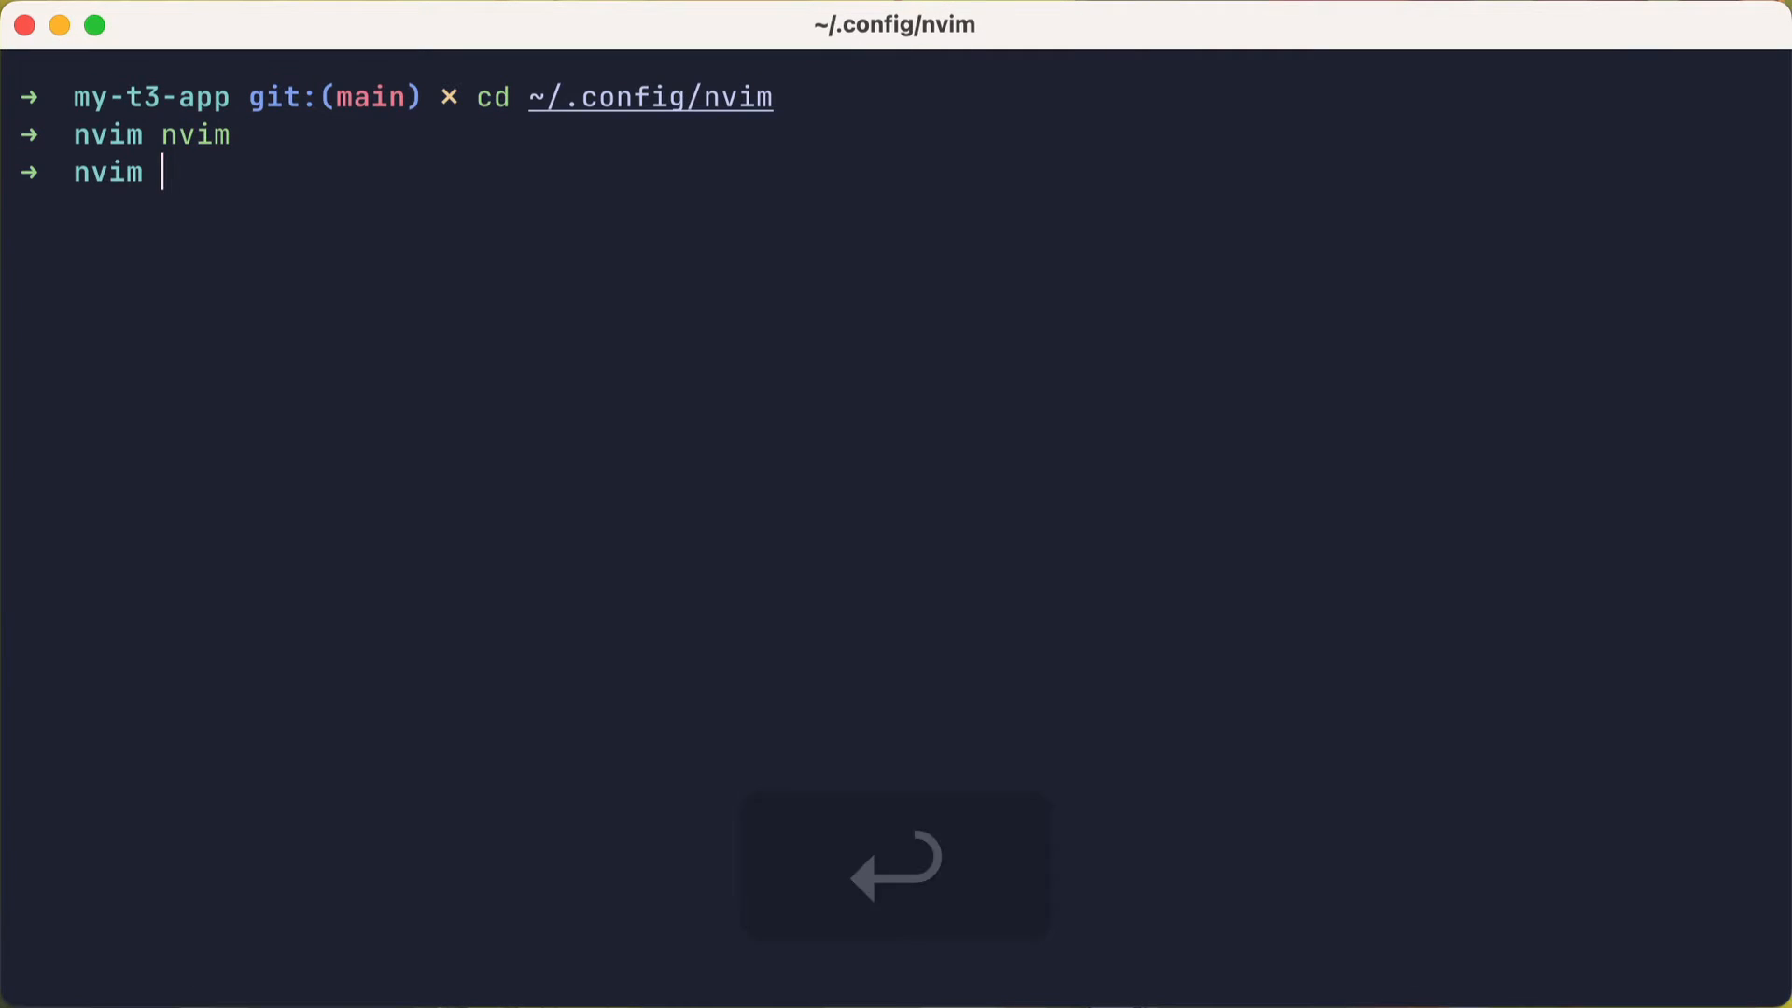
Step: Type text-red-500 at the start of main's className in index.tsx, then :wq
{"action": "key", "text": "Return"}
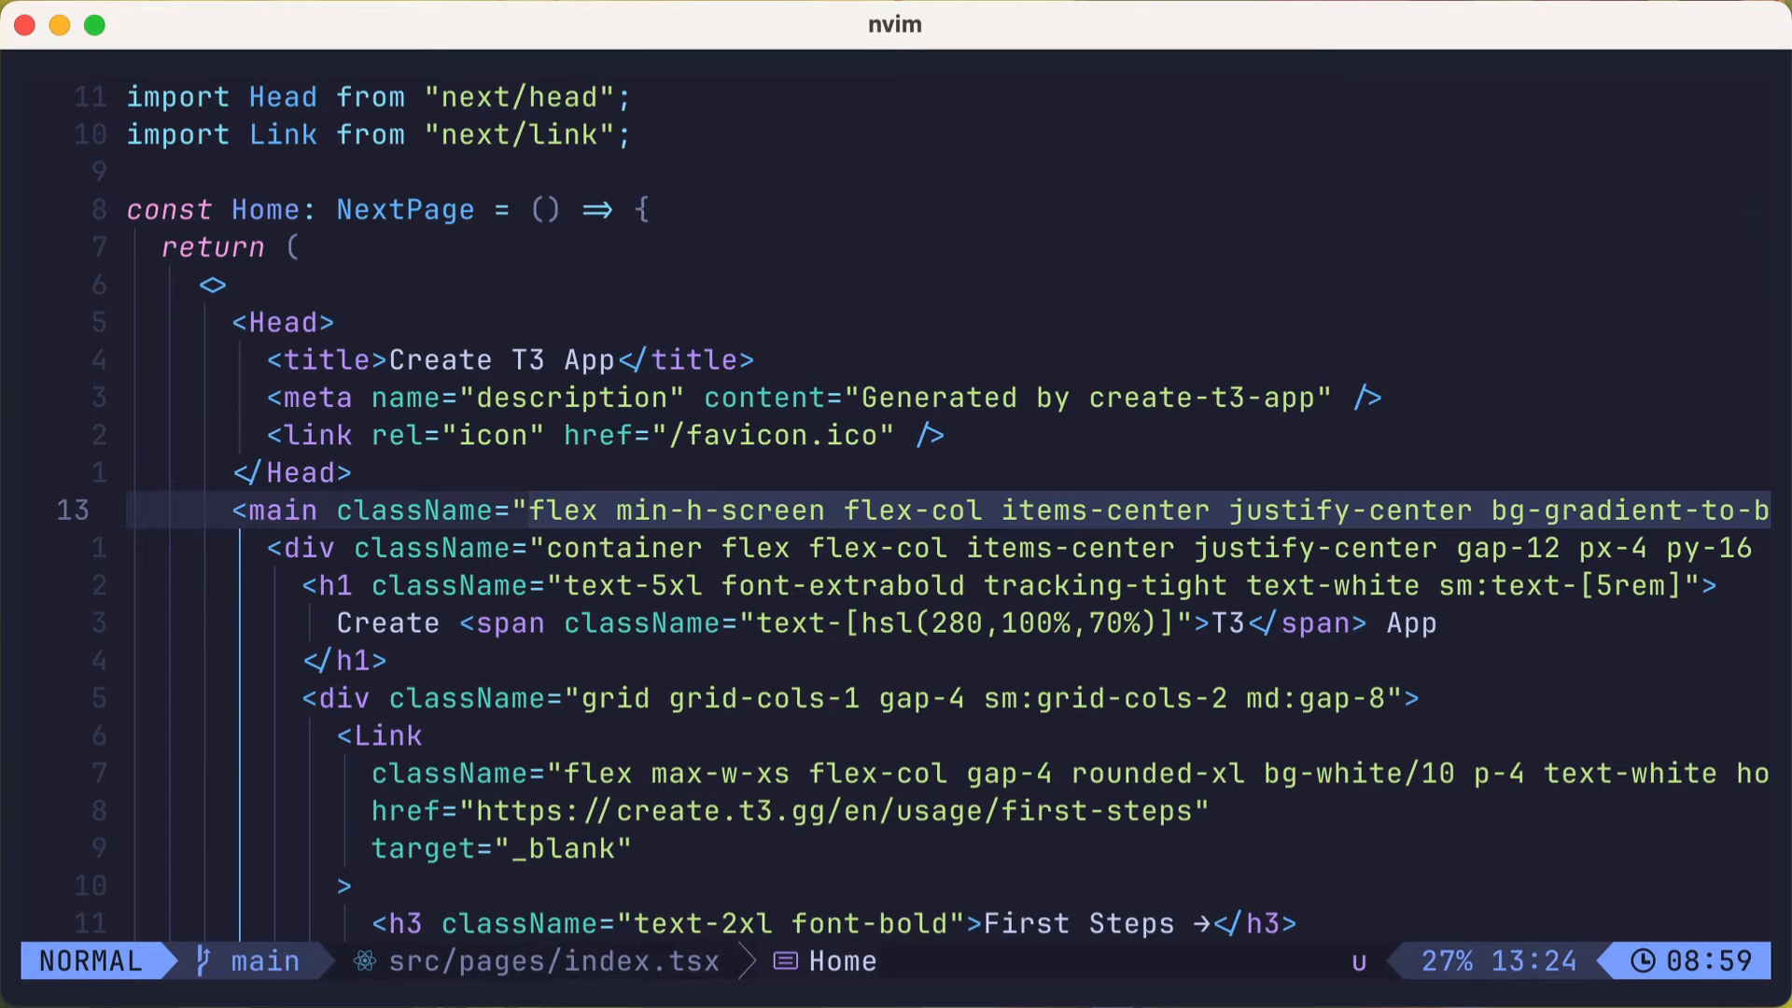
{"action": "type", "text": "text"}
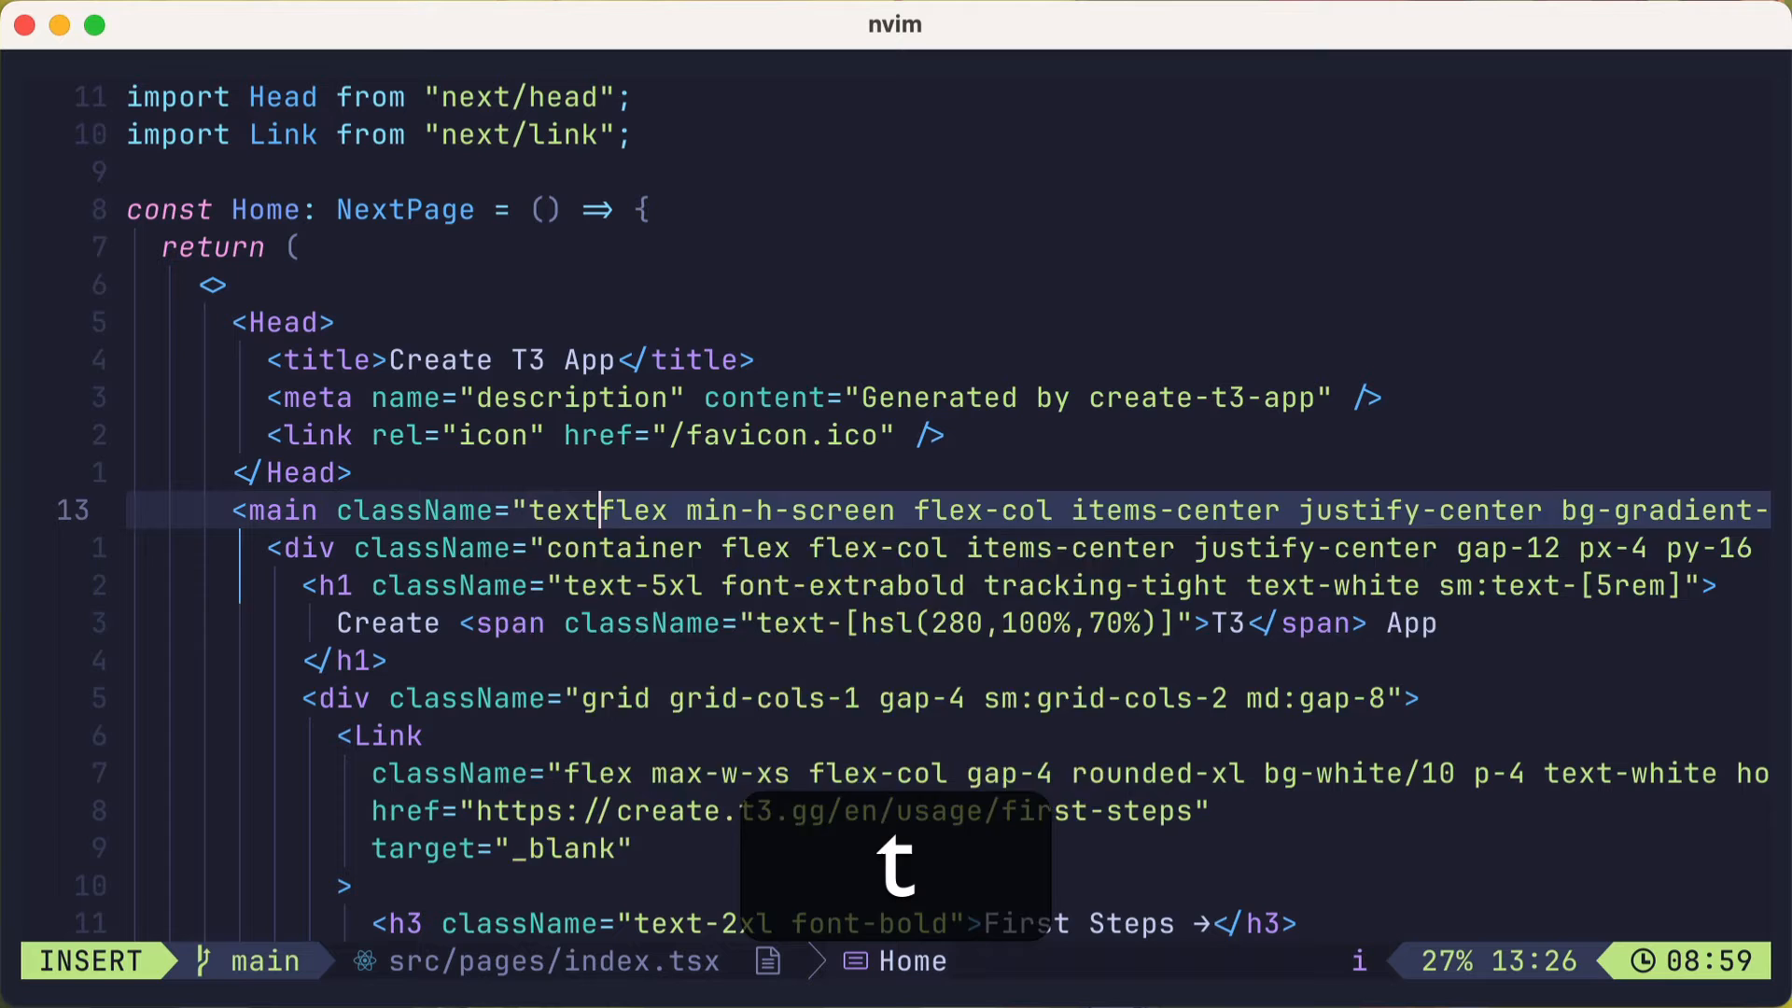
{"action": "type", "text": "text"}
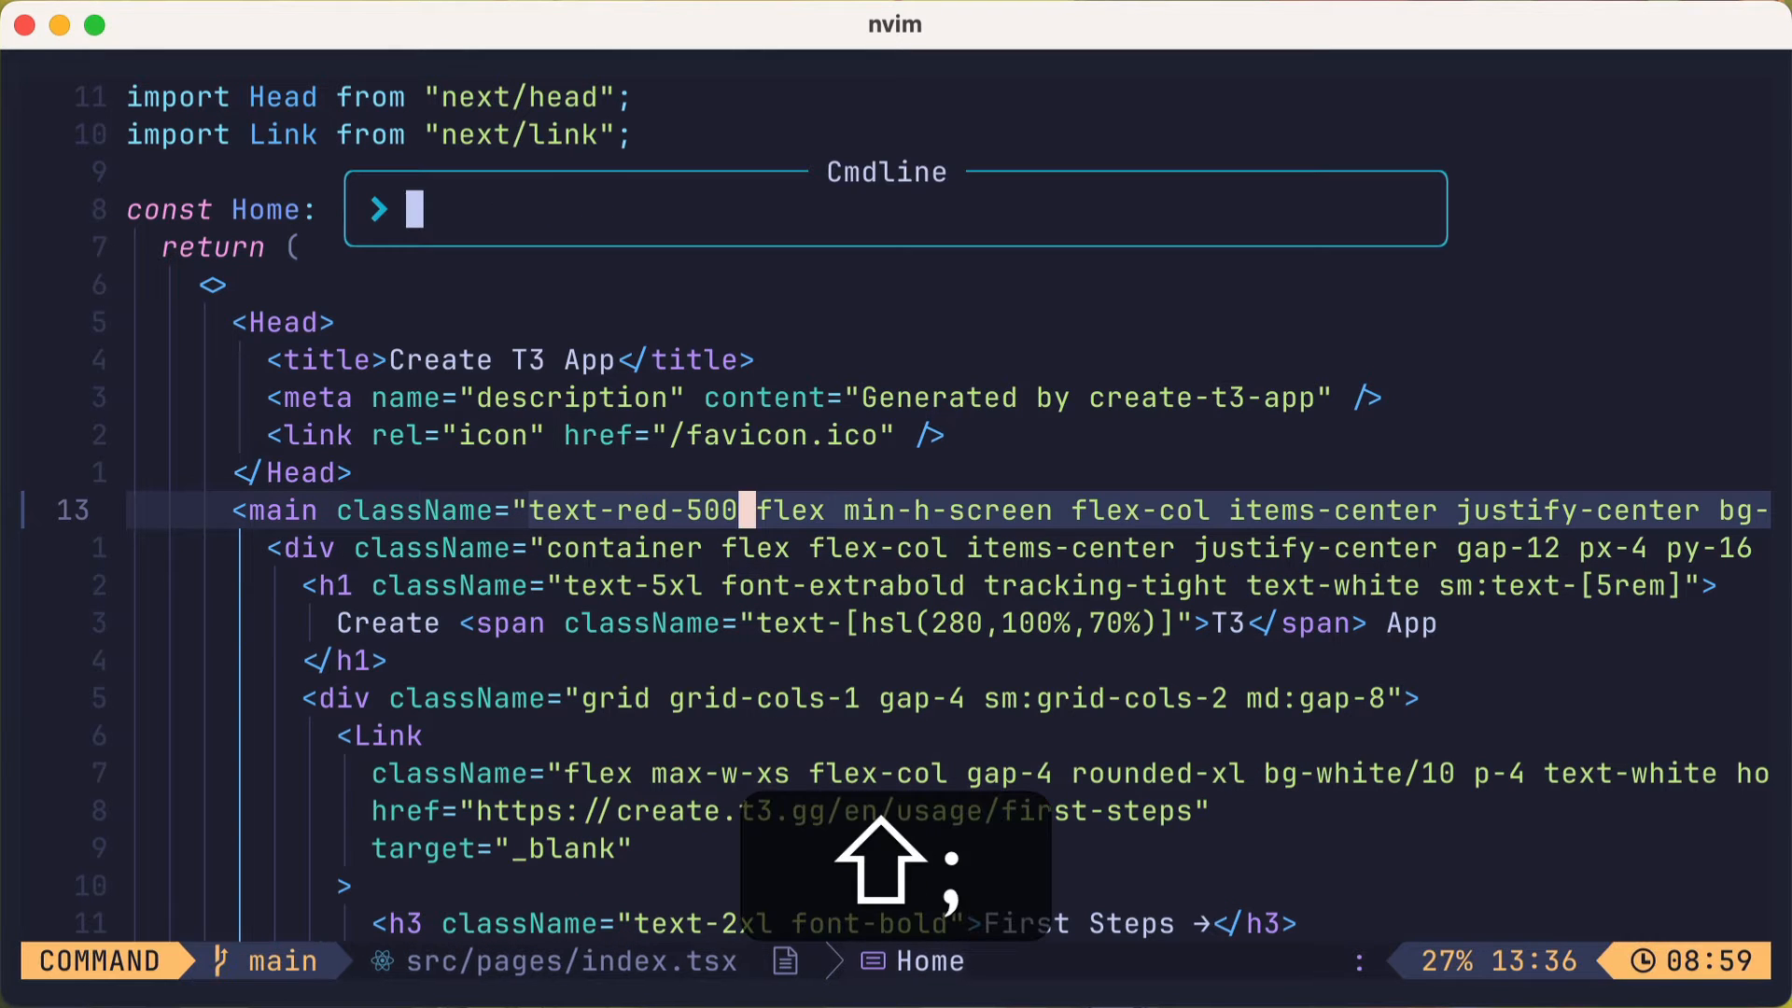
{"action": "type", "text": "wq"}
{"action": "type", "text": "cd"}
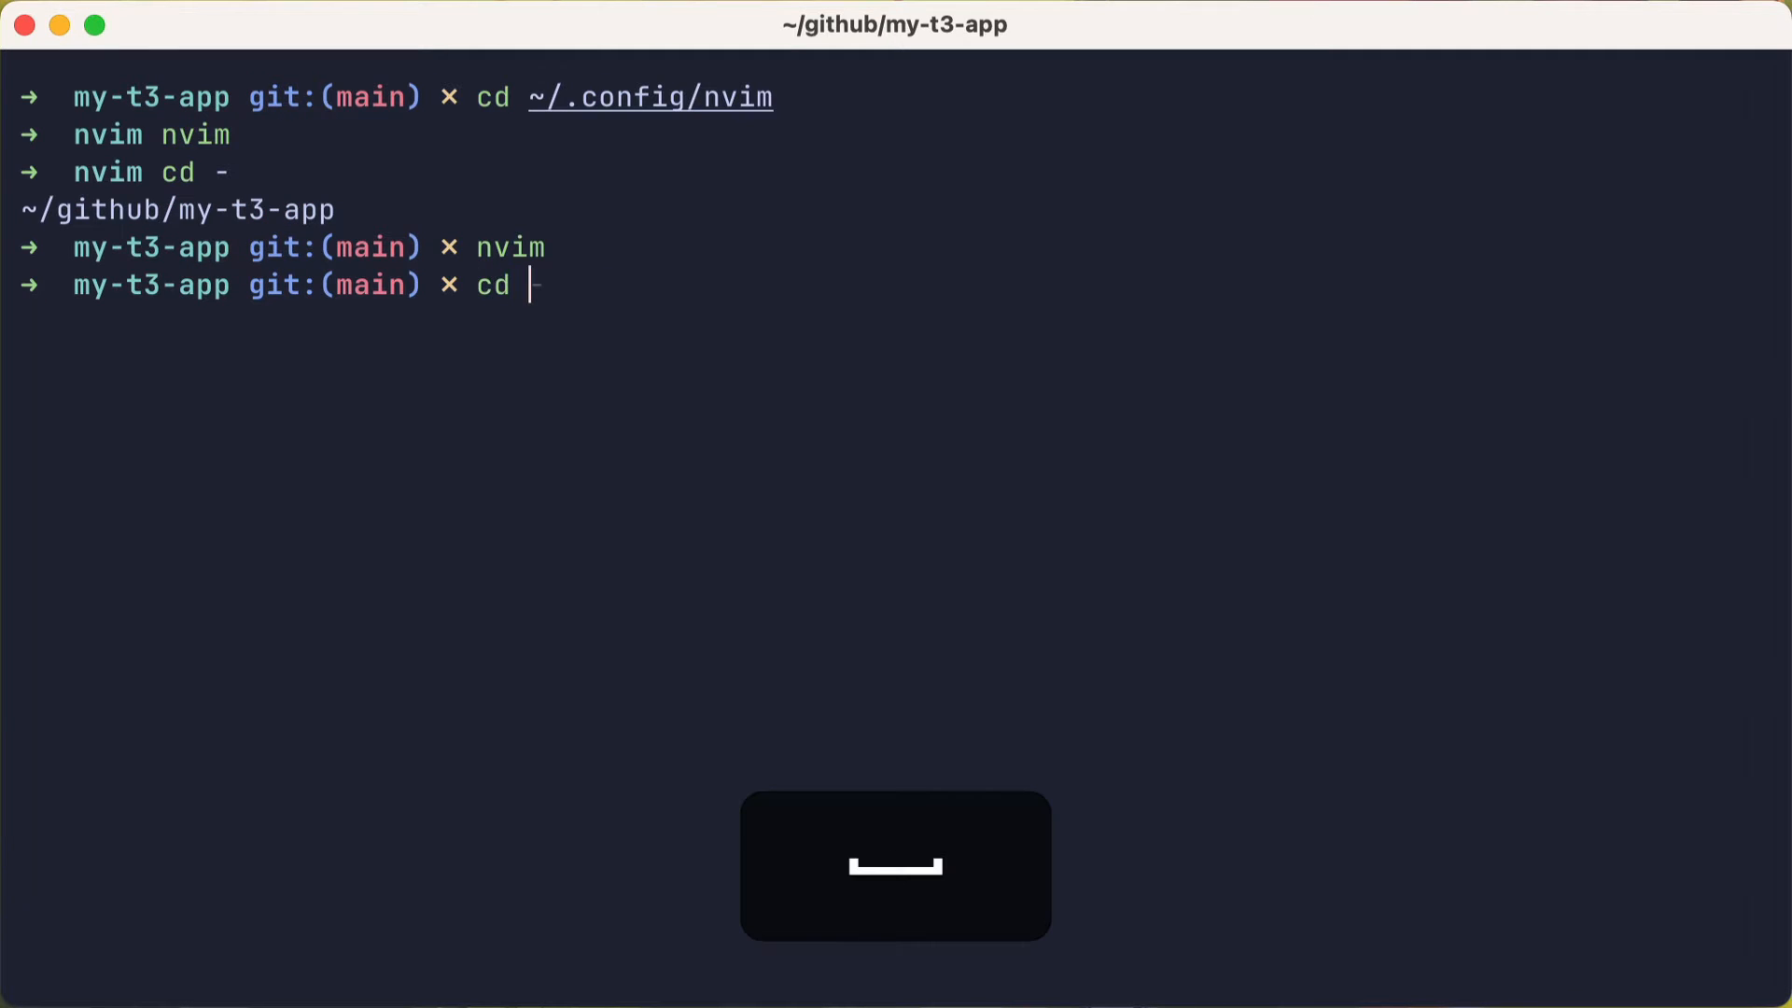
Step: Reopen tailwind.lua and paste the NvChad/nvim-colorizer.lua plugin block
{"action": "key", "text": "Return"}
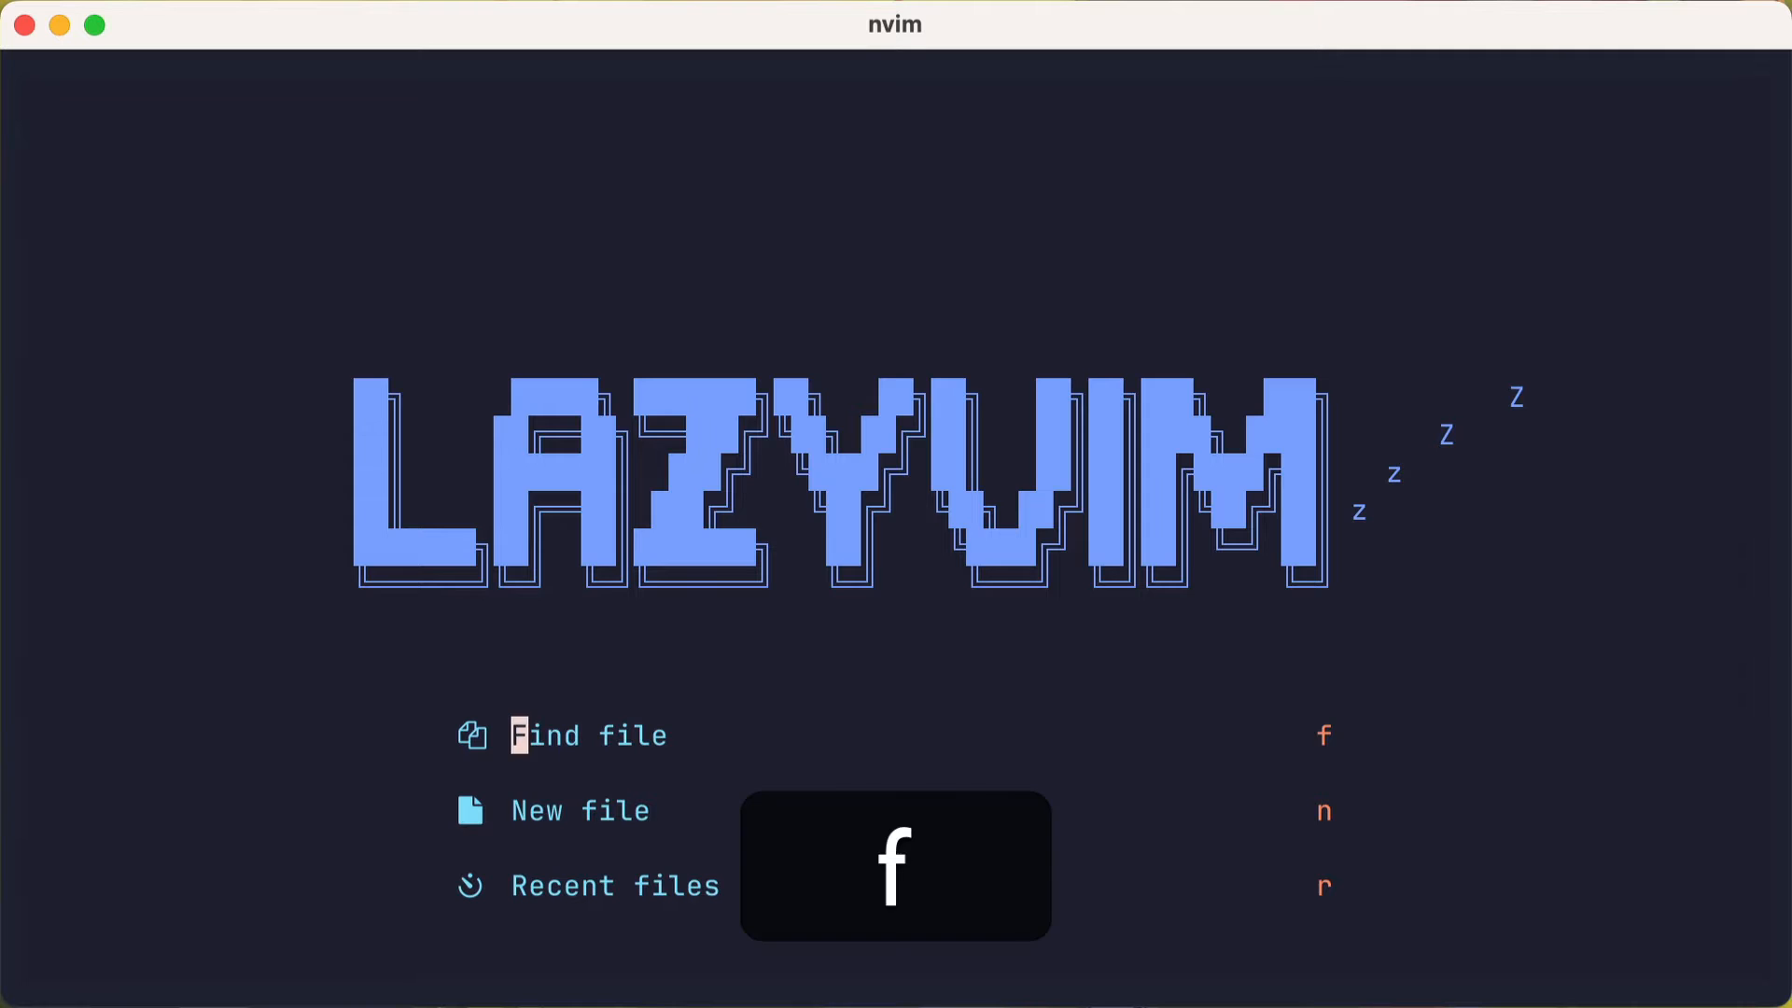
{"action": "type", "text": "a"}
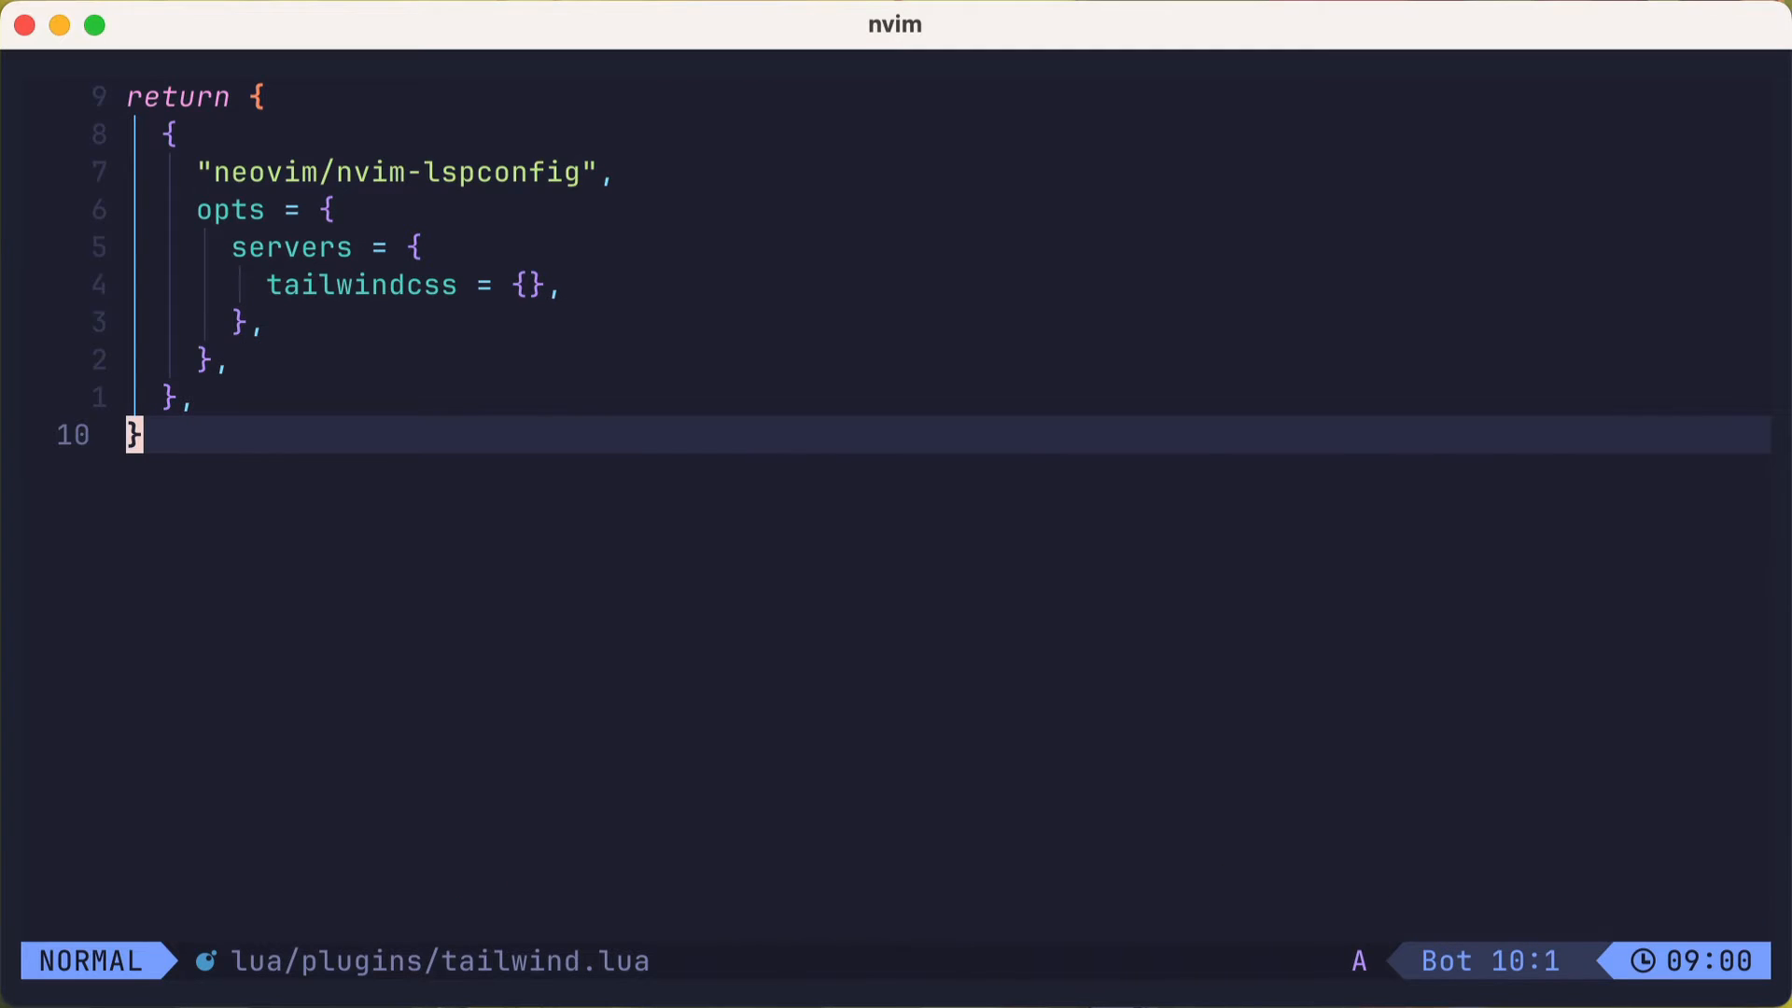
{"action": "key", "text": "Return"}
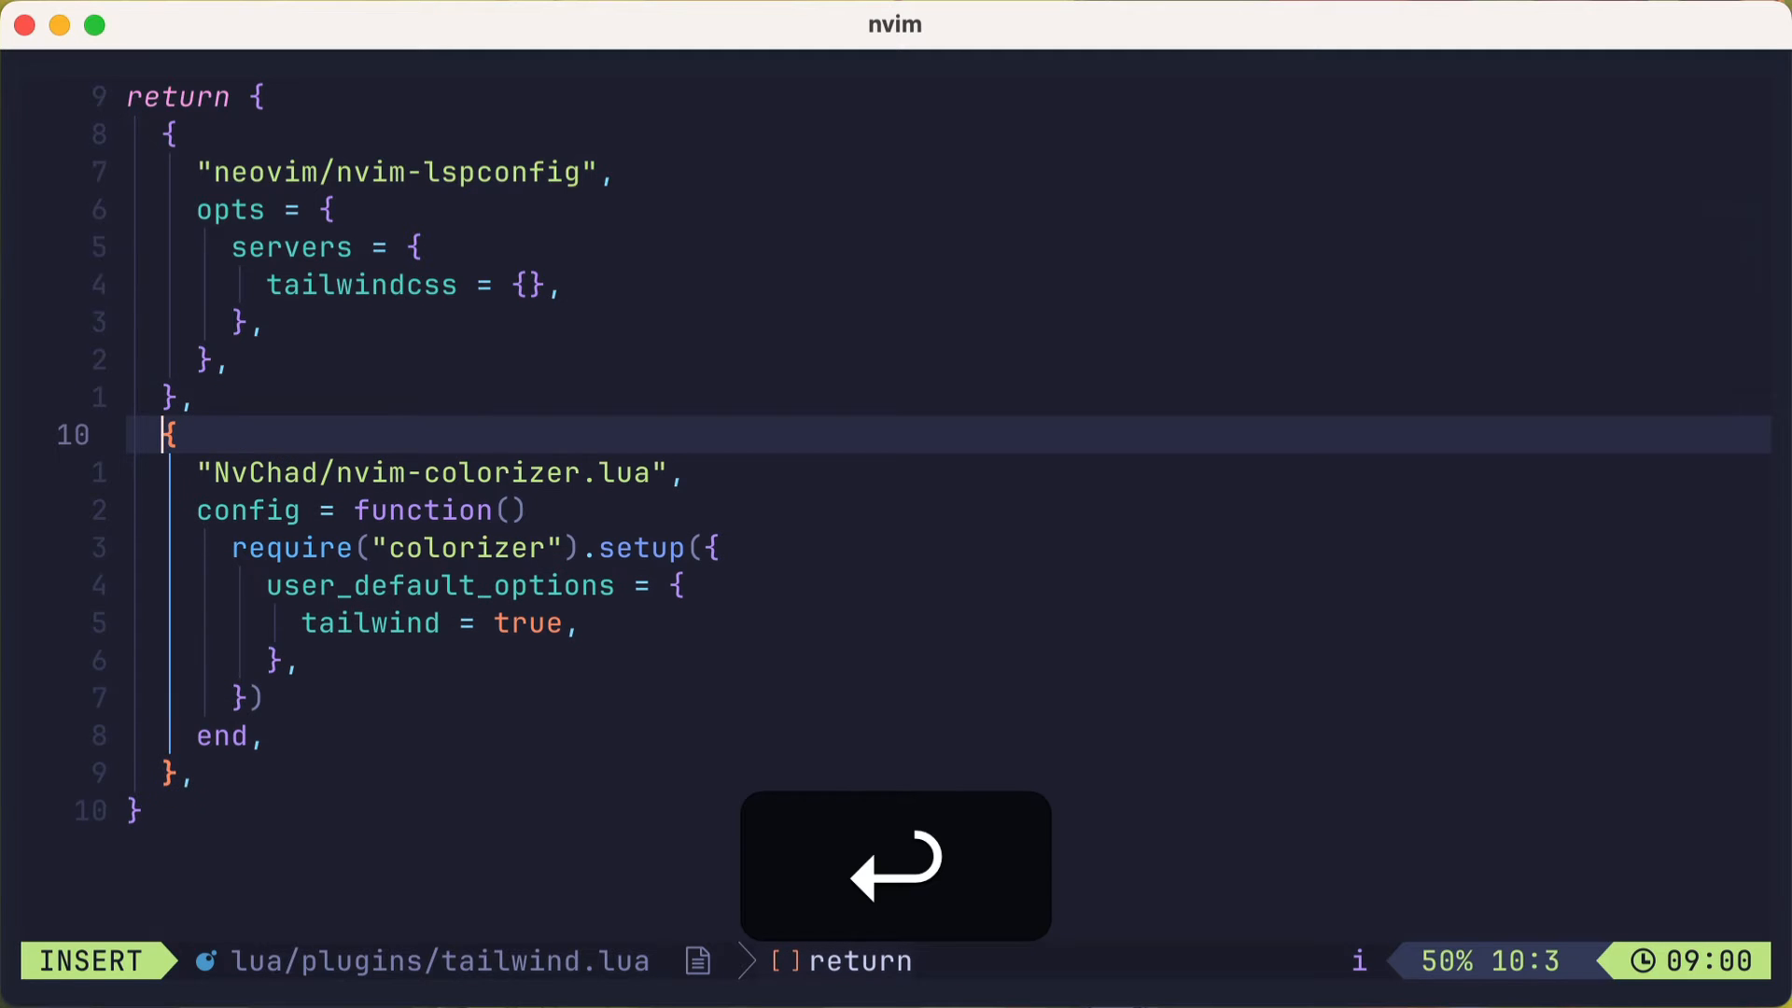
{"action": "key", "text": "Return"}
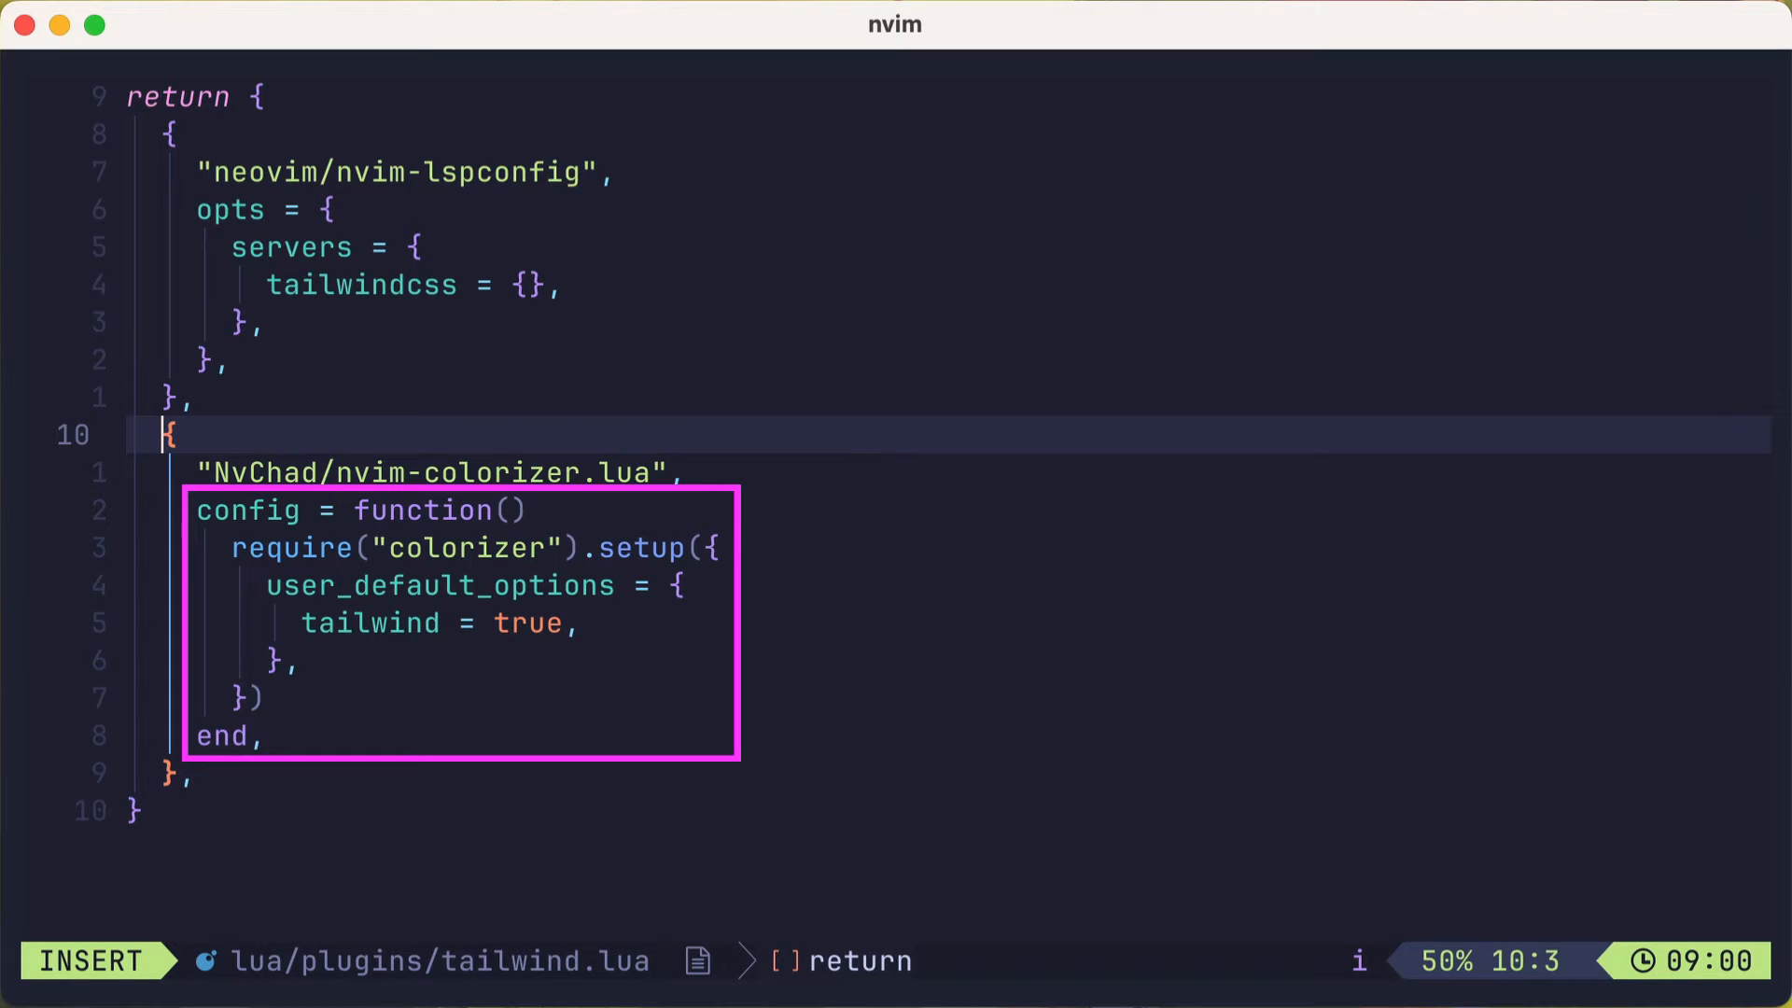
Step: Replace the config function with opts = { user_default_options = { tailwind = true } }
{"action": "key", "text": "Escape"}
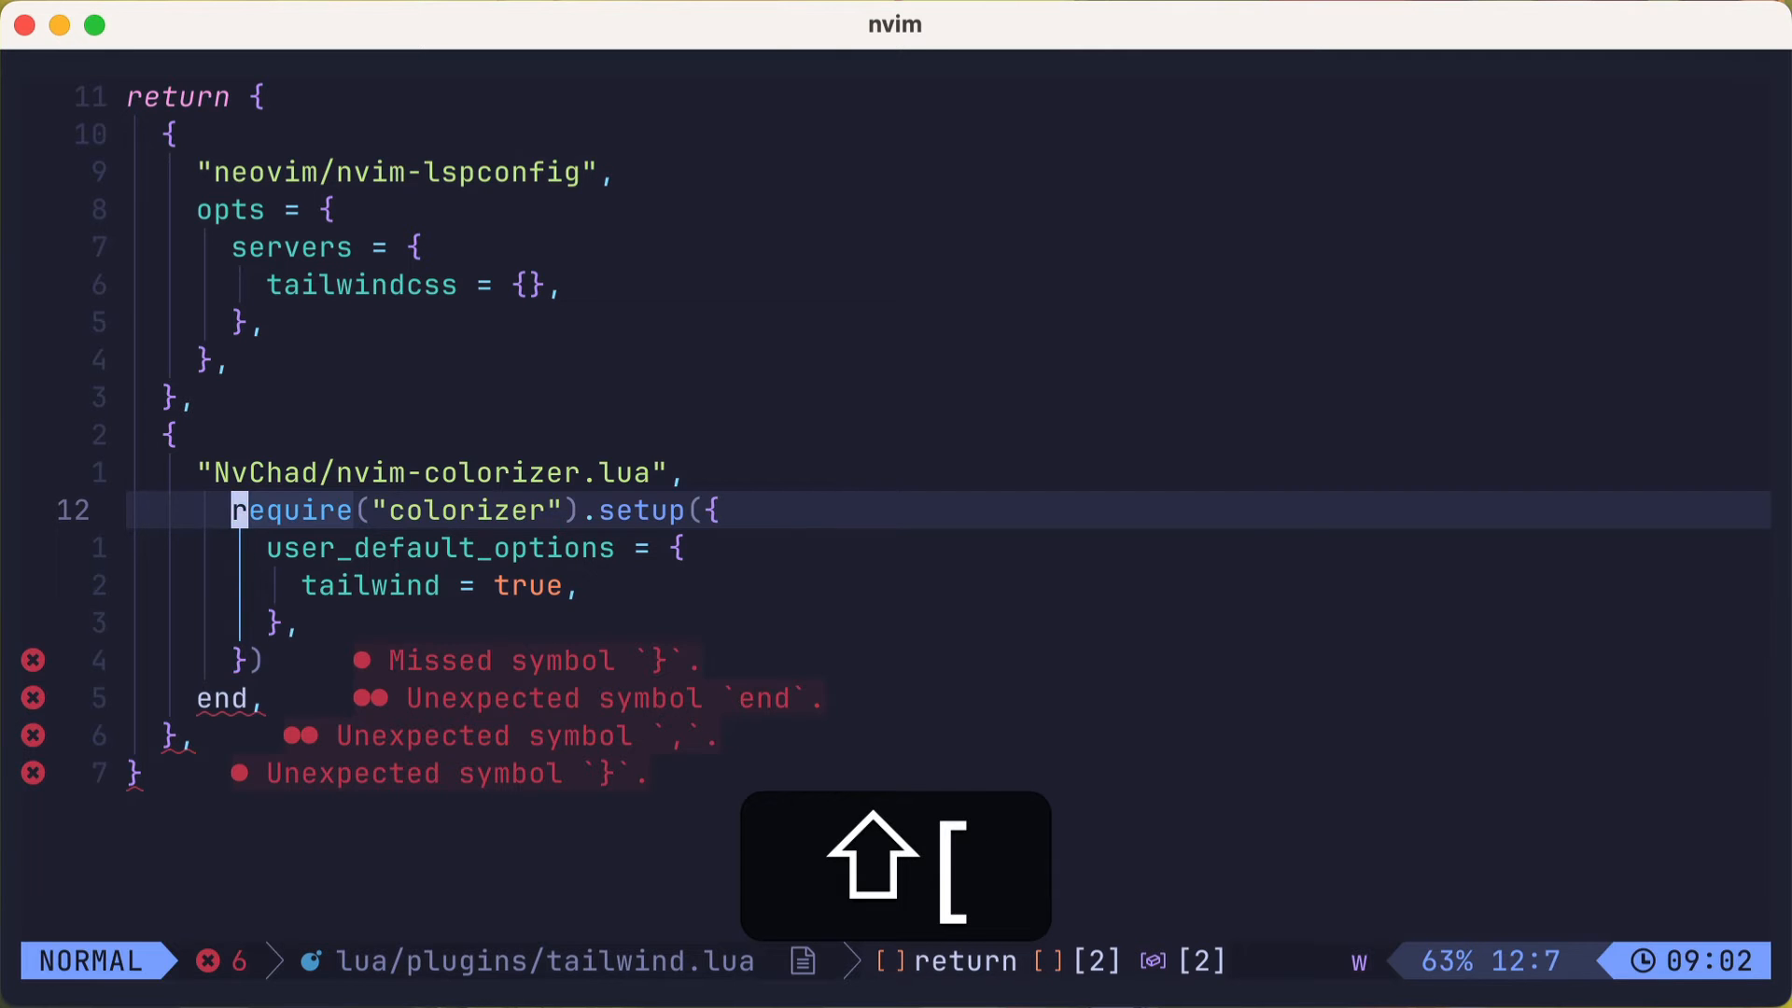
{"action": "type", "text": "opts ={"}
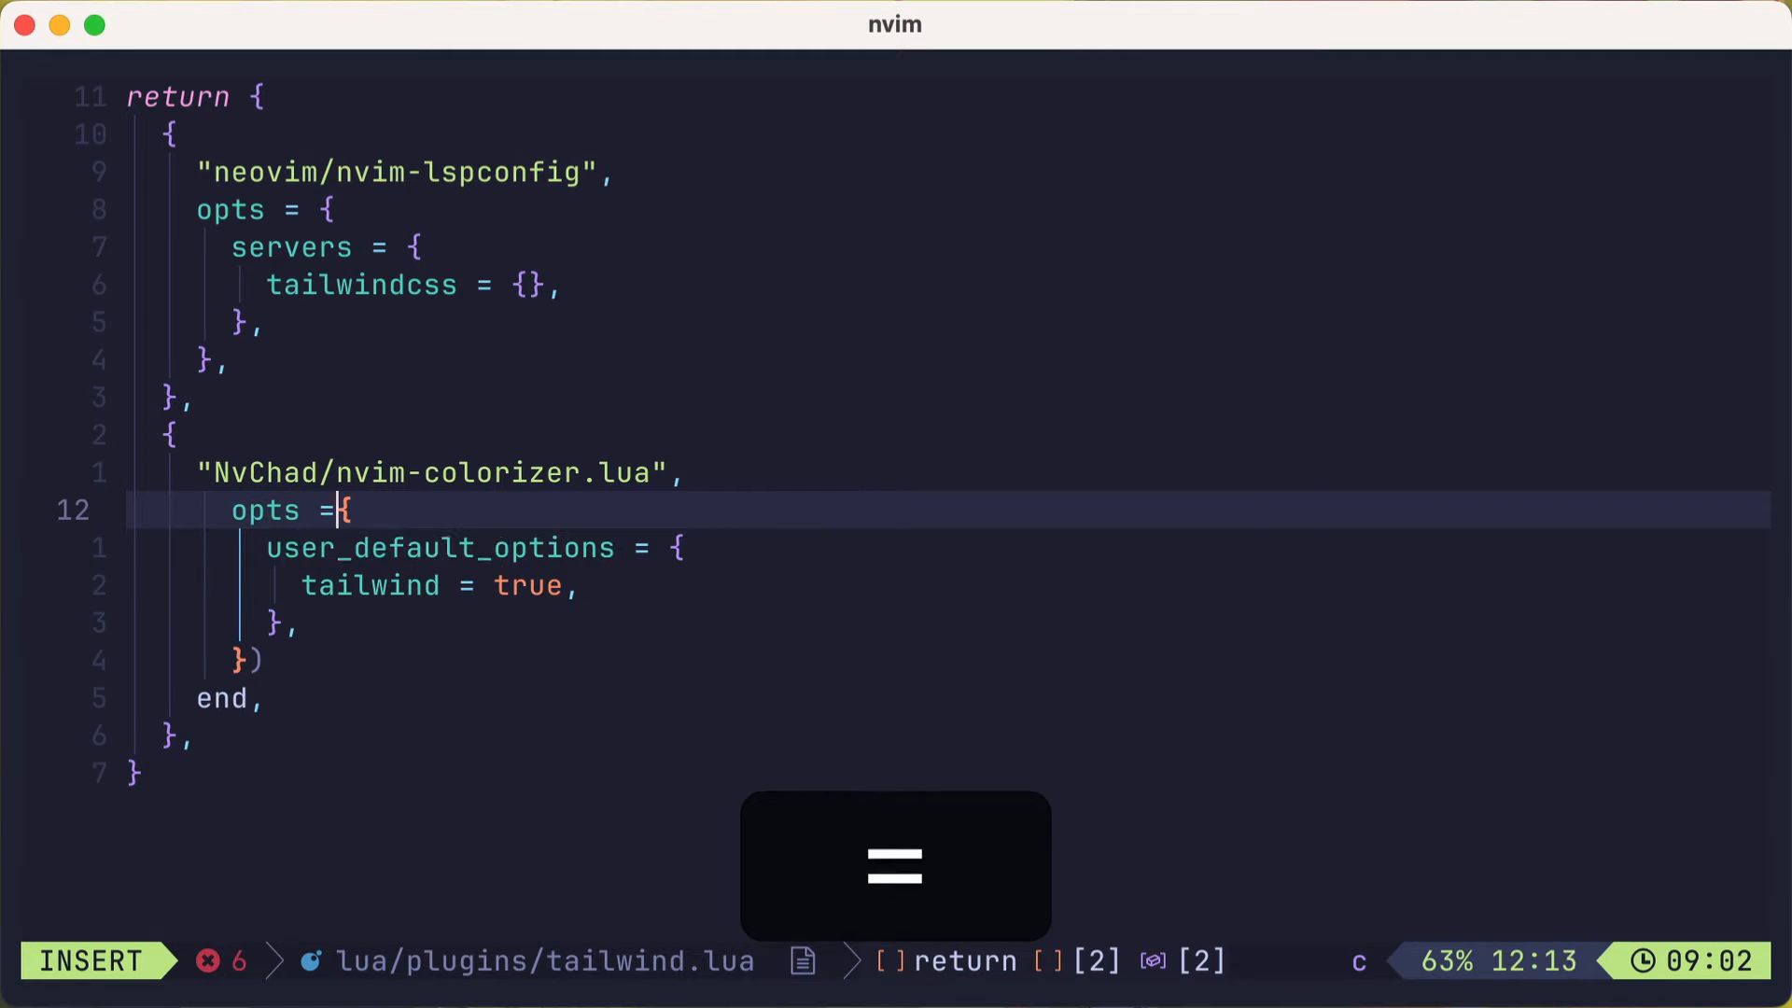
{"action": "key", "text": "j"}
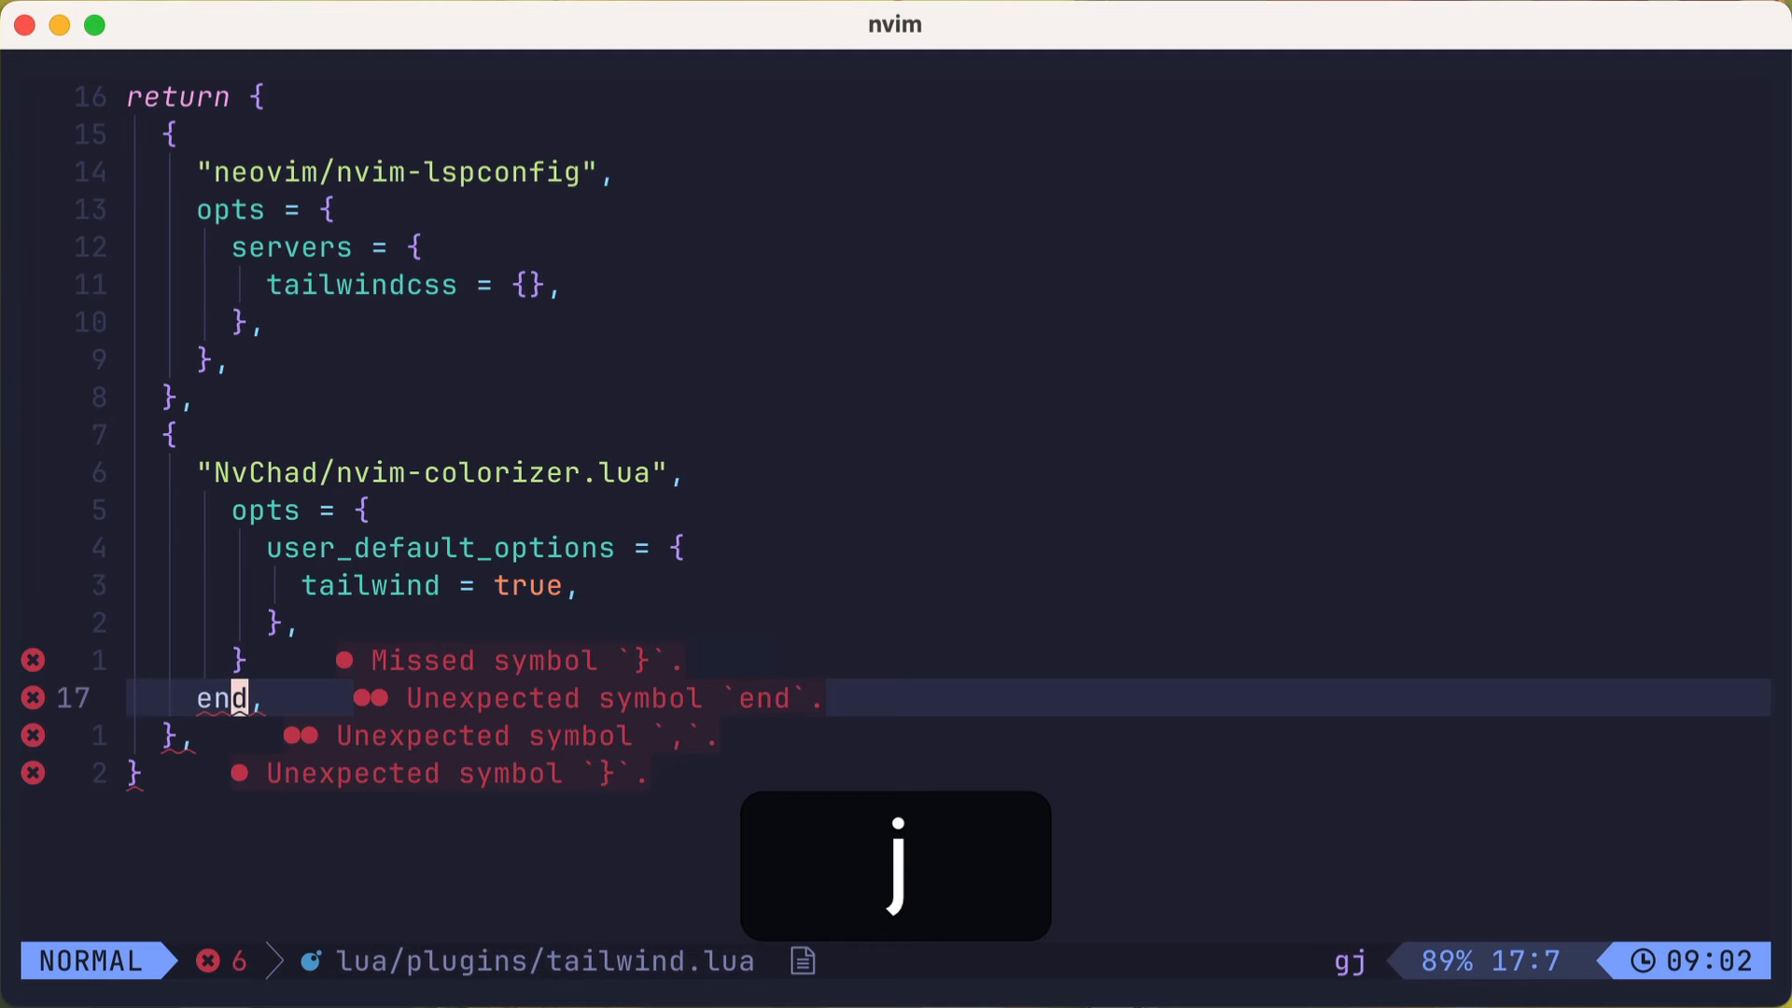
{"action": "key", "text": "dd"}
{"action": "type", "text": "cd -"}
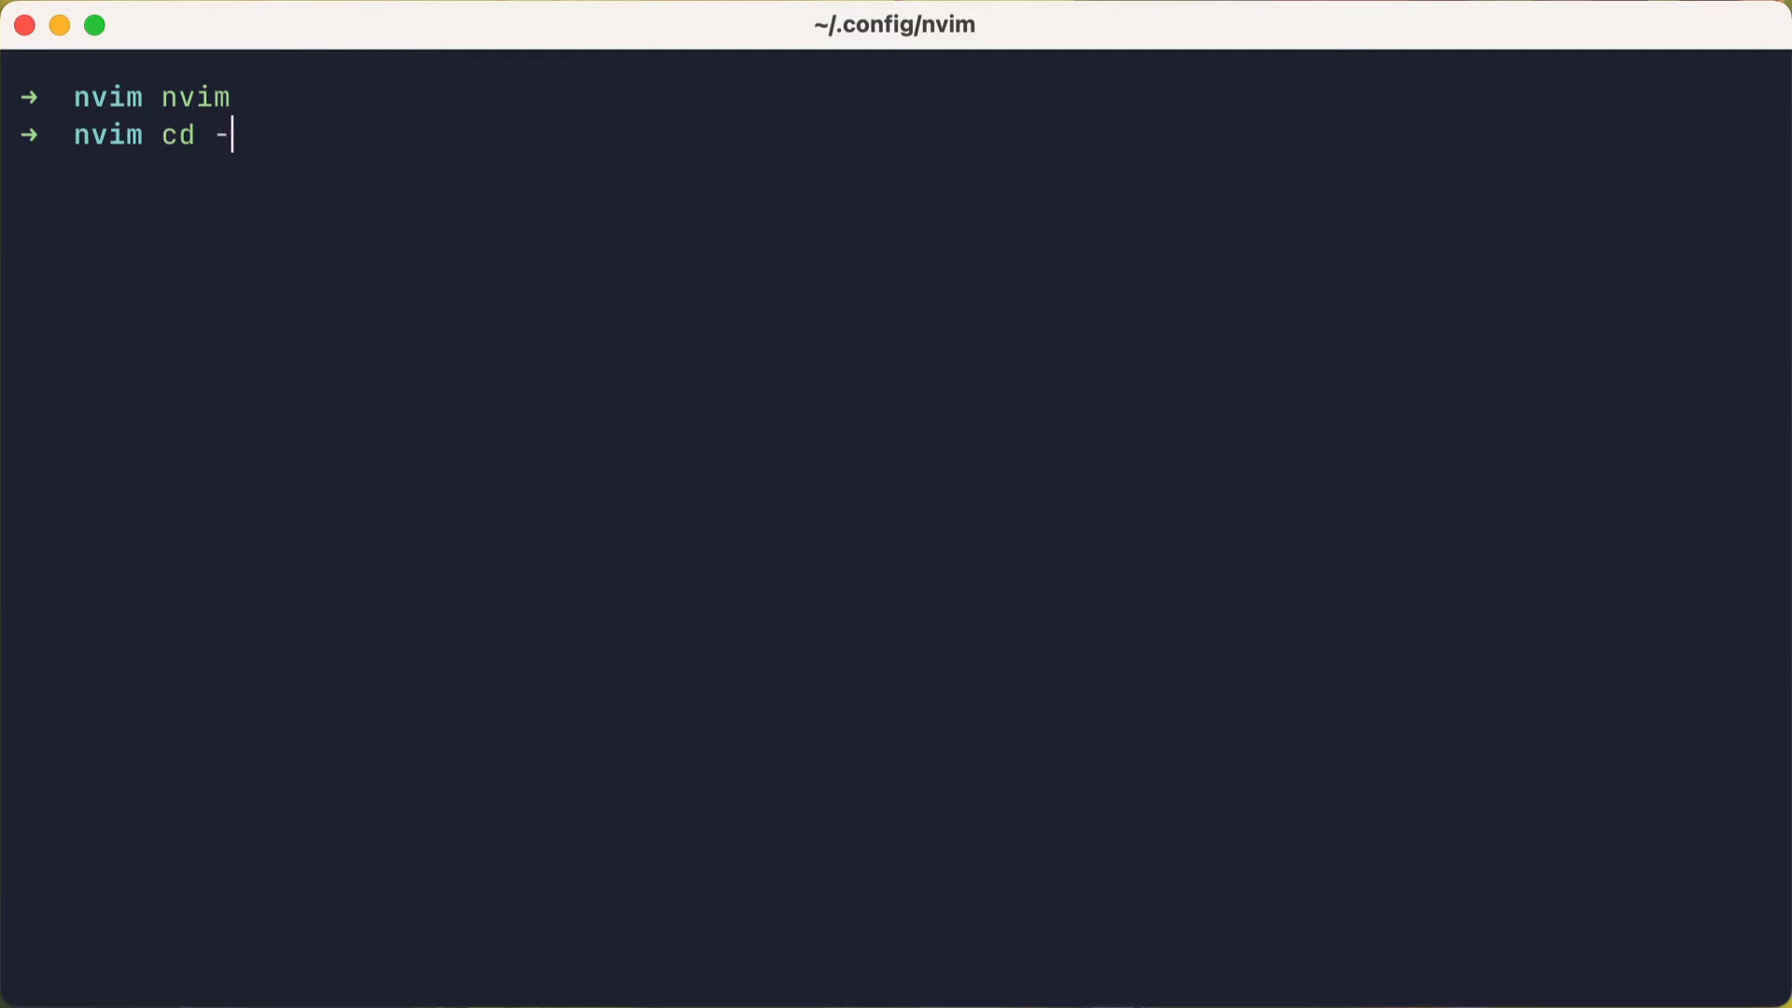
Step: Insert bg-yellow-300 before flex in main's className via completion, then :wq
{"action": "key", "text": "Return"}
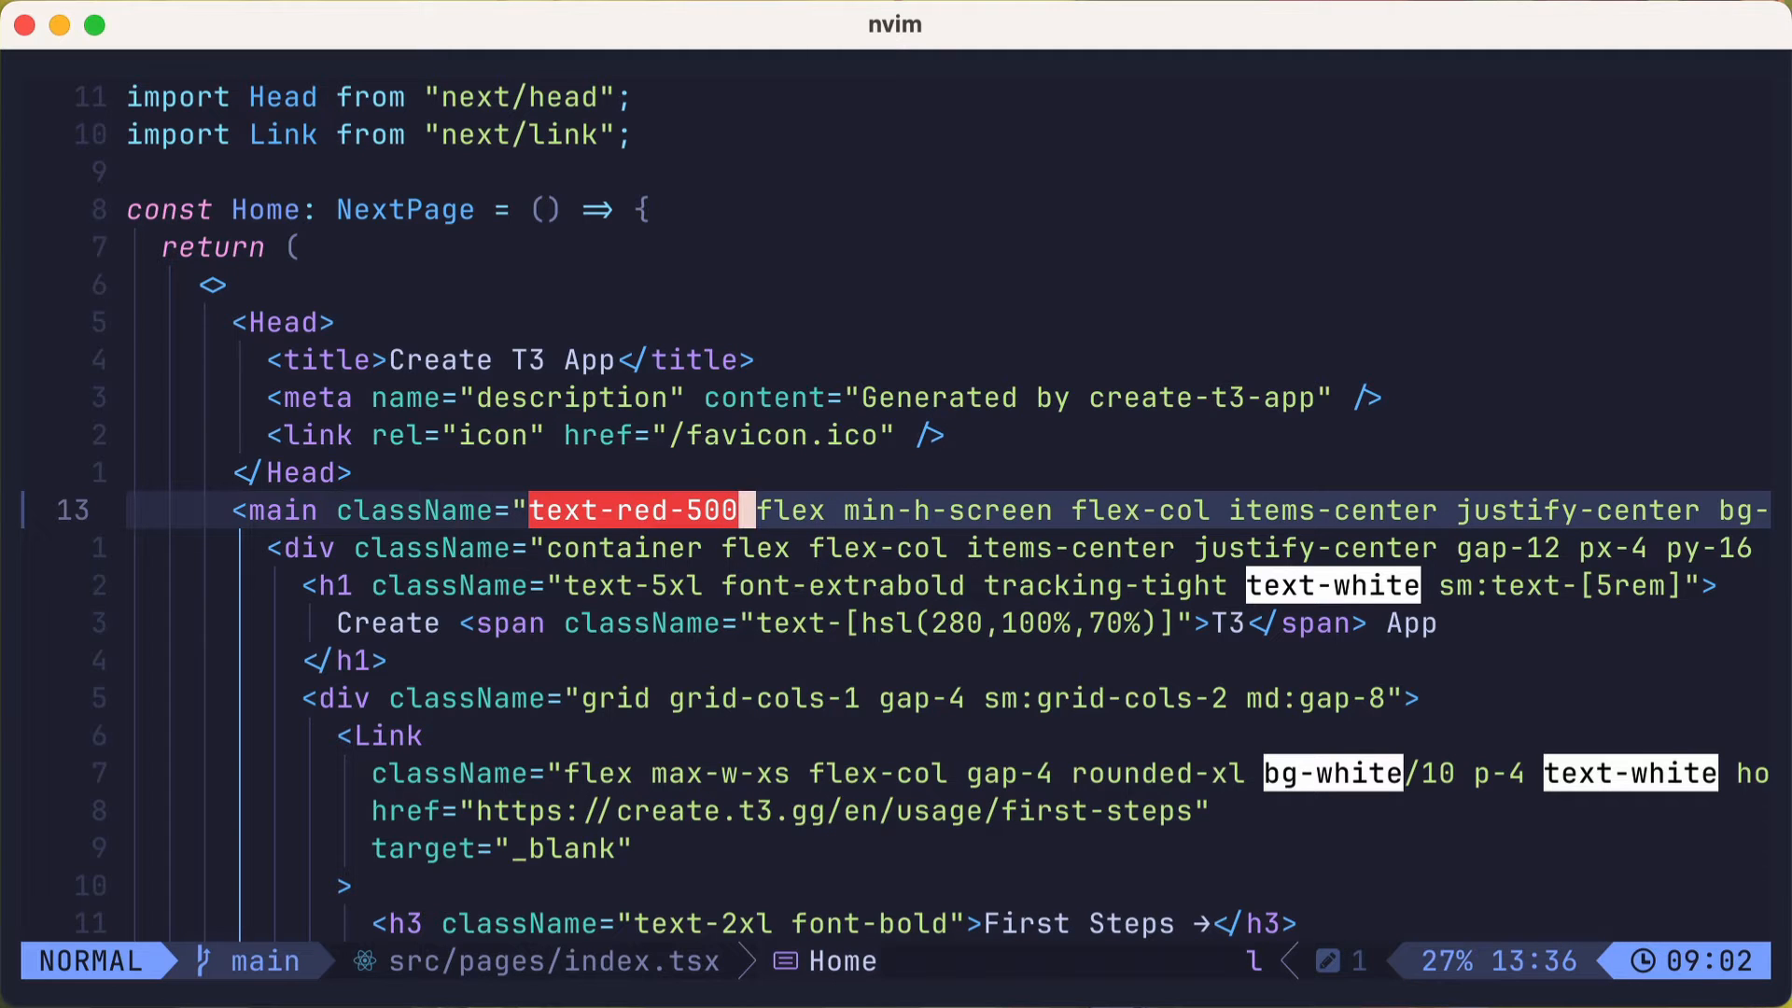
{"action": "key", "text": "b"}
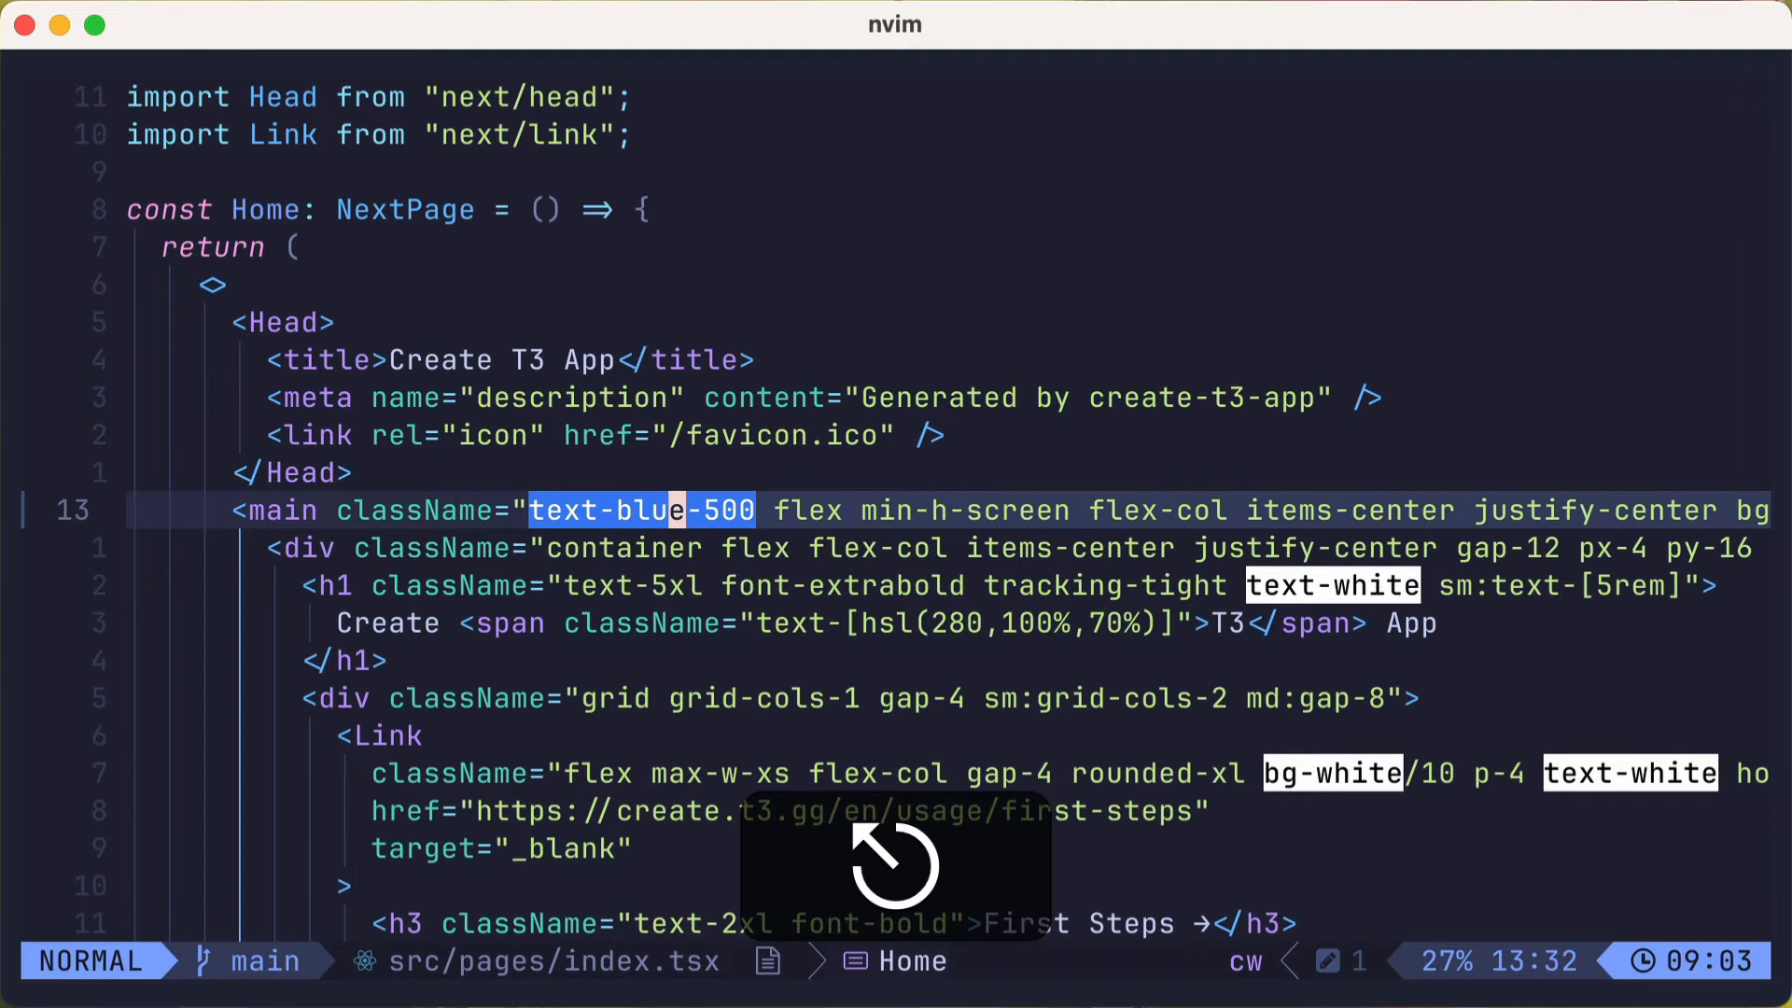
{"action": "key", "text": "w"}
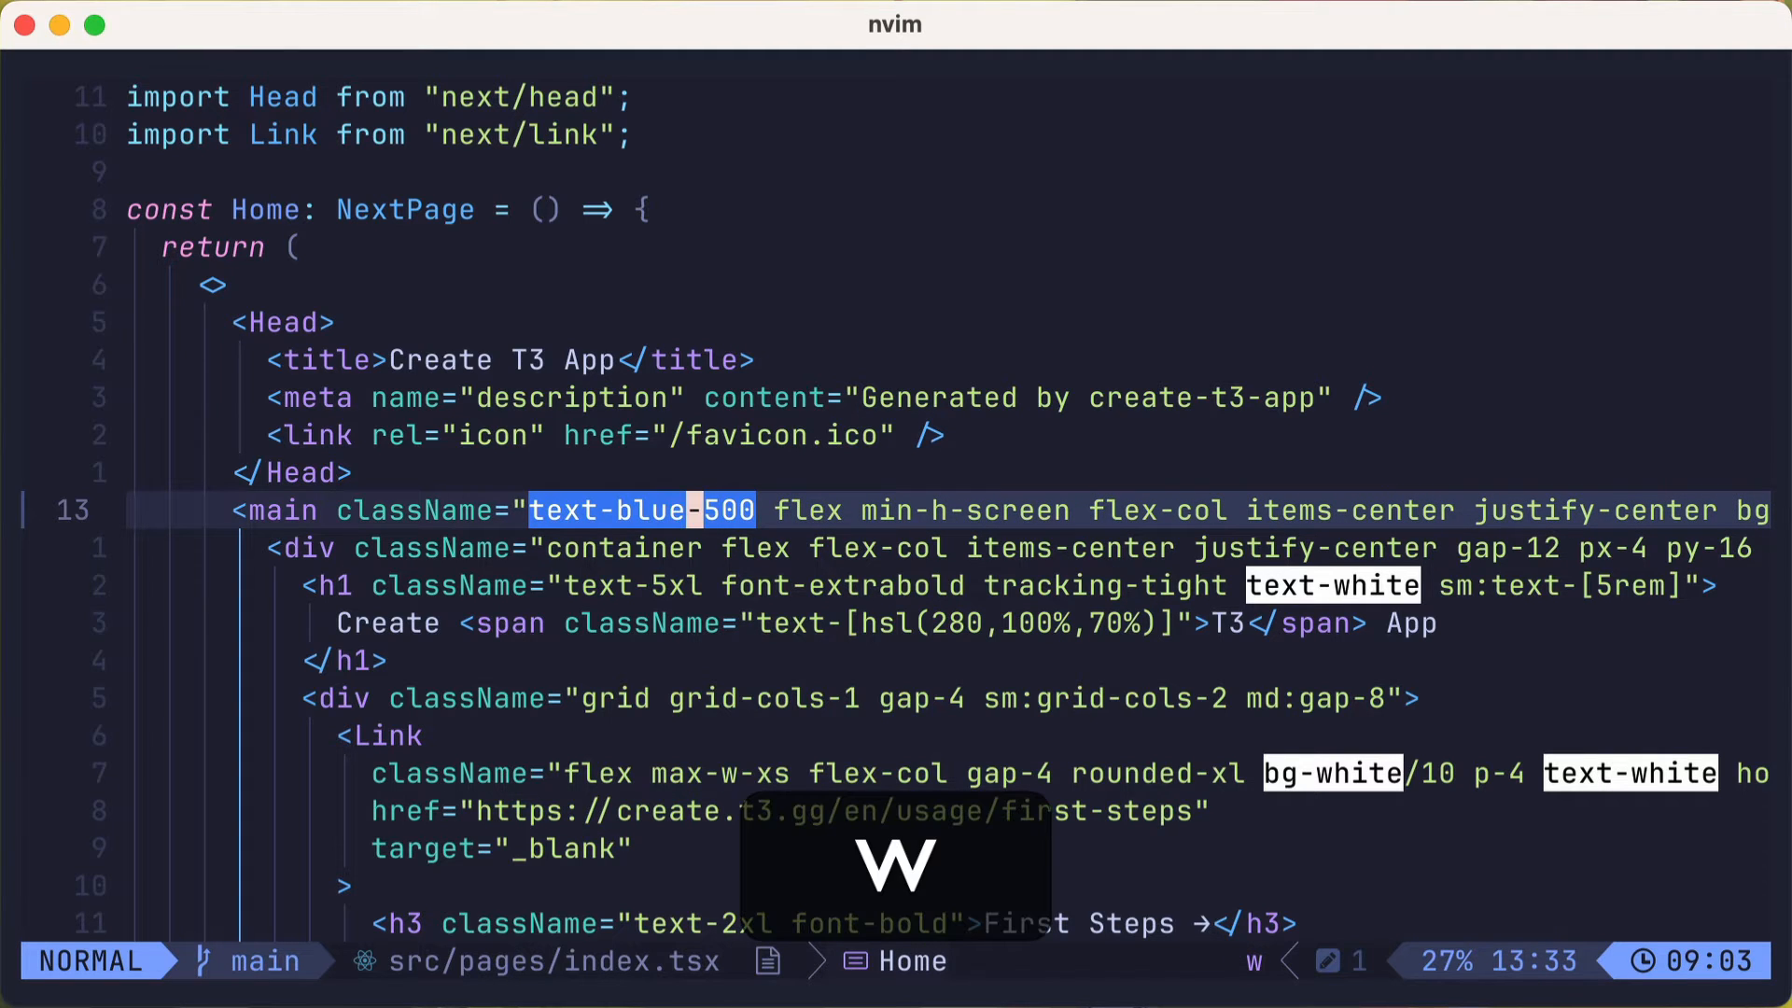
{"action": "key", "text": "i"}
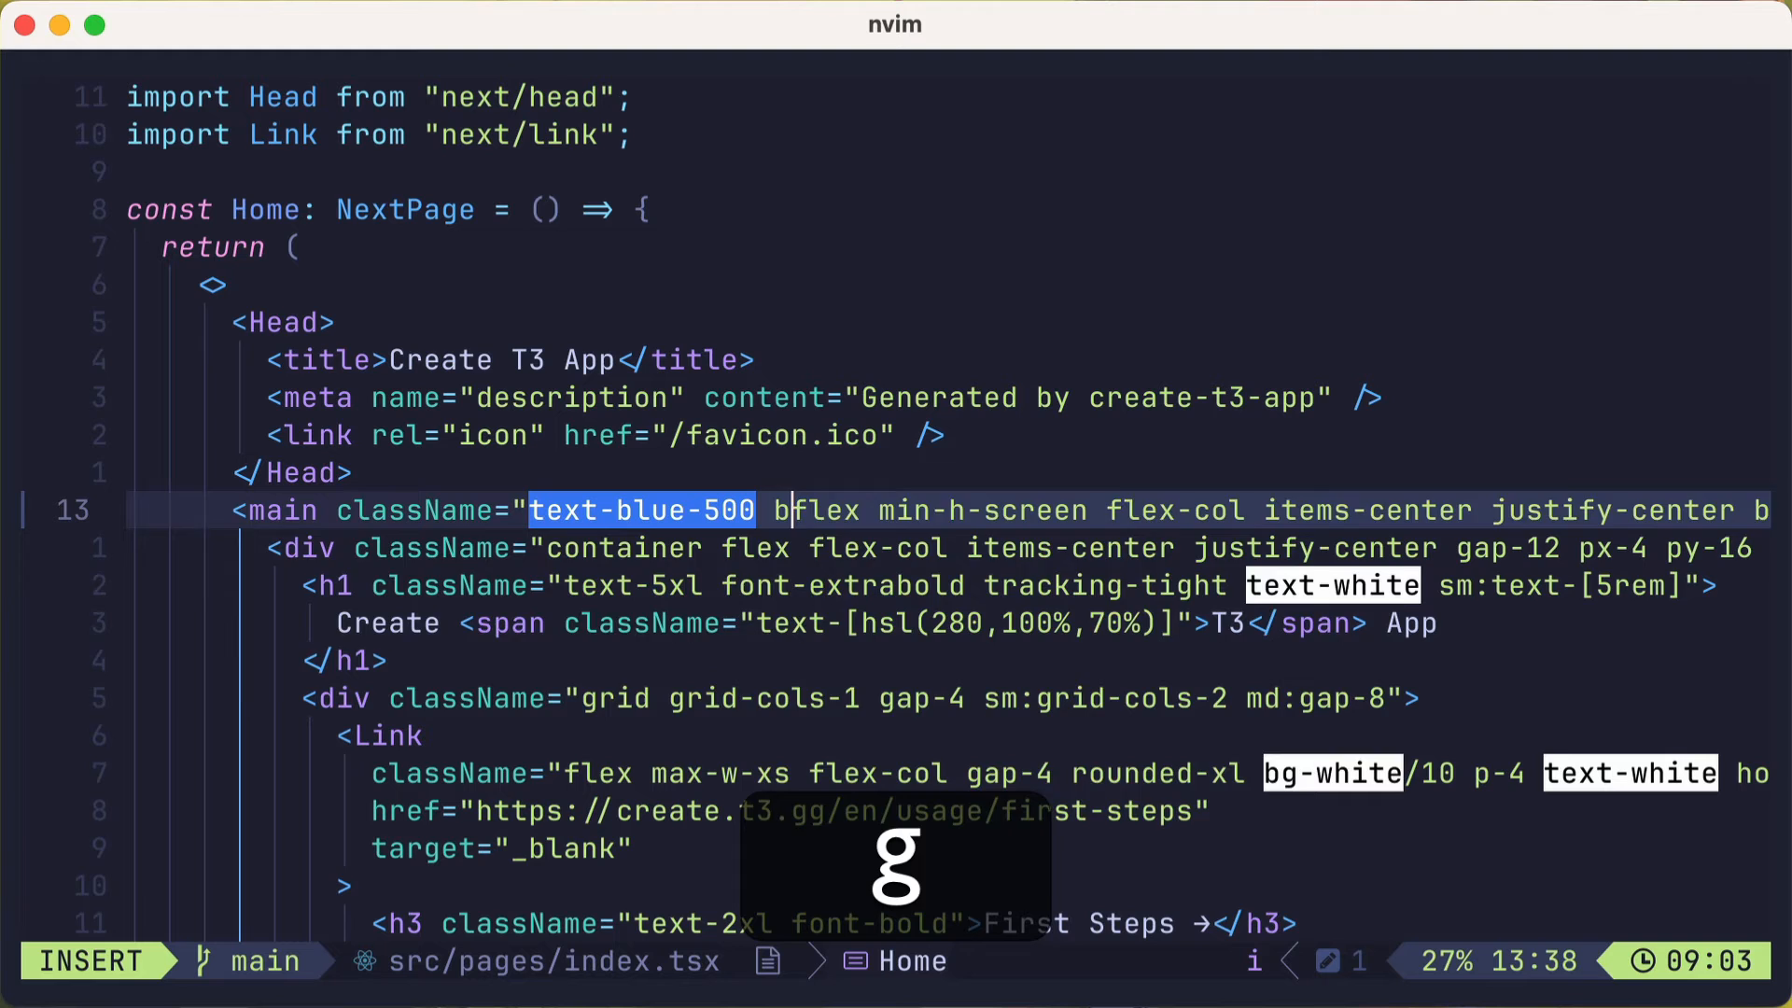
{"action": "type", "text": "bg-yellow-300"}
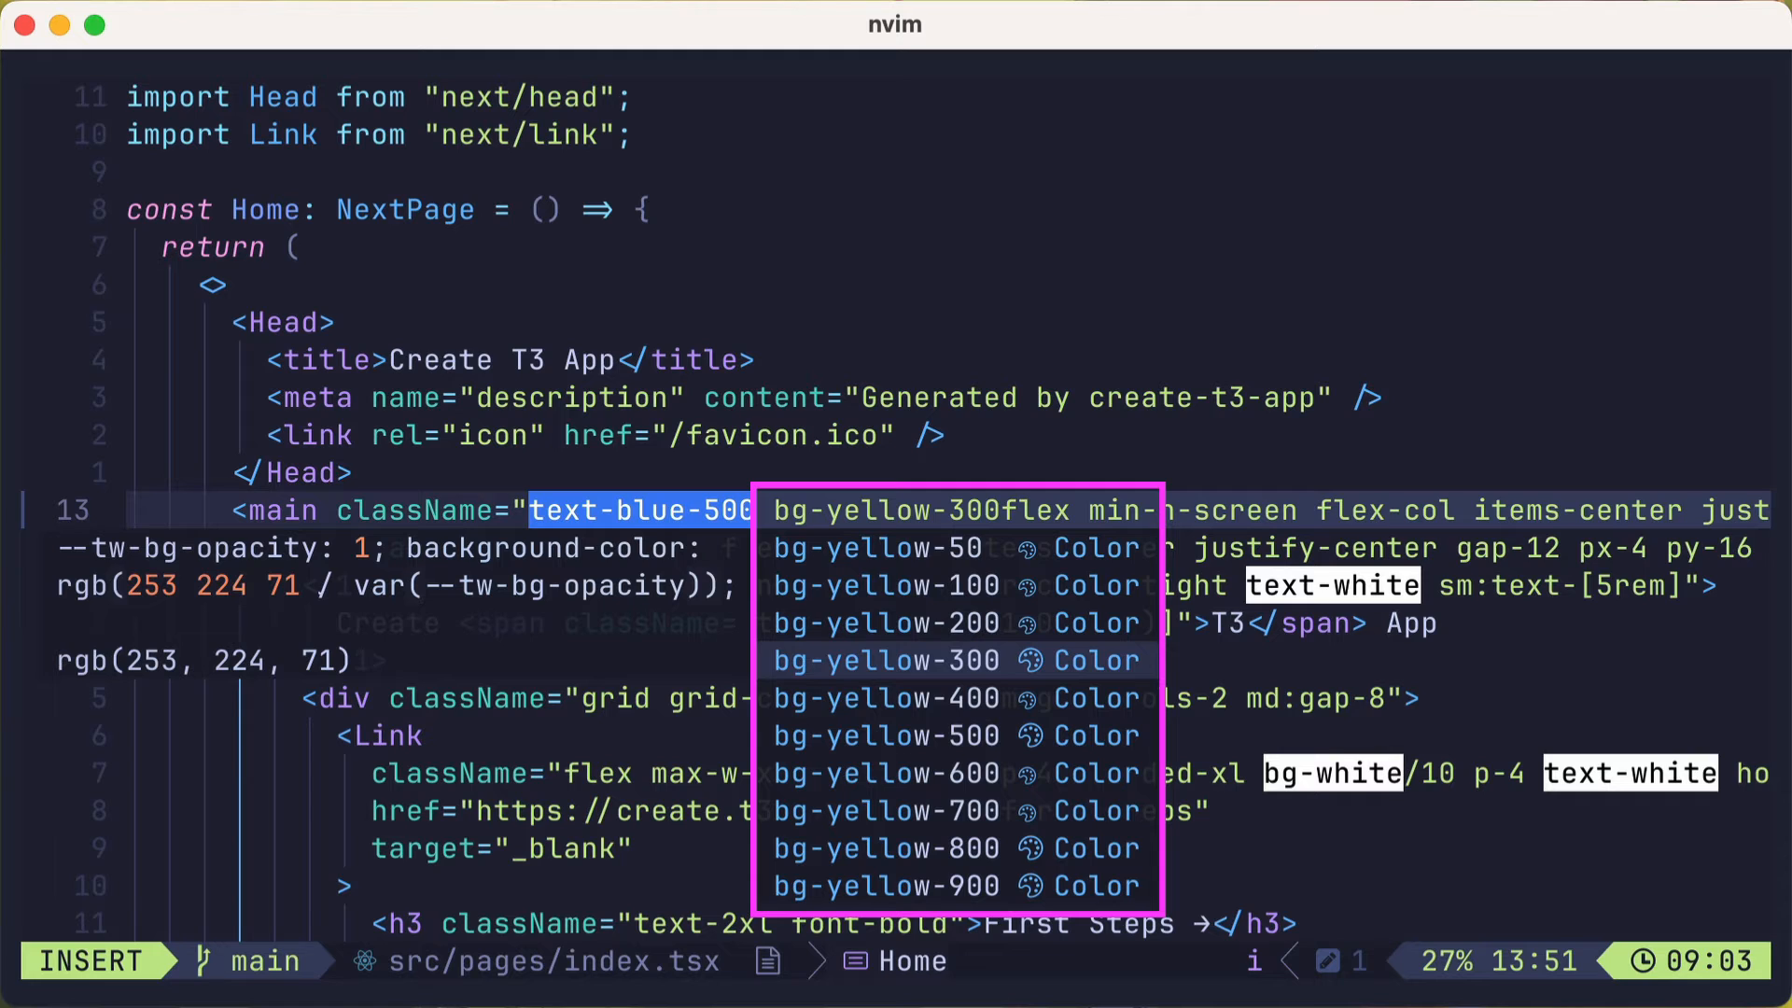
{"action": "key", "text": "Escape"}
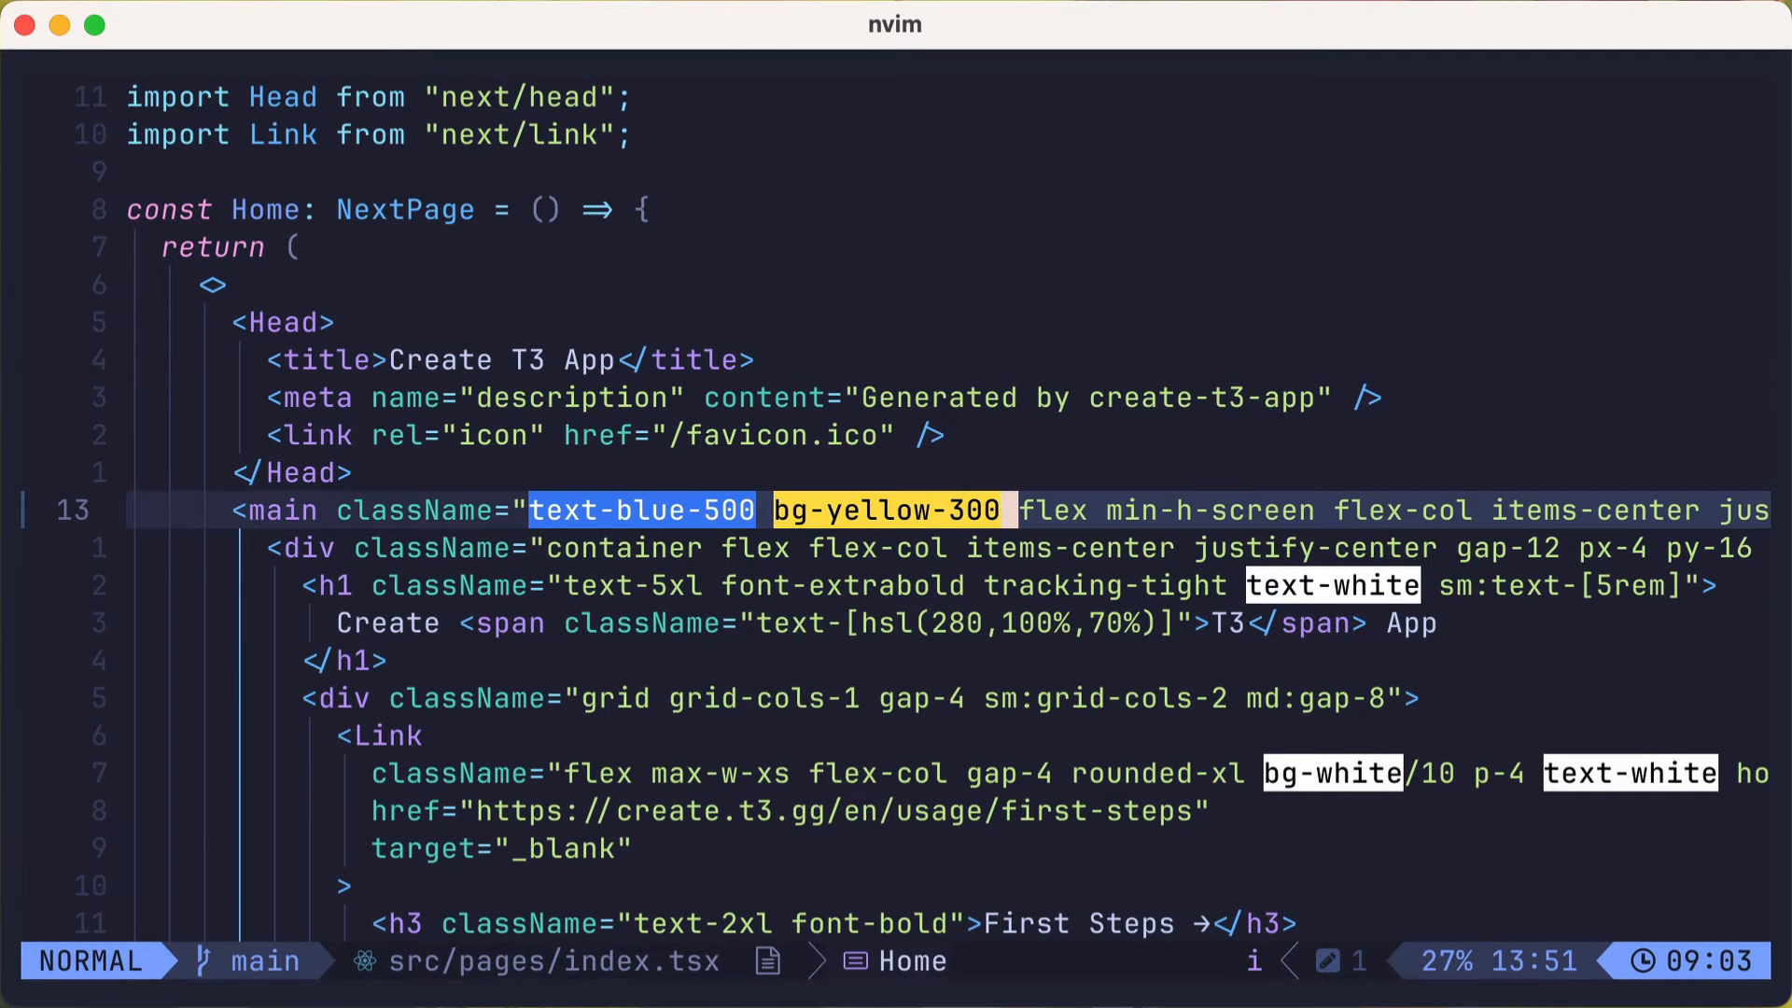
{"action": "key", "text": "Return"}
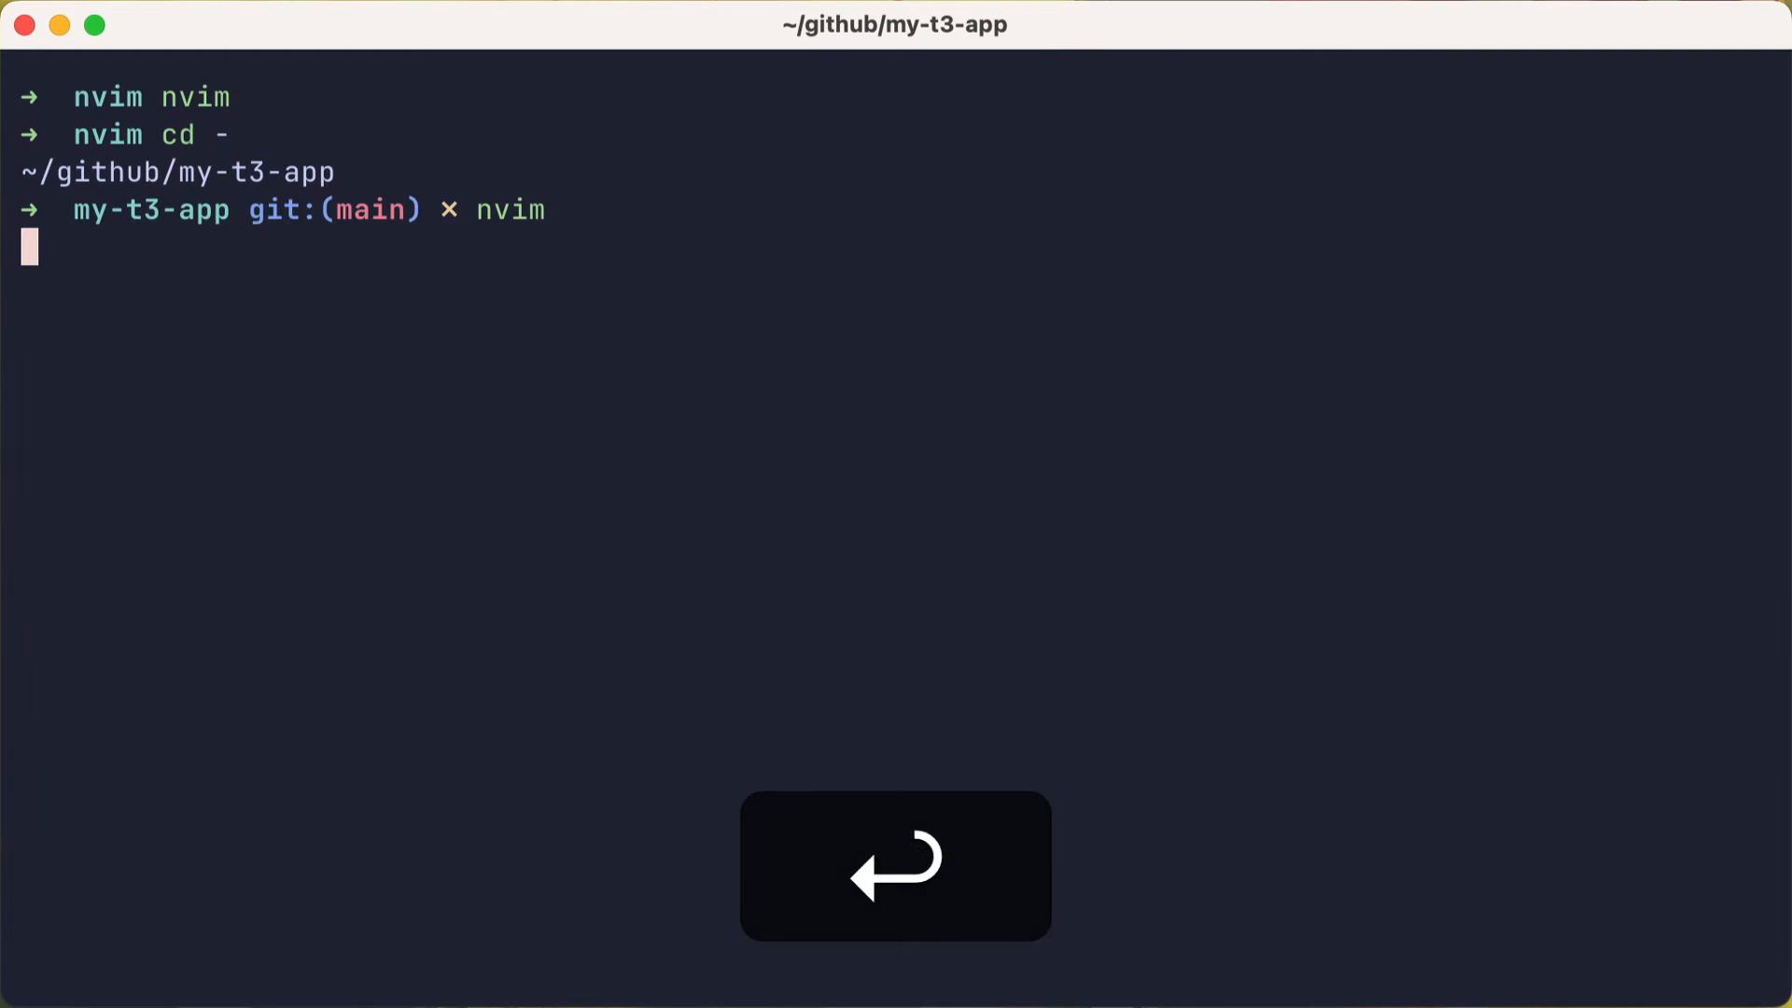
Step: Reopen tailwind.lua in ~/.config/nvim and add lines after the colorizer spec
{"action": "key", "text": "Return"}
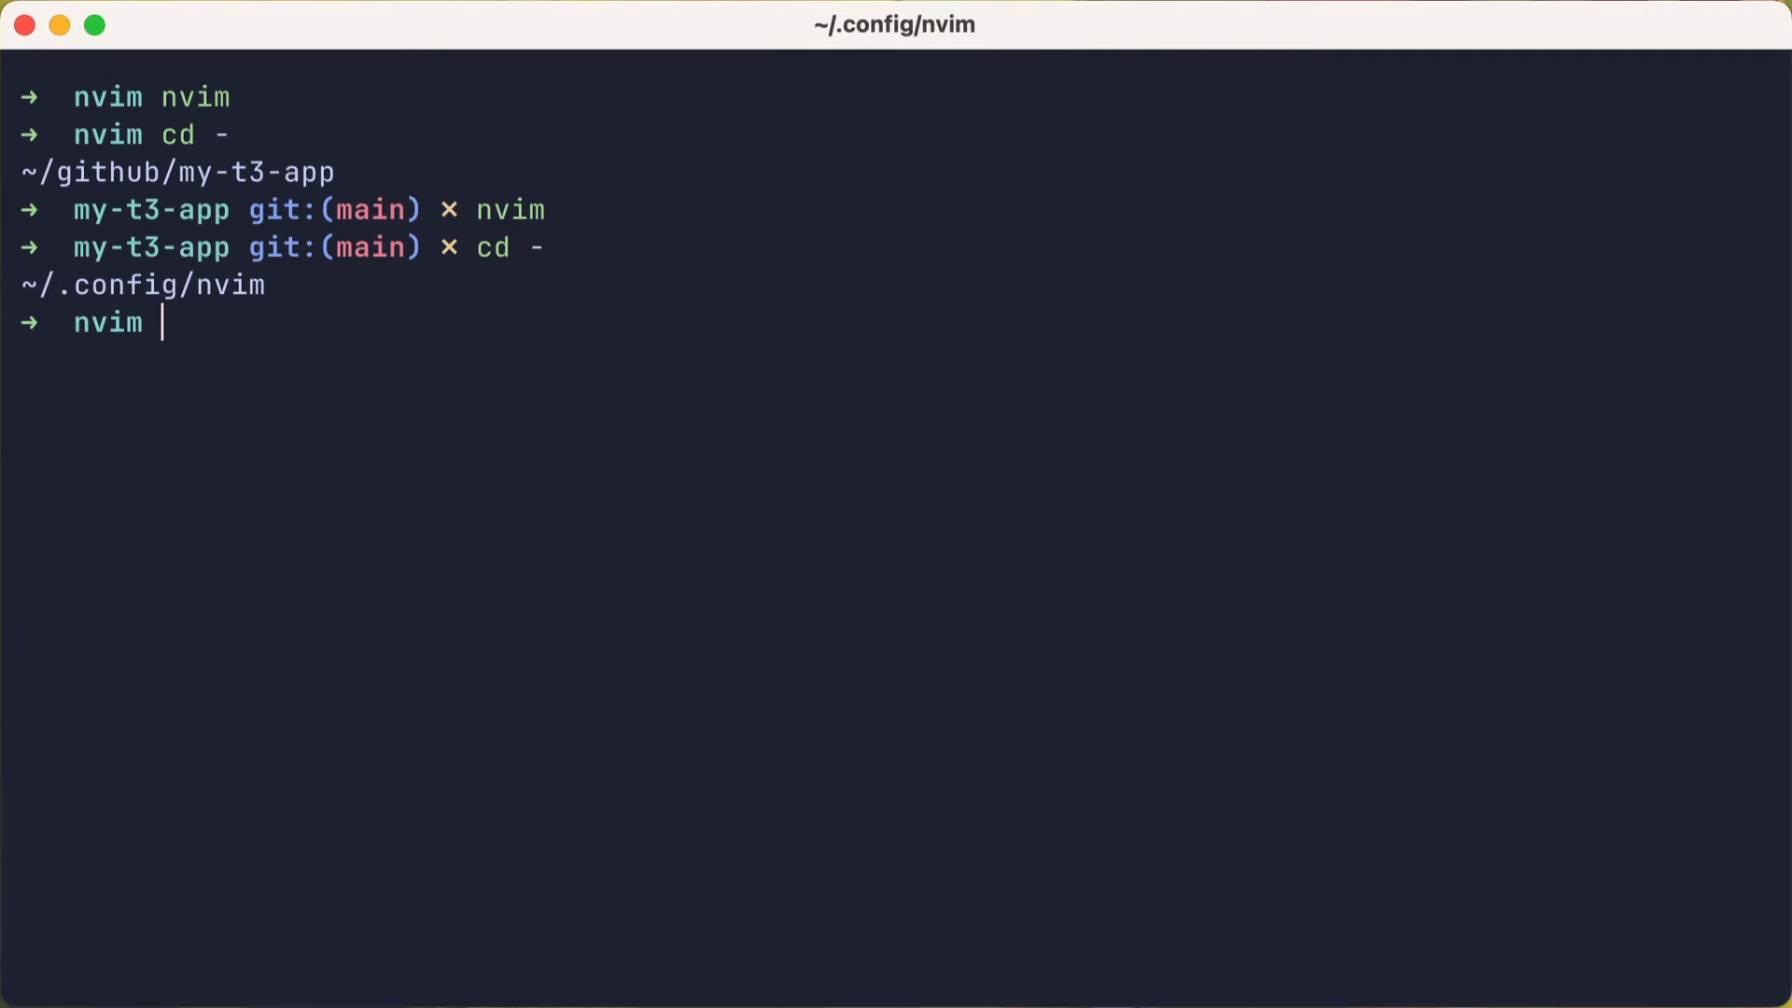
{"action": "key", "text": "Return"}
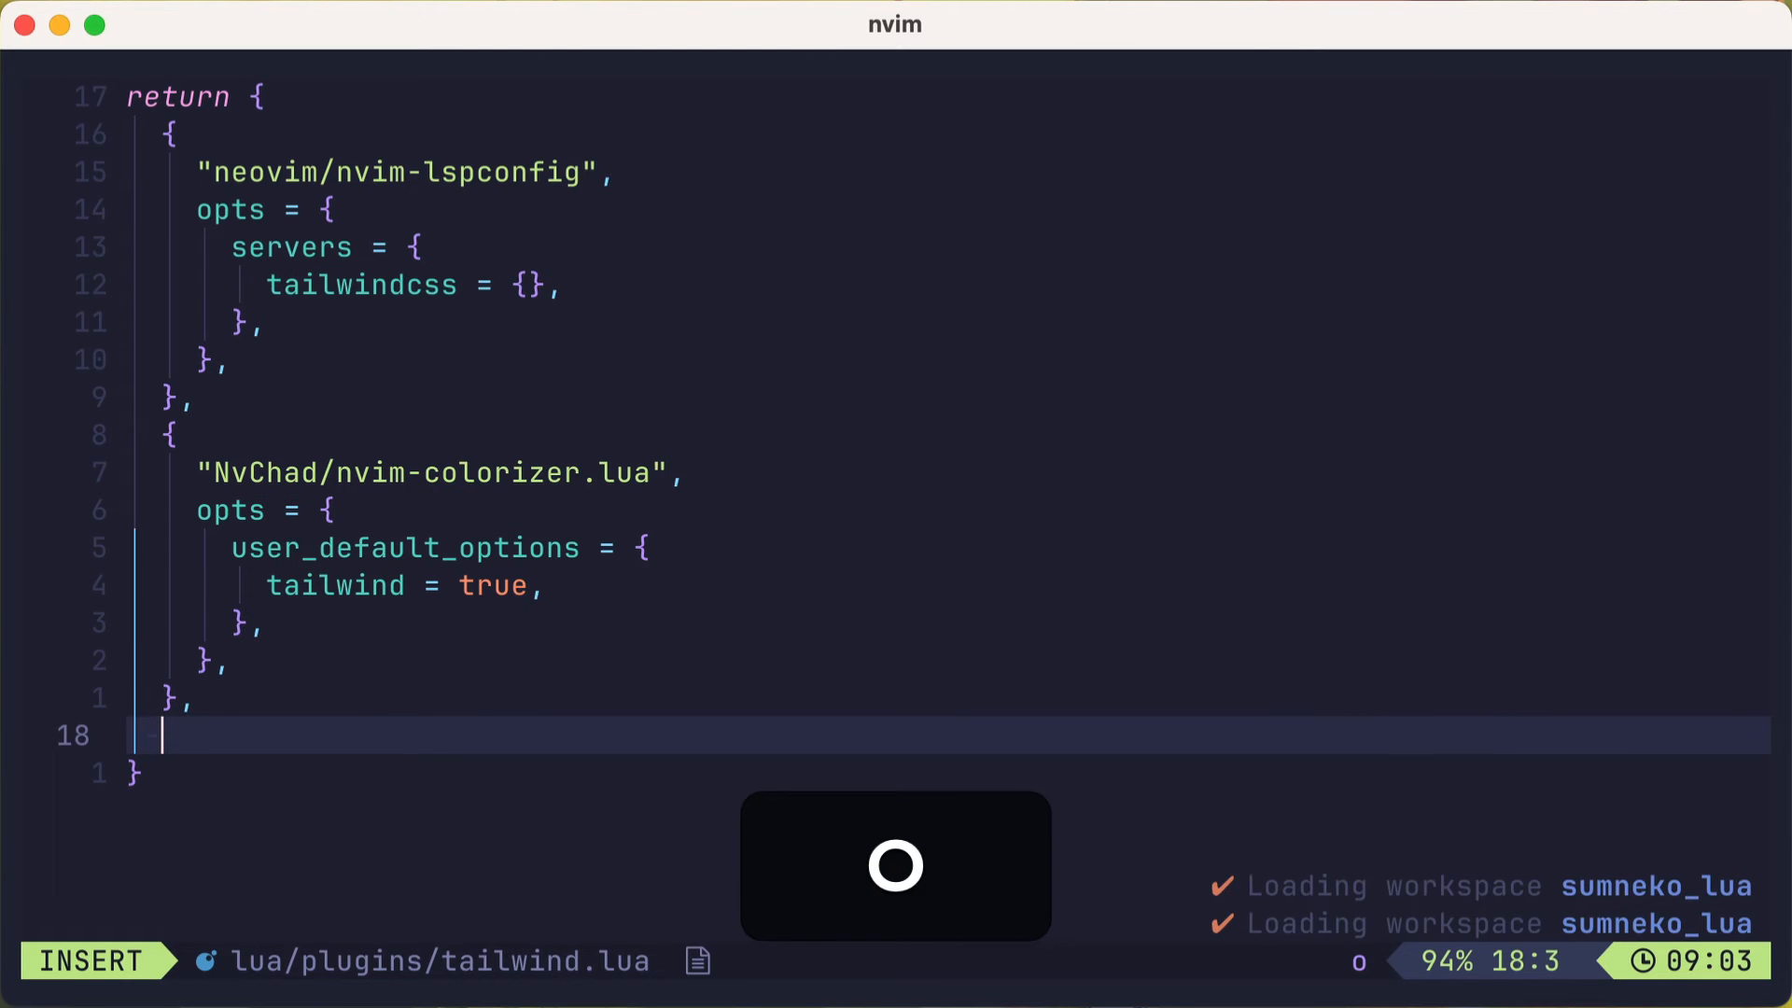
{"action": "key", "text": "Escape"}
{"action": "type", "text": "n"}
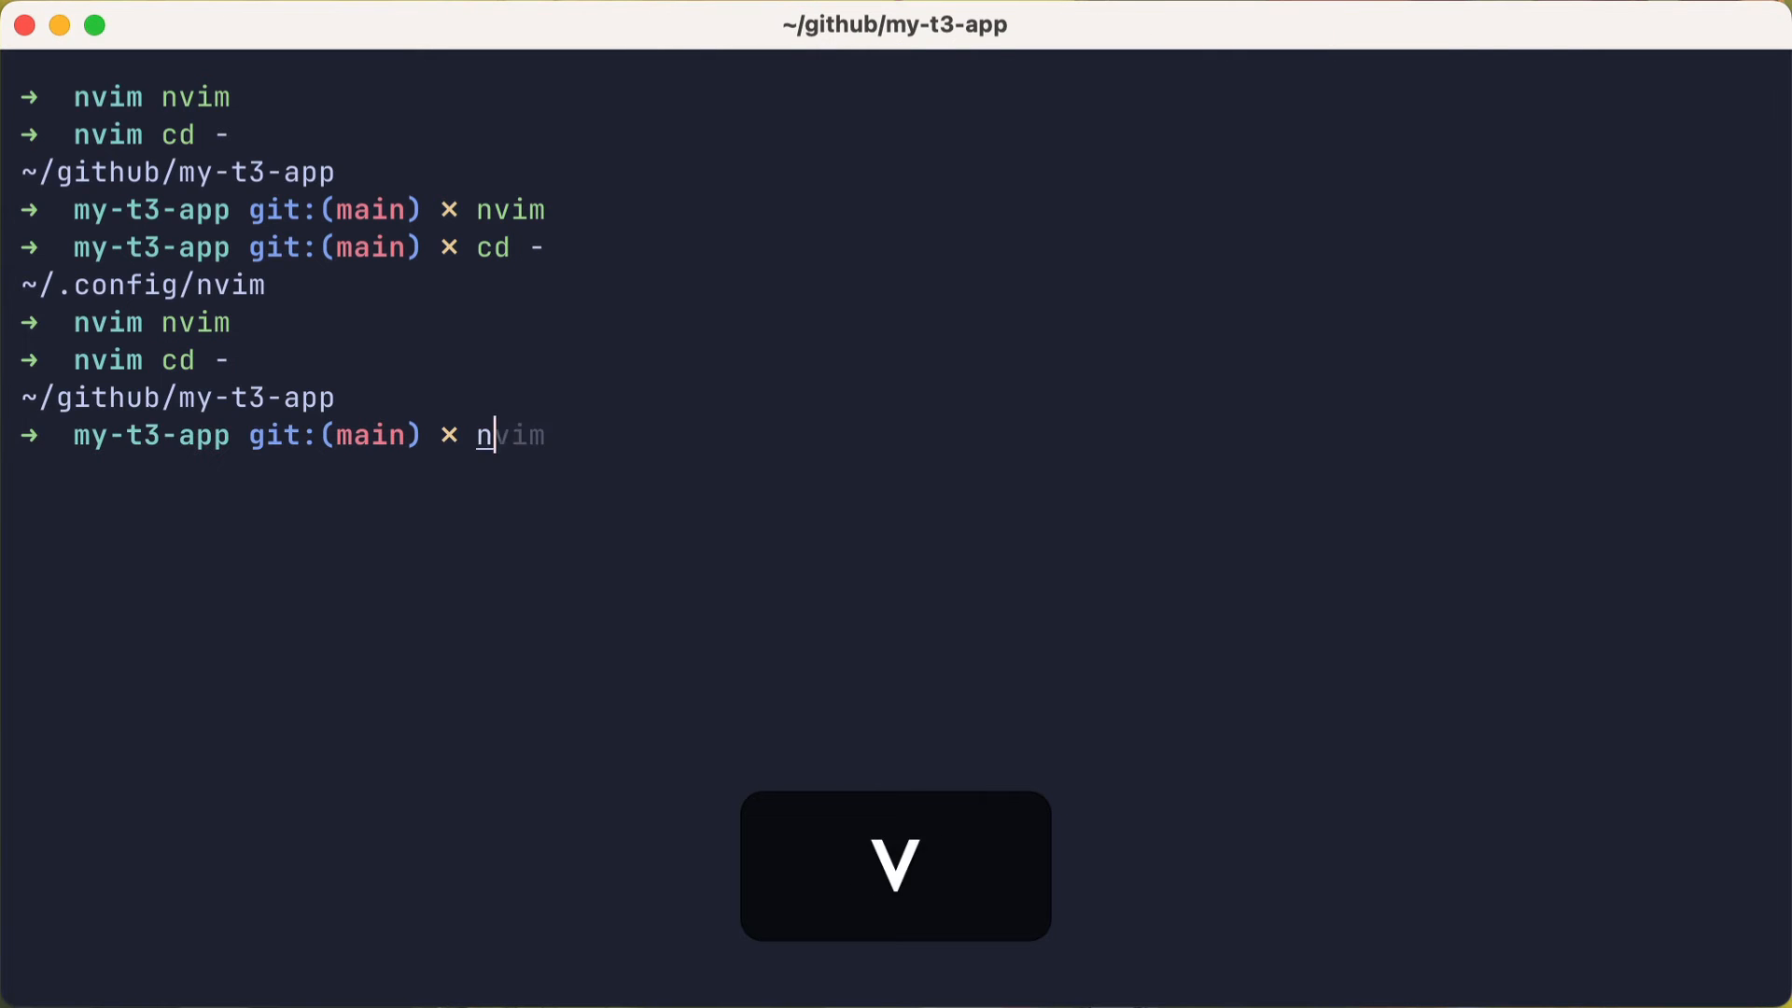
Step: Wrap the heading's Create in a span with text-red-600 text-2xl, then :wq
{"action": "key", "text": "Return"}
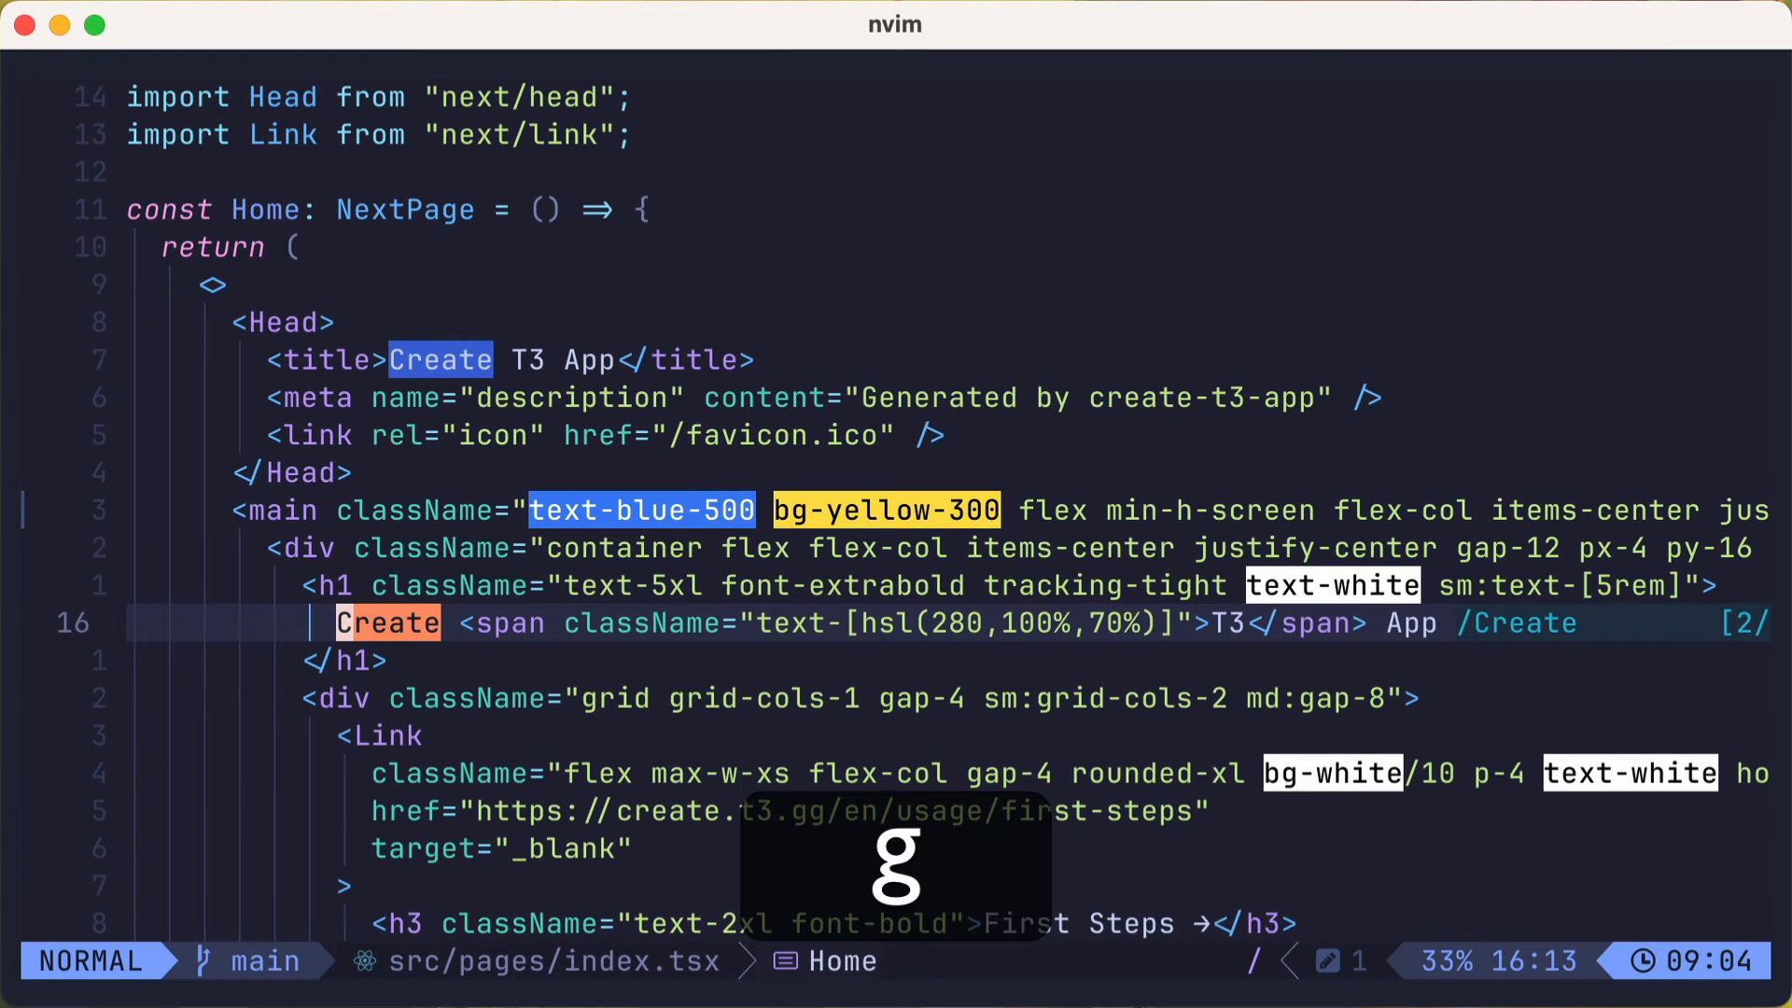
{"action": "type", "text": "span >"}
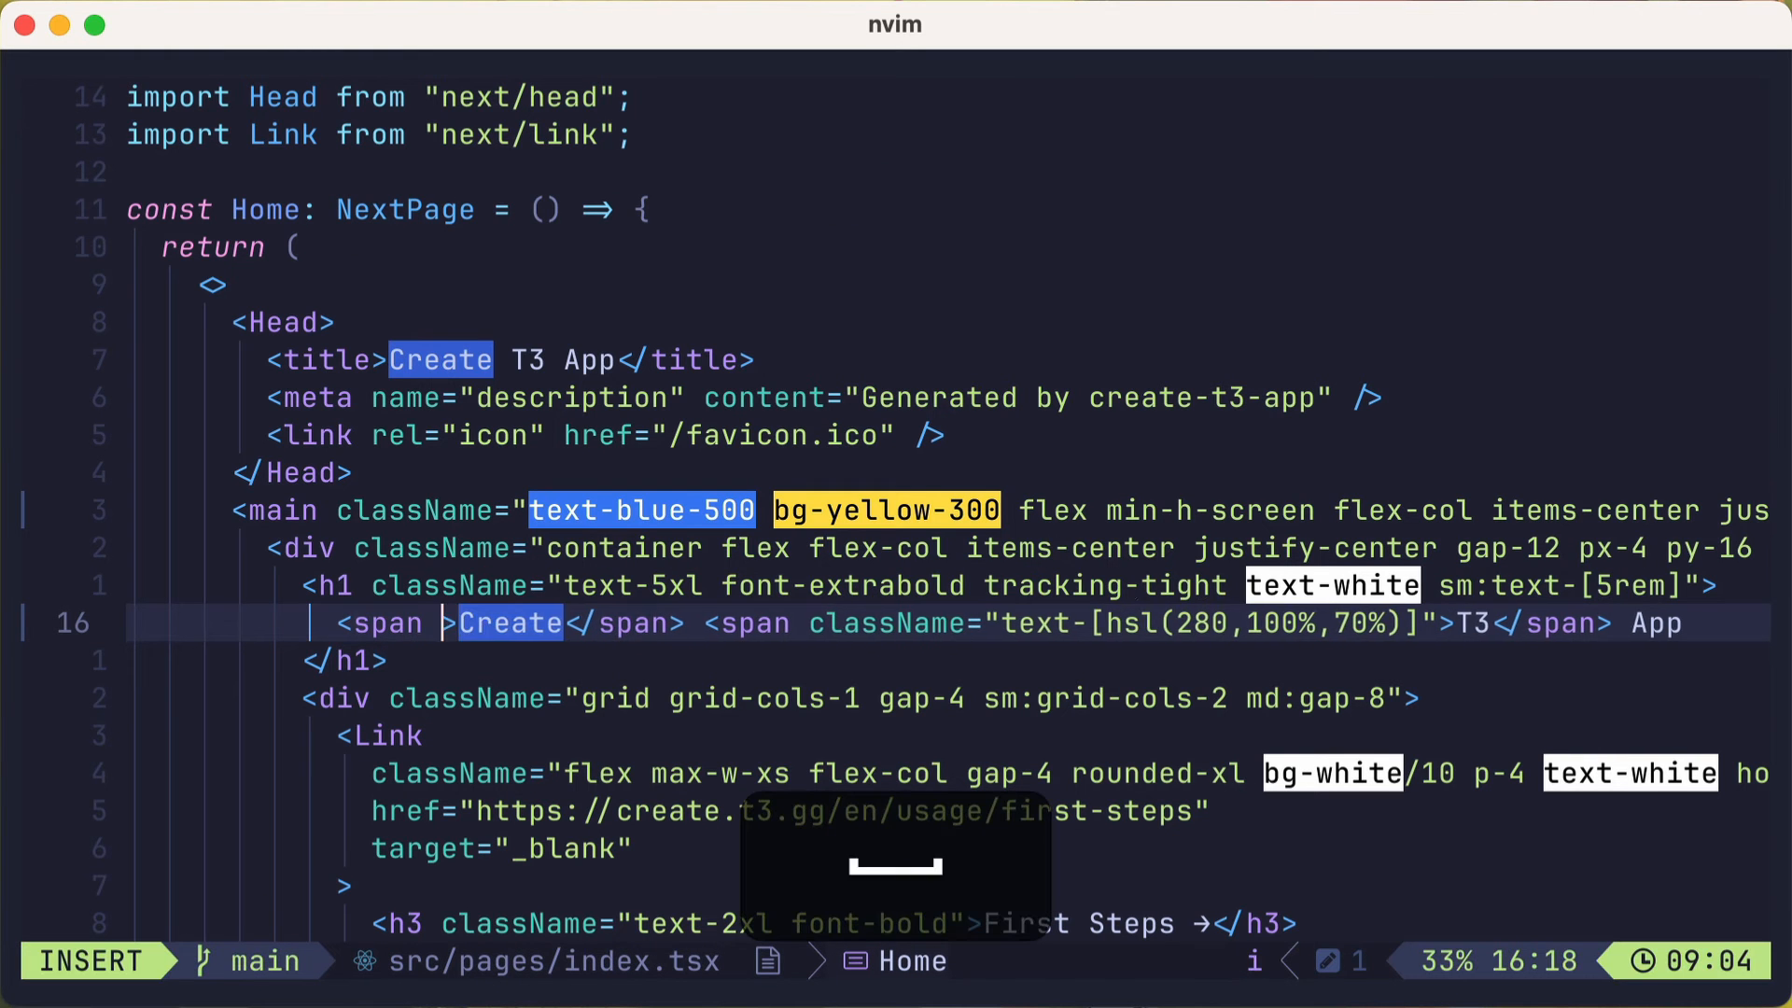
{"action": "type", "text": "text-\""}
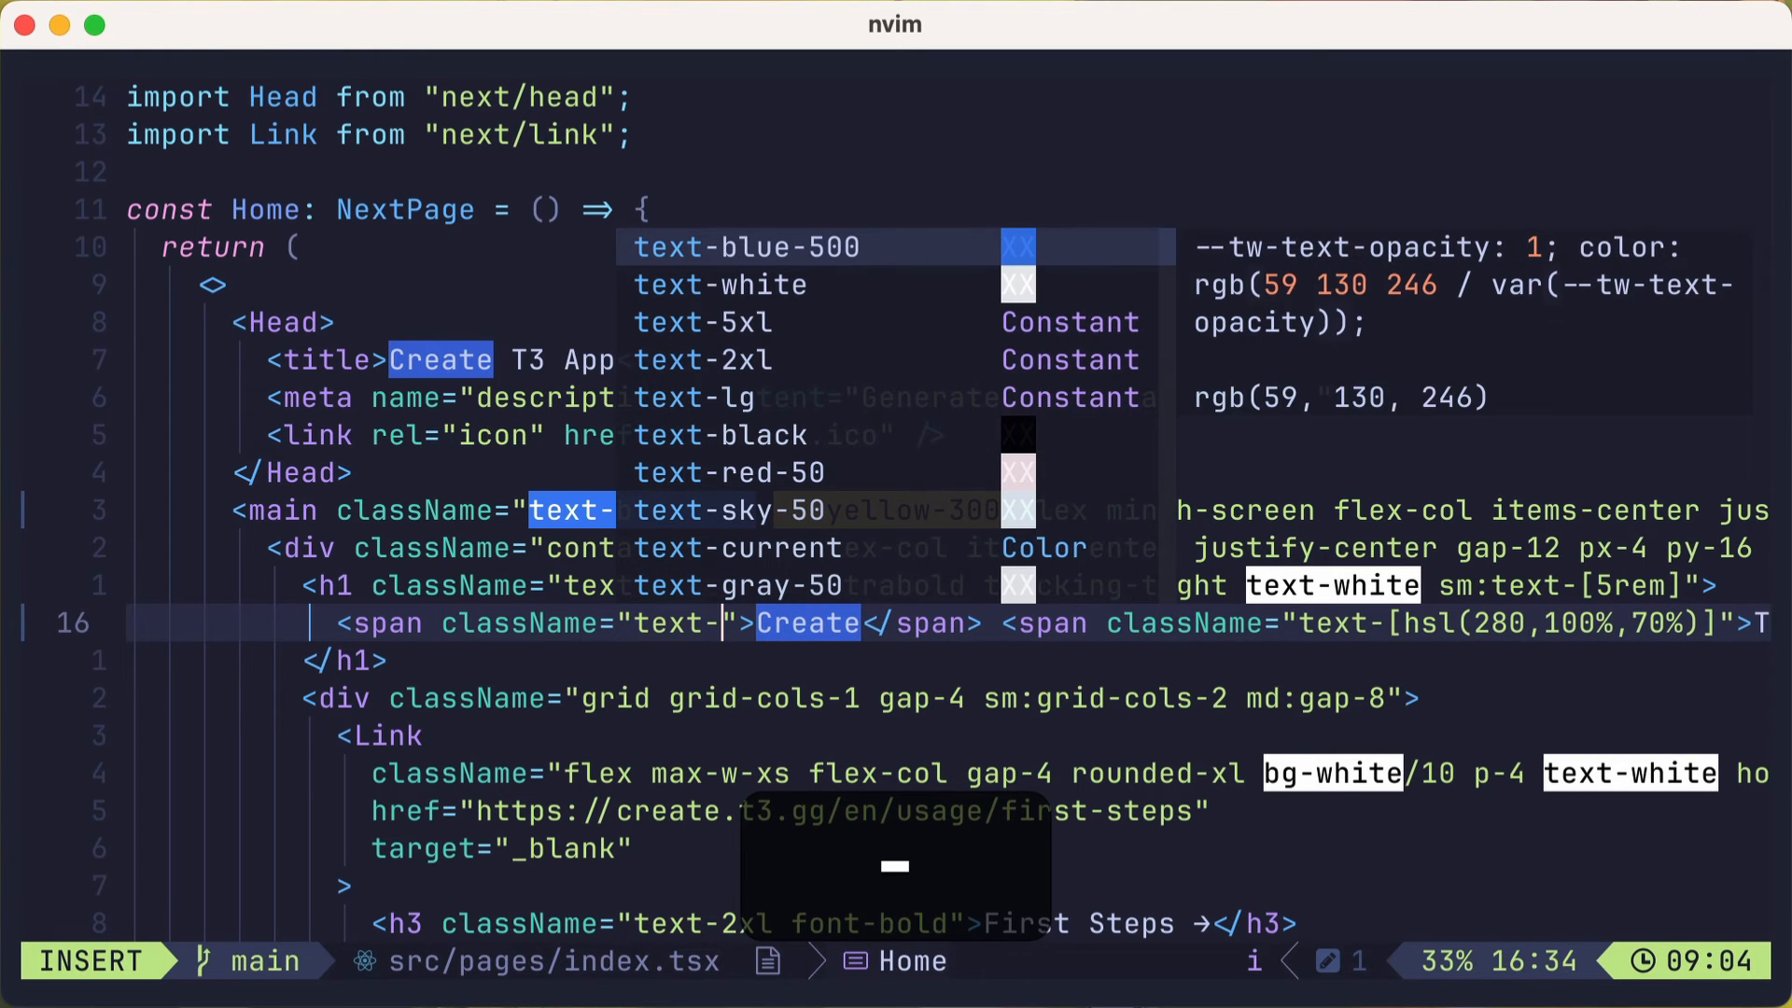
{"action": "type", "text": "red-600"}
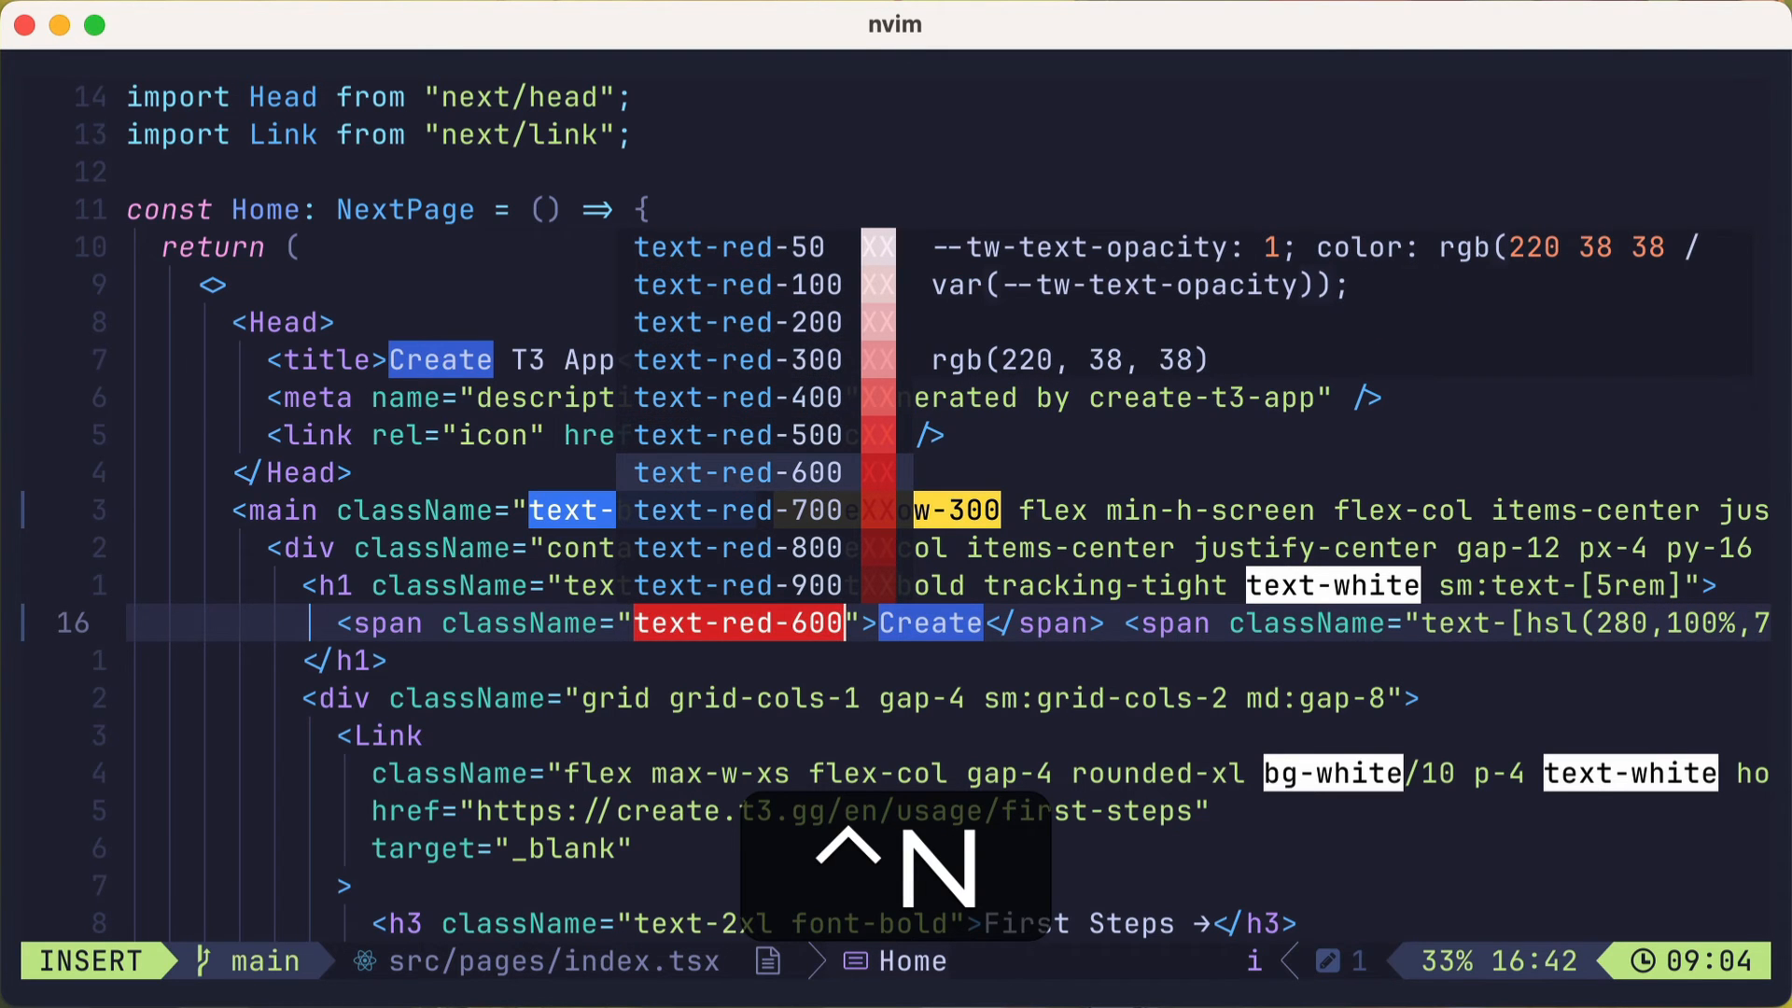
{"action": "key", "text": "Return"}
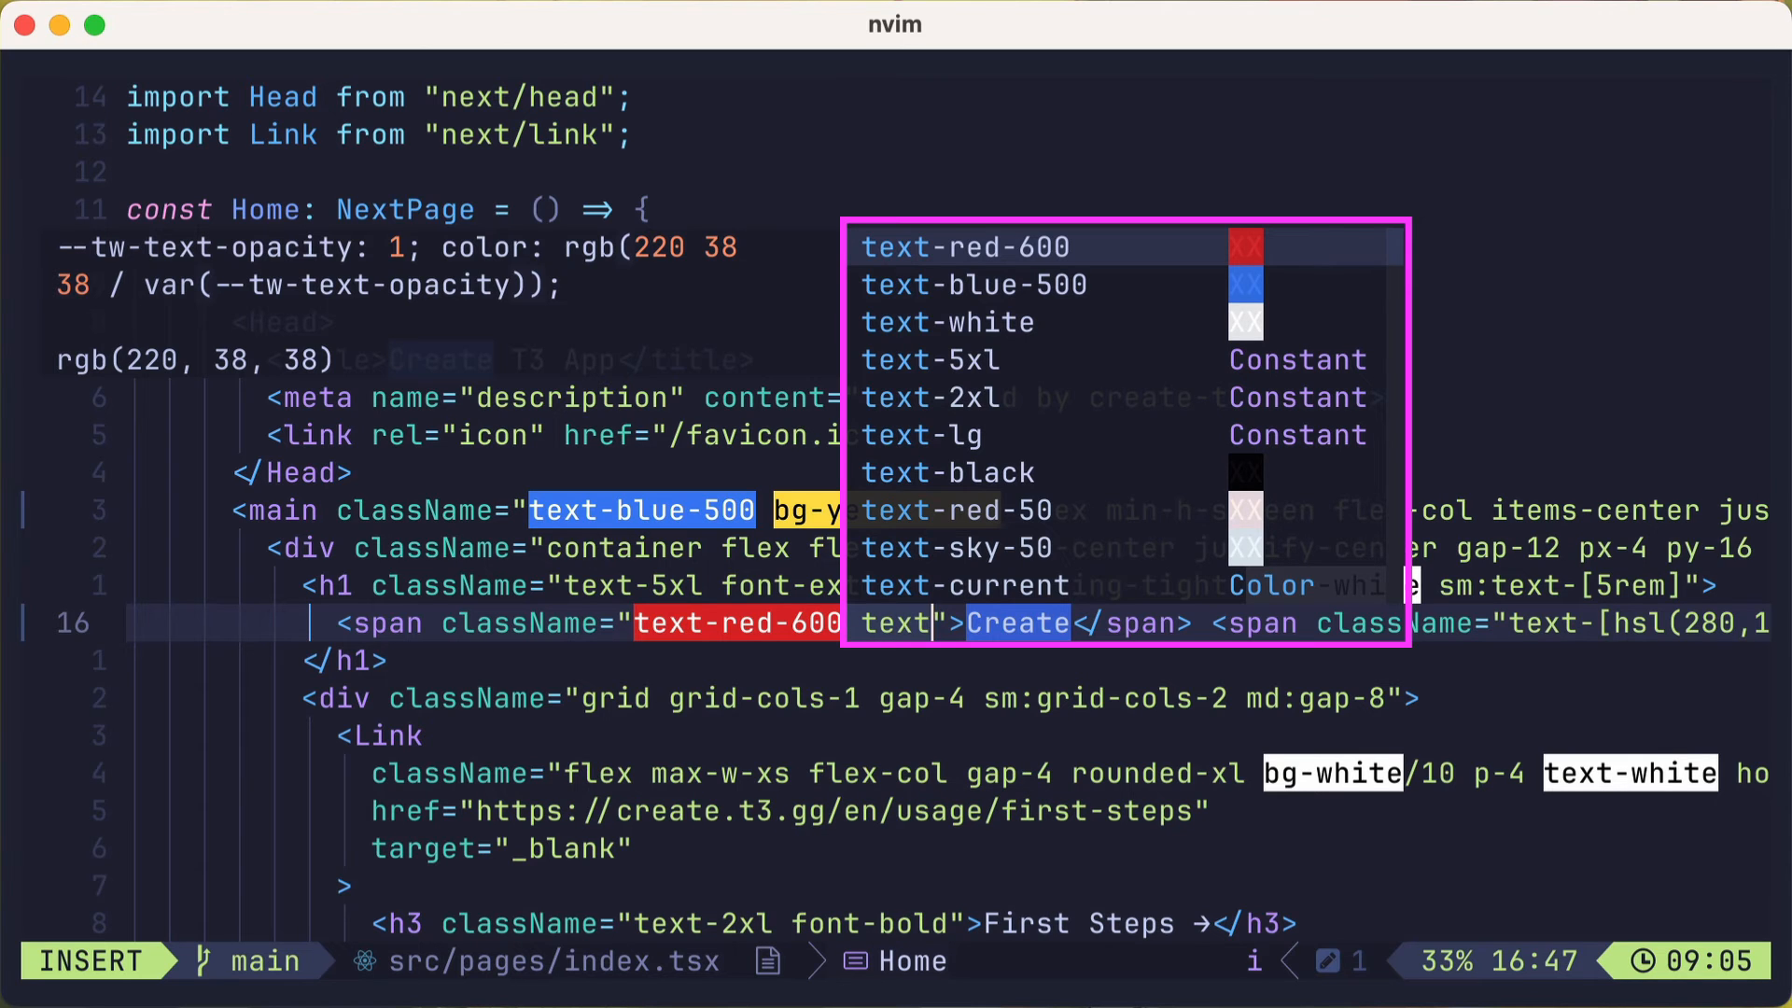
{"action": "key", "text": "ctrl+n"}
{"action": "type", "text": "wq"}
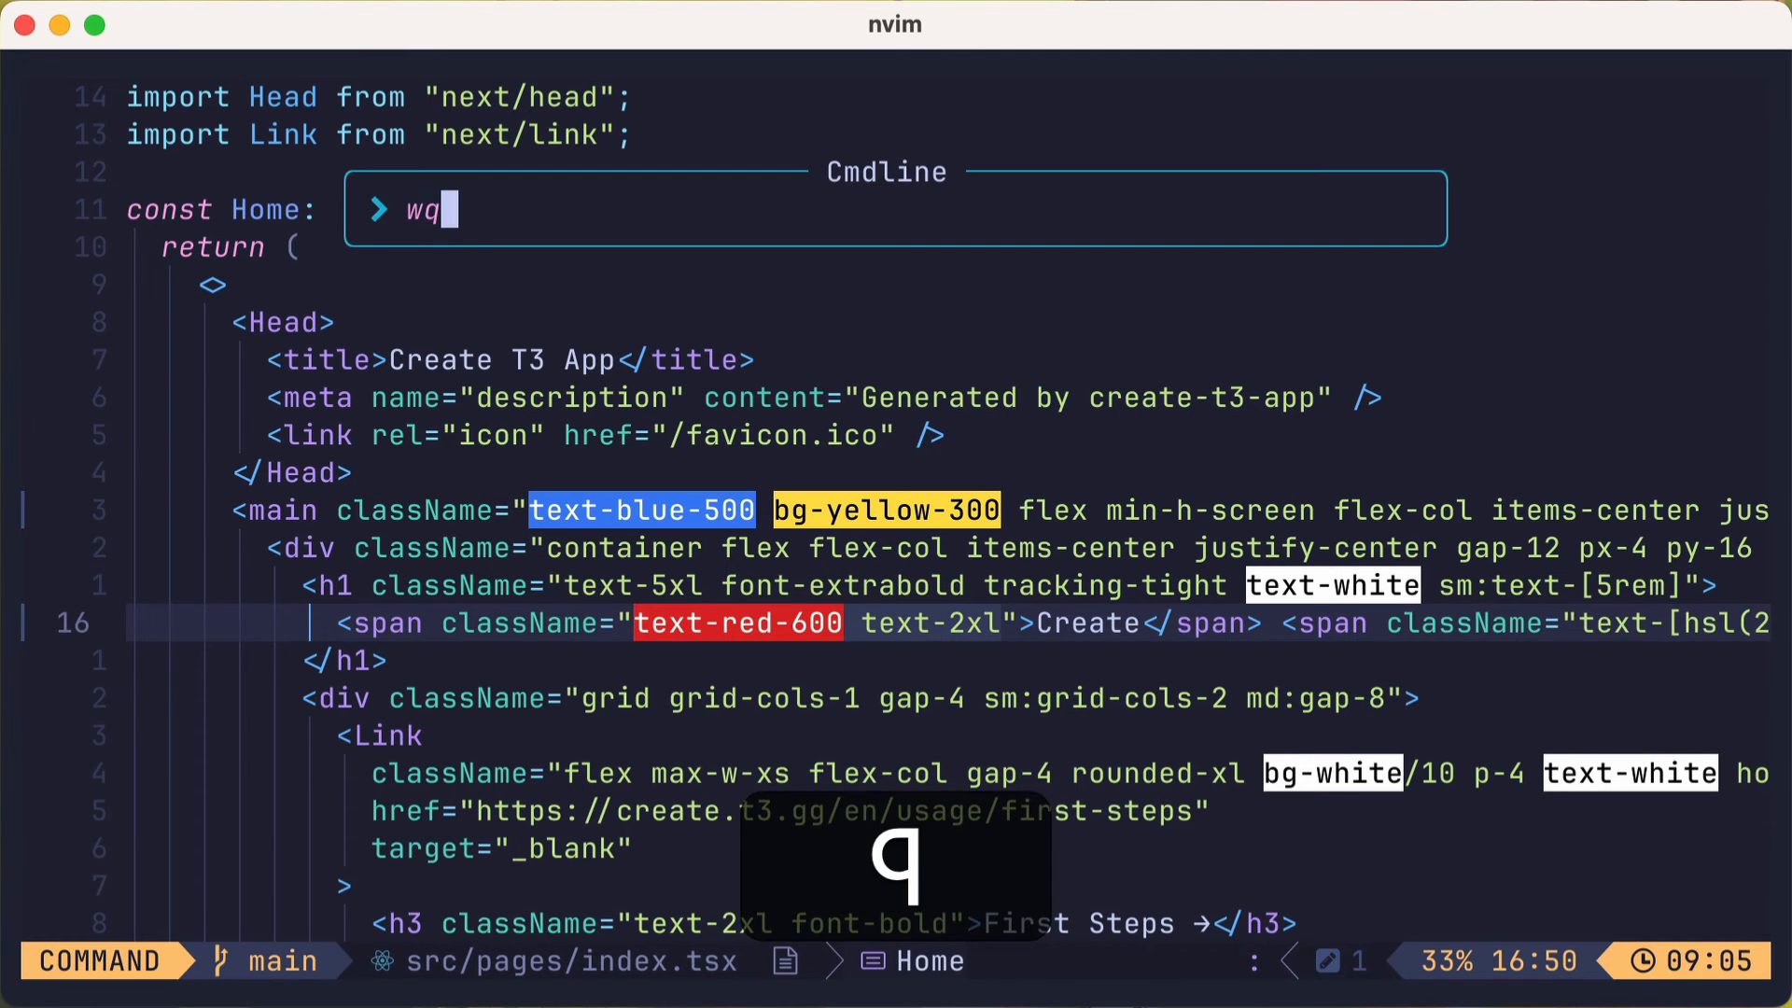
{"action": "key", "text": "Return"}
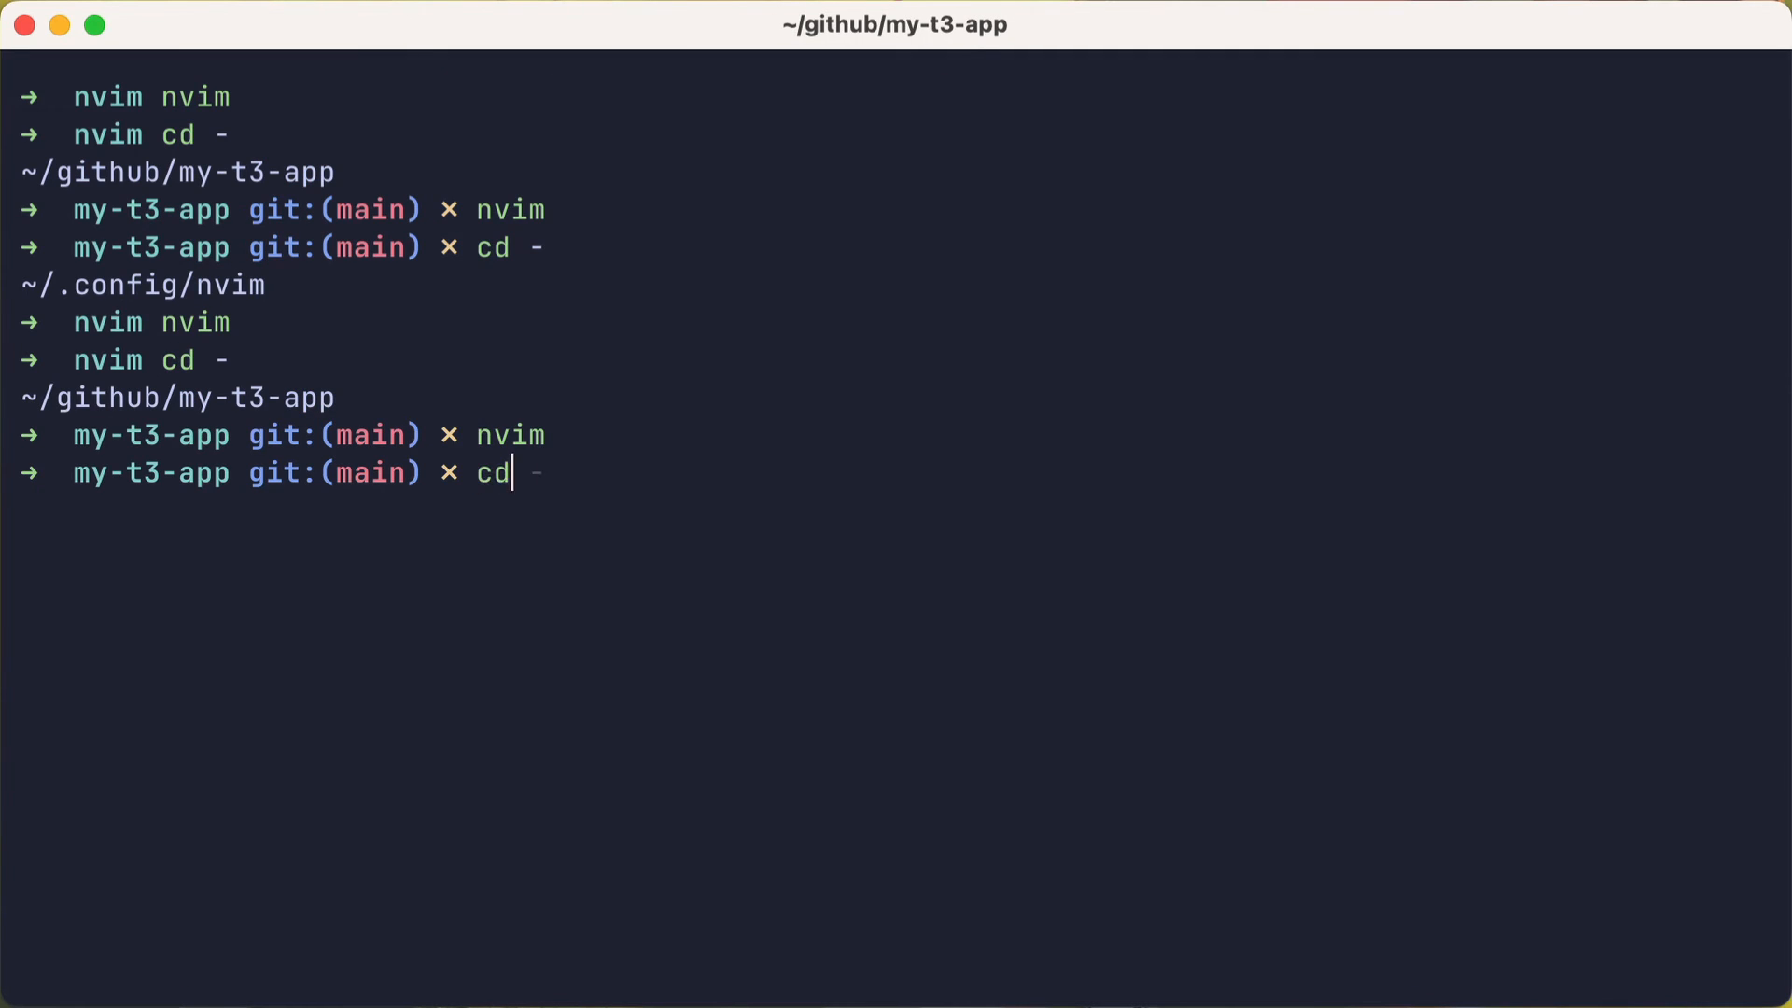
Step: Switch to ~/.config/nvim and launch nvim to edit tailwind.lua
{"action": "key", "text": "Return"}
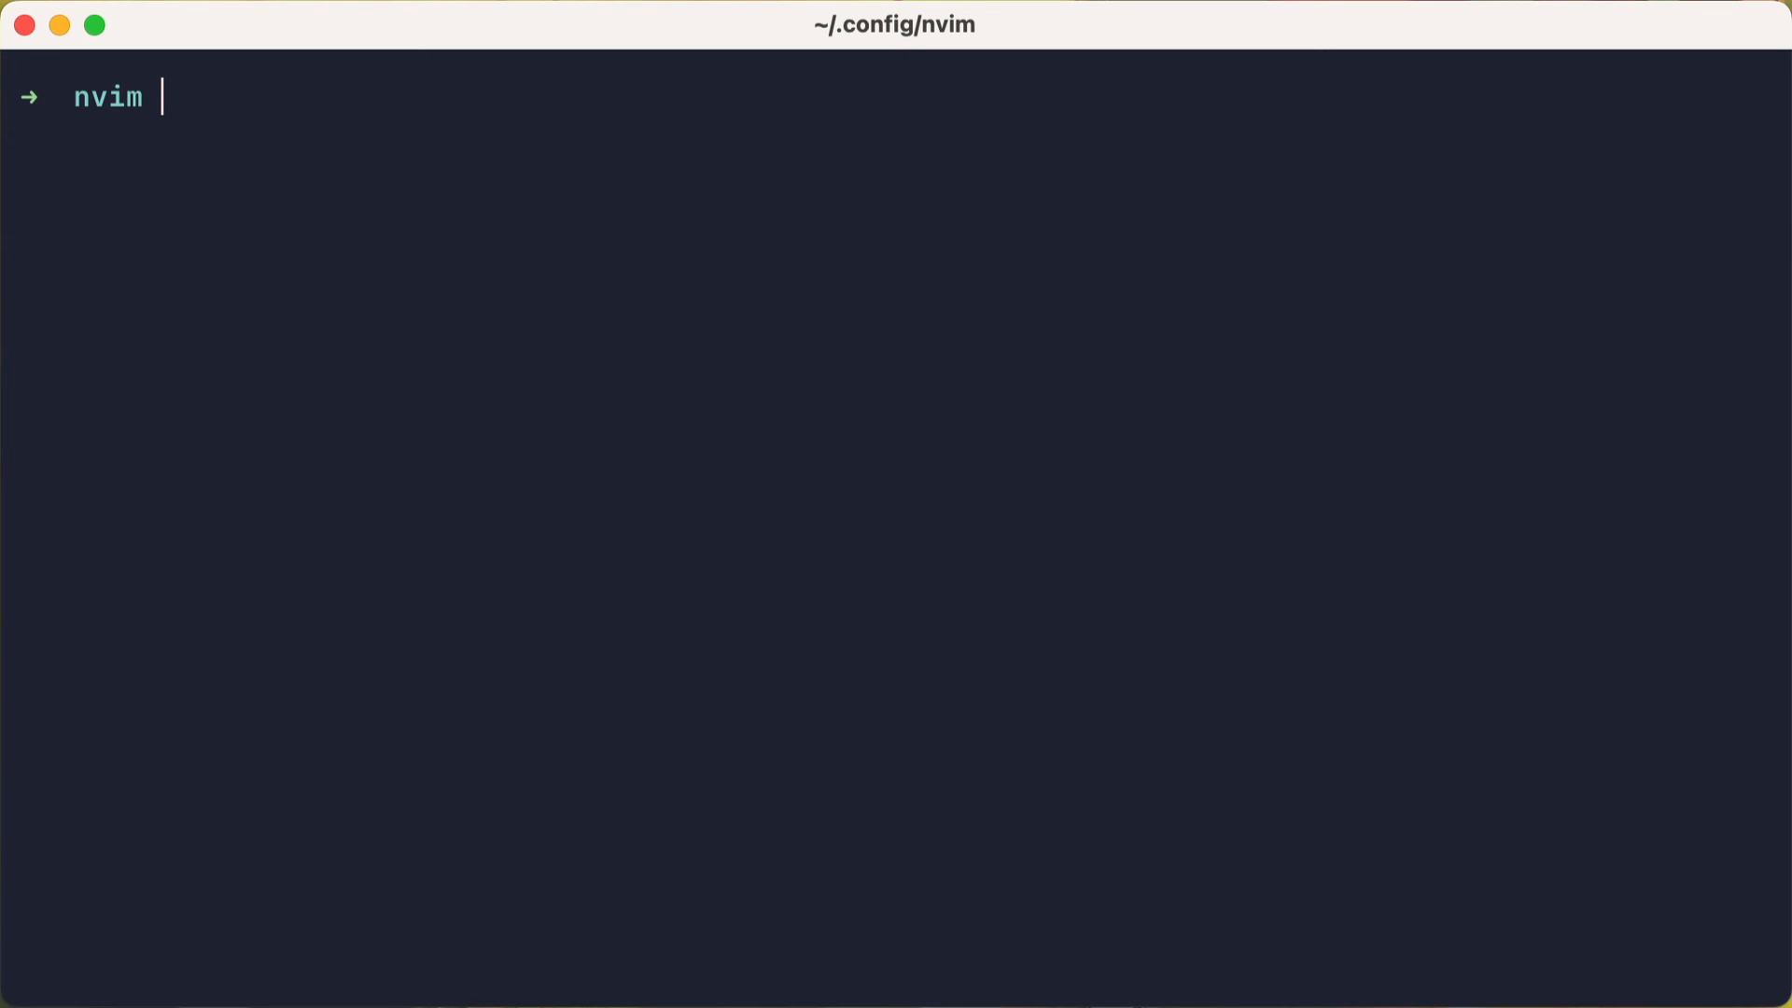
{"action": "key", "text": "Return"}
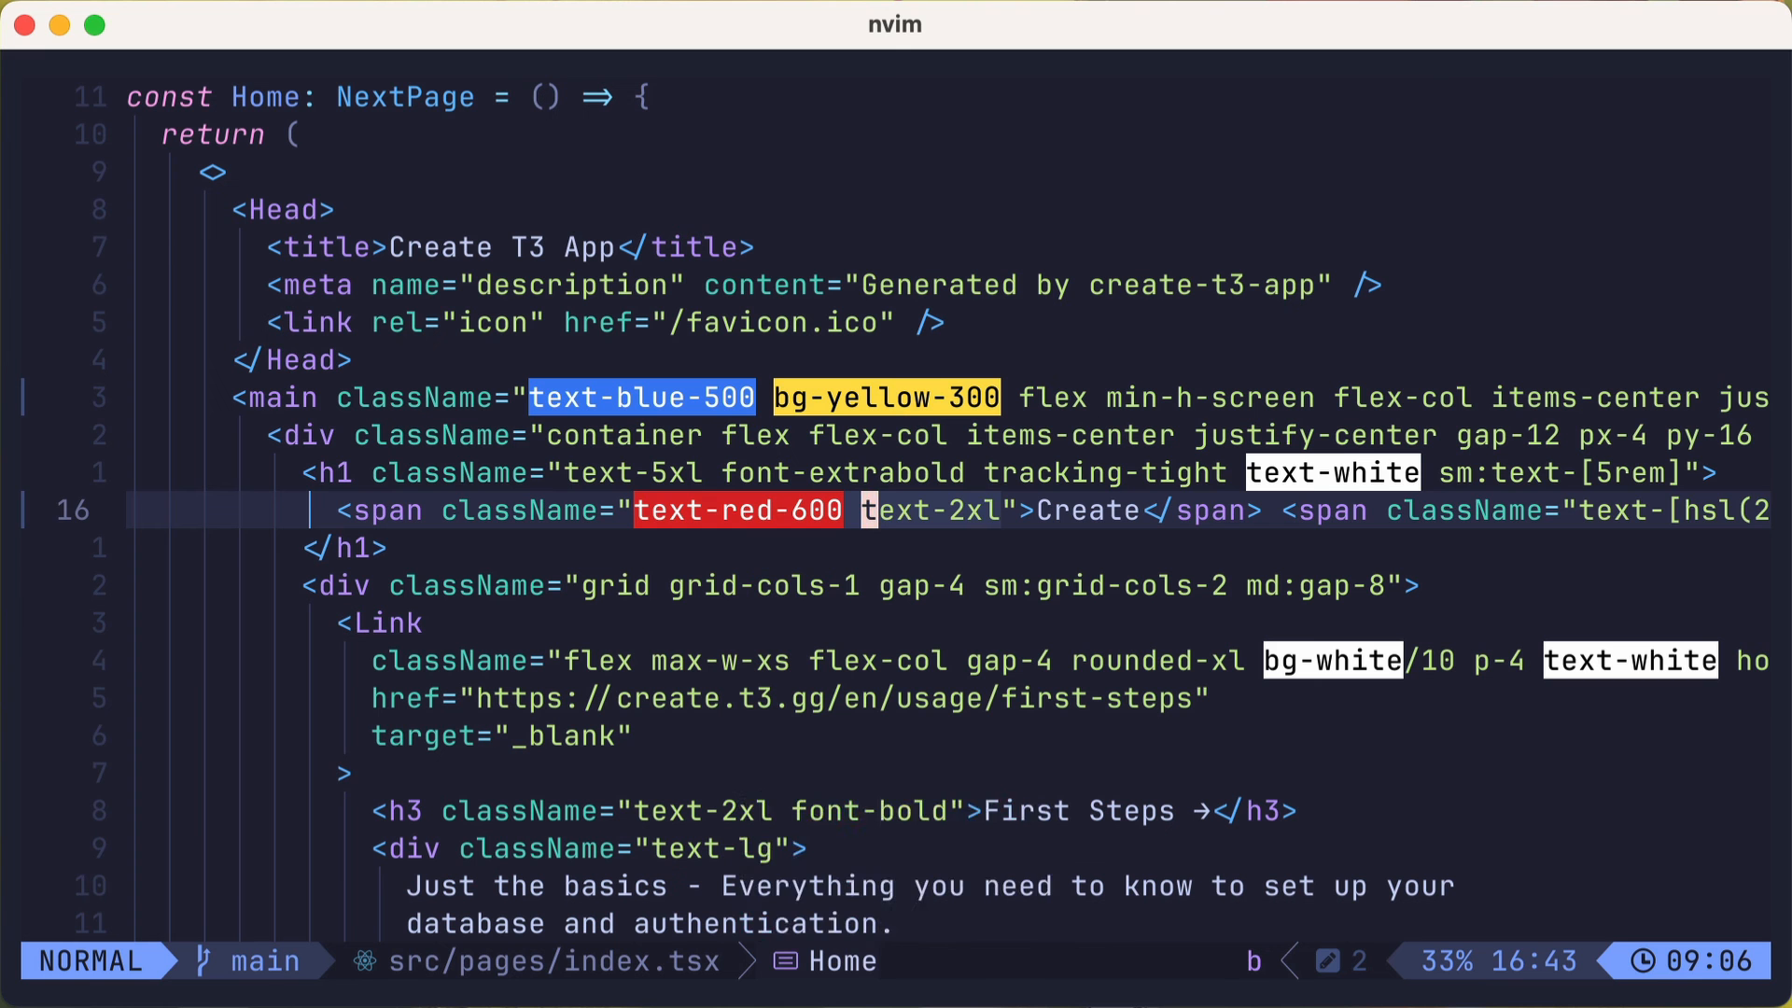
Step: Replace the span's red and size classes with text-sky-500, then :wq
{"action": "type", "text": "t"}
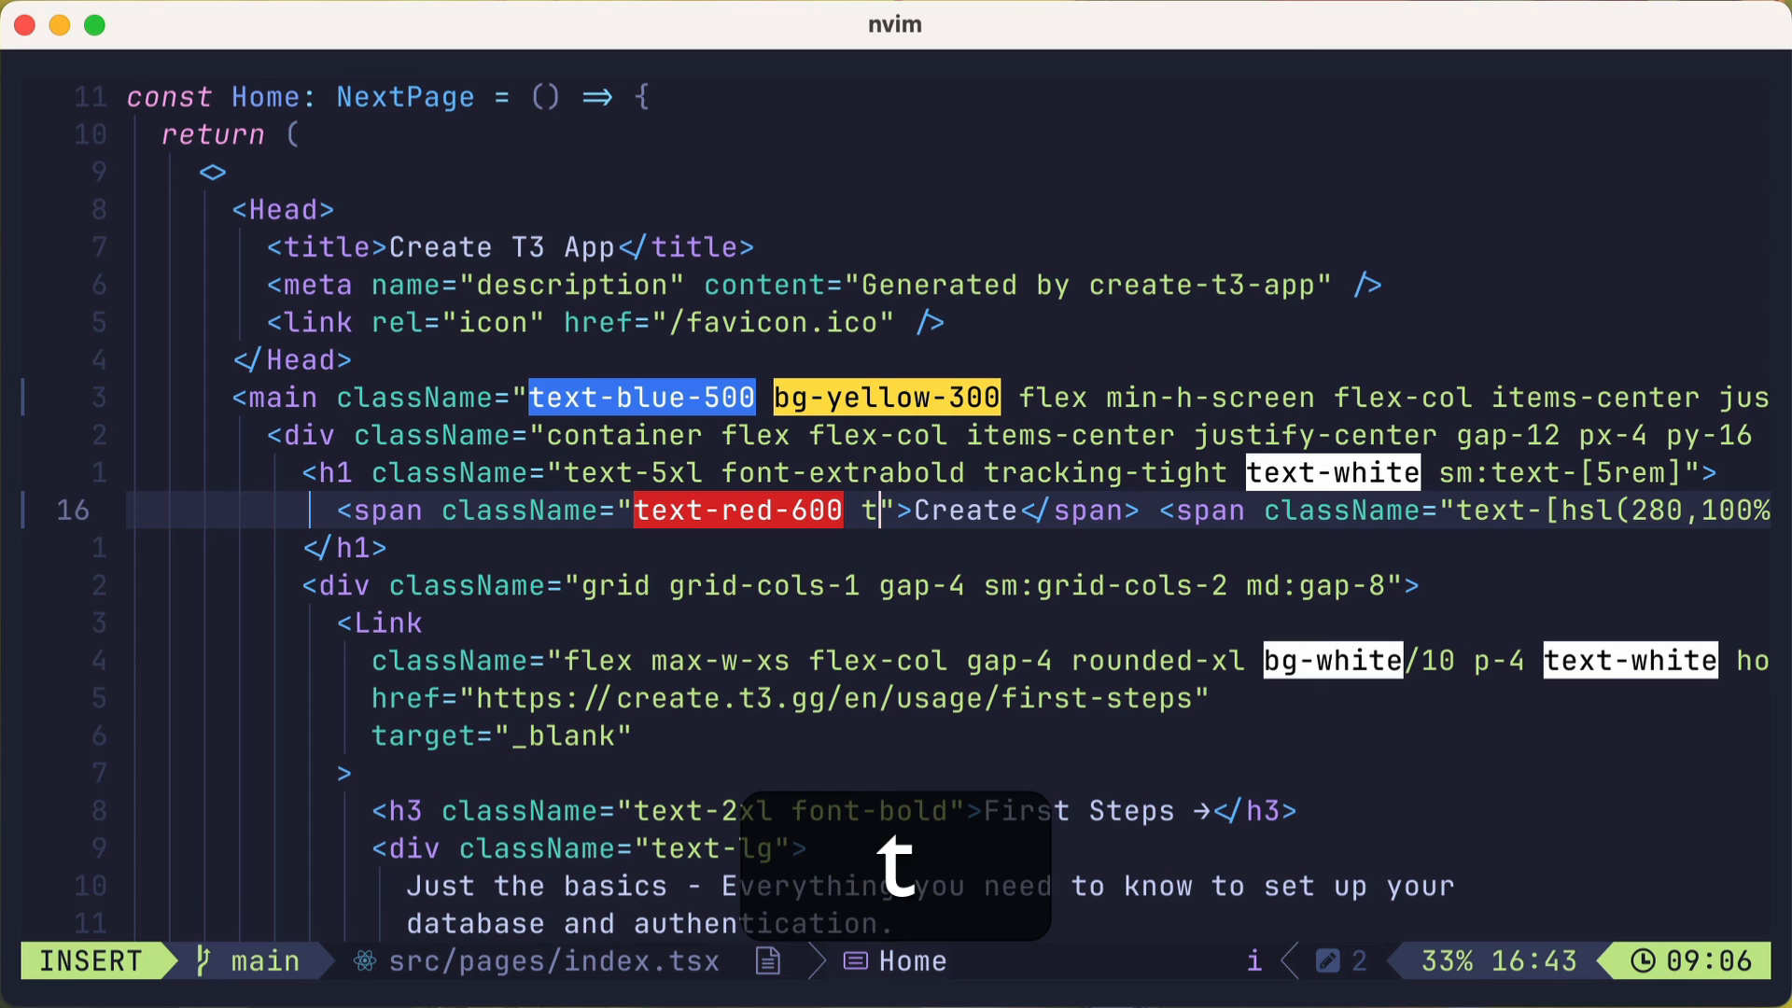
{"action": "type", "text": "ext-sky-500"}
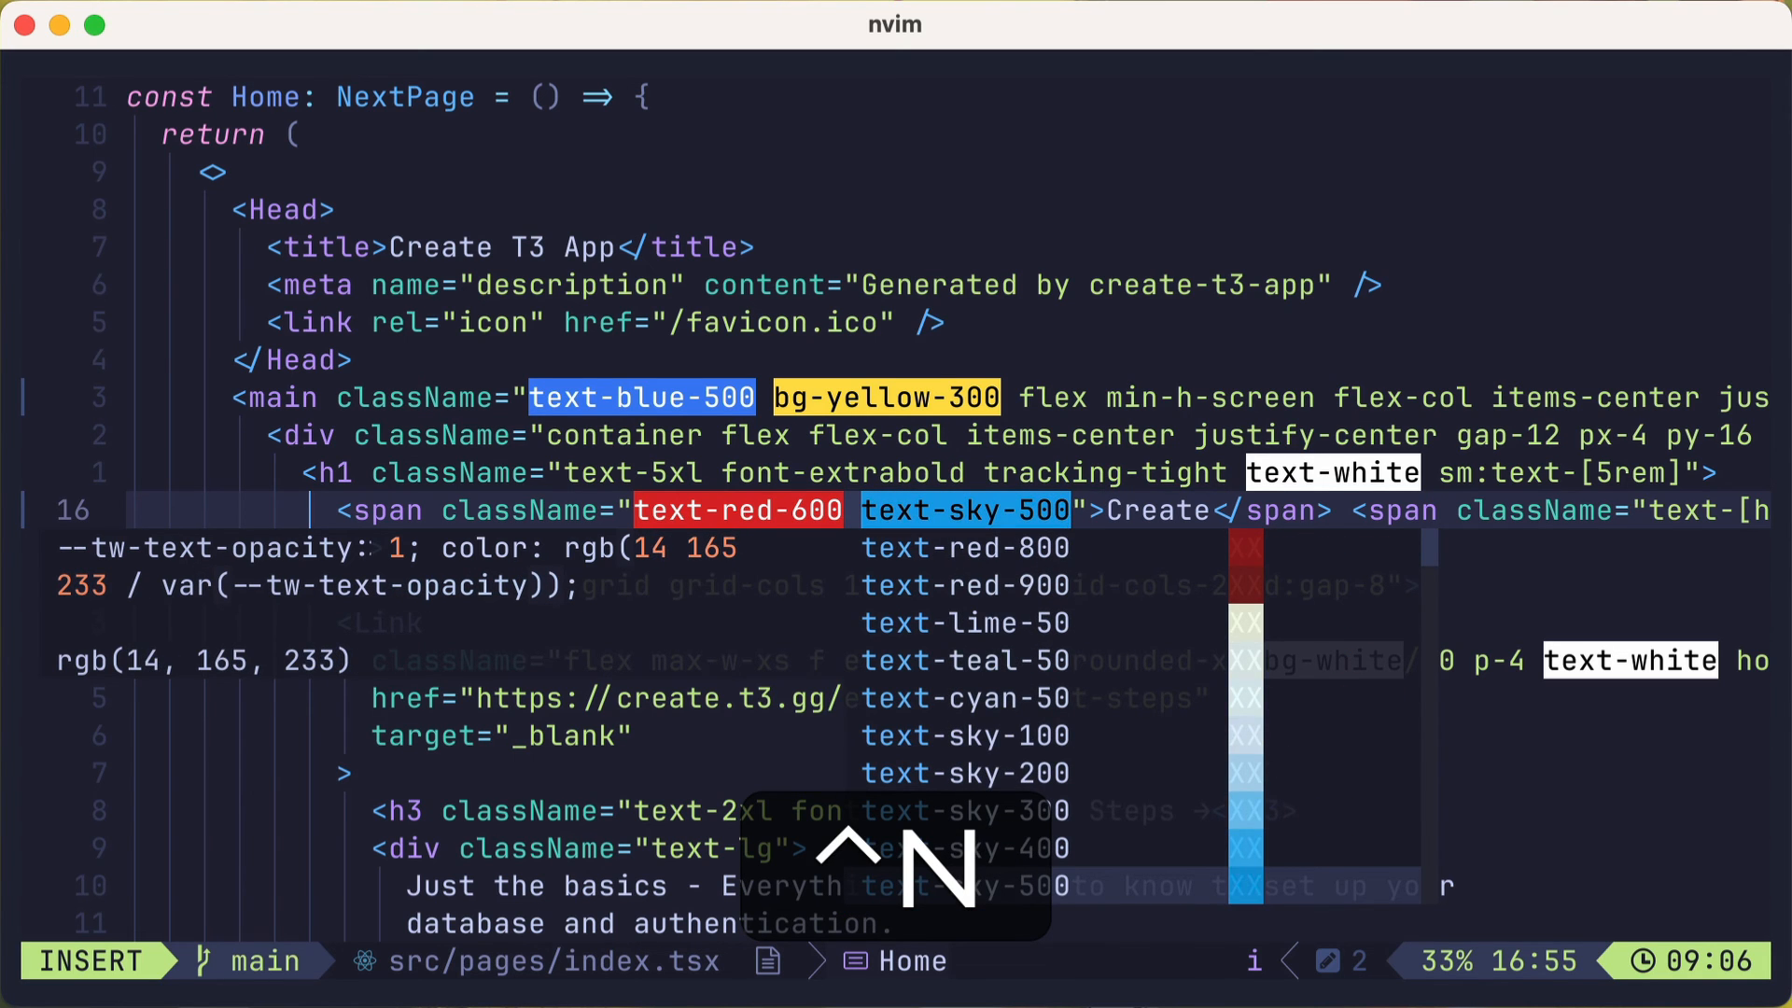
{"action": "key", "text": "Escape"}
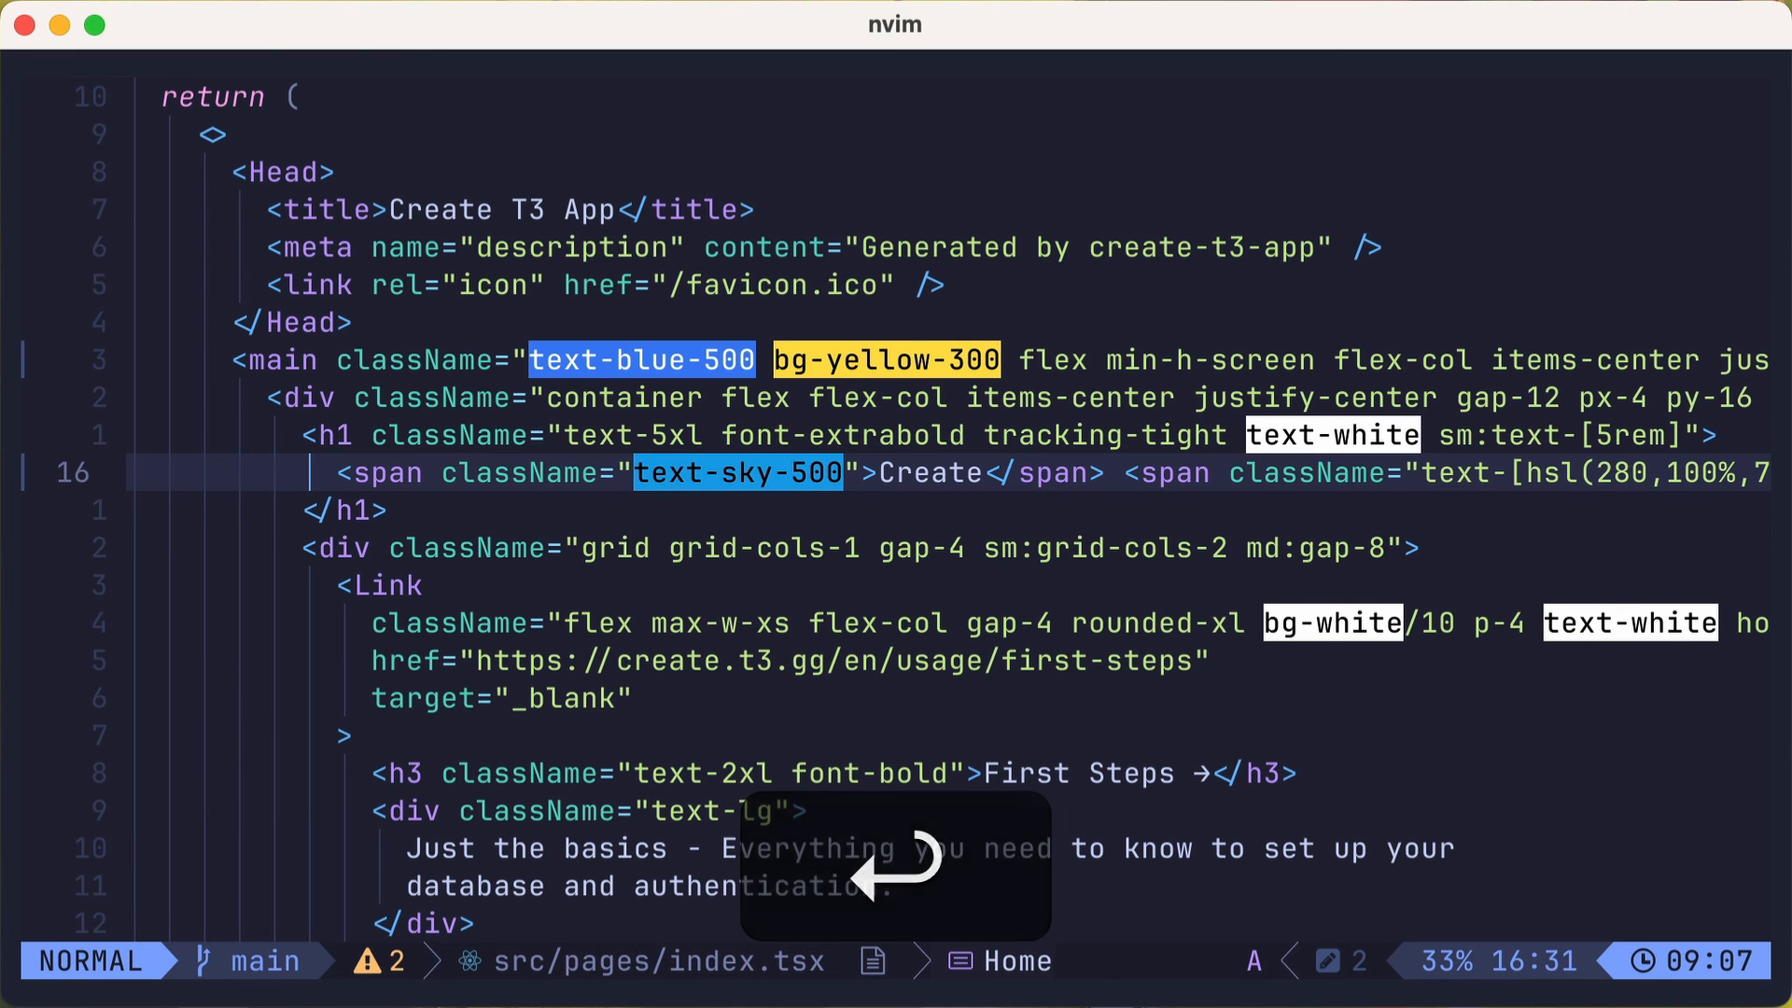
{"action": "type", "text": "wq"}
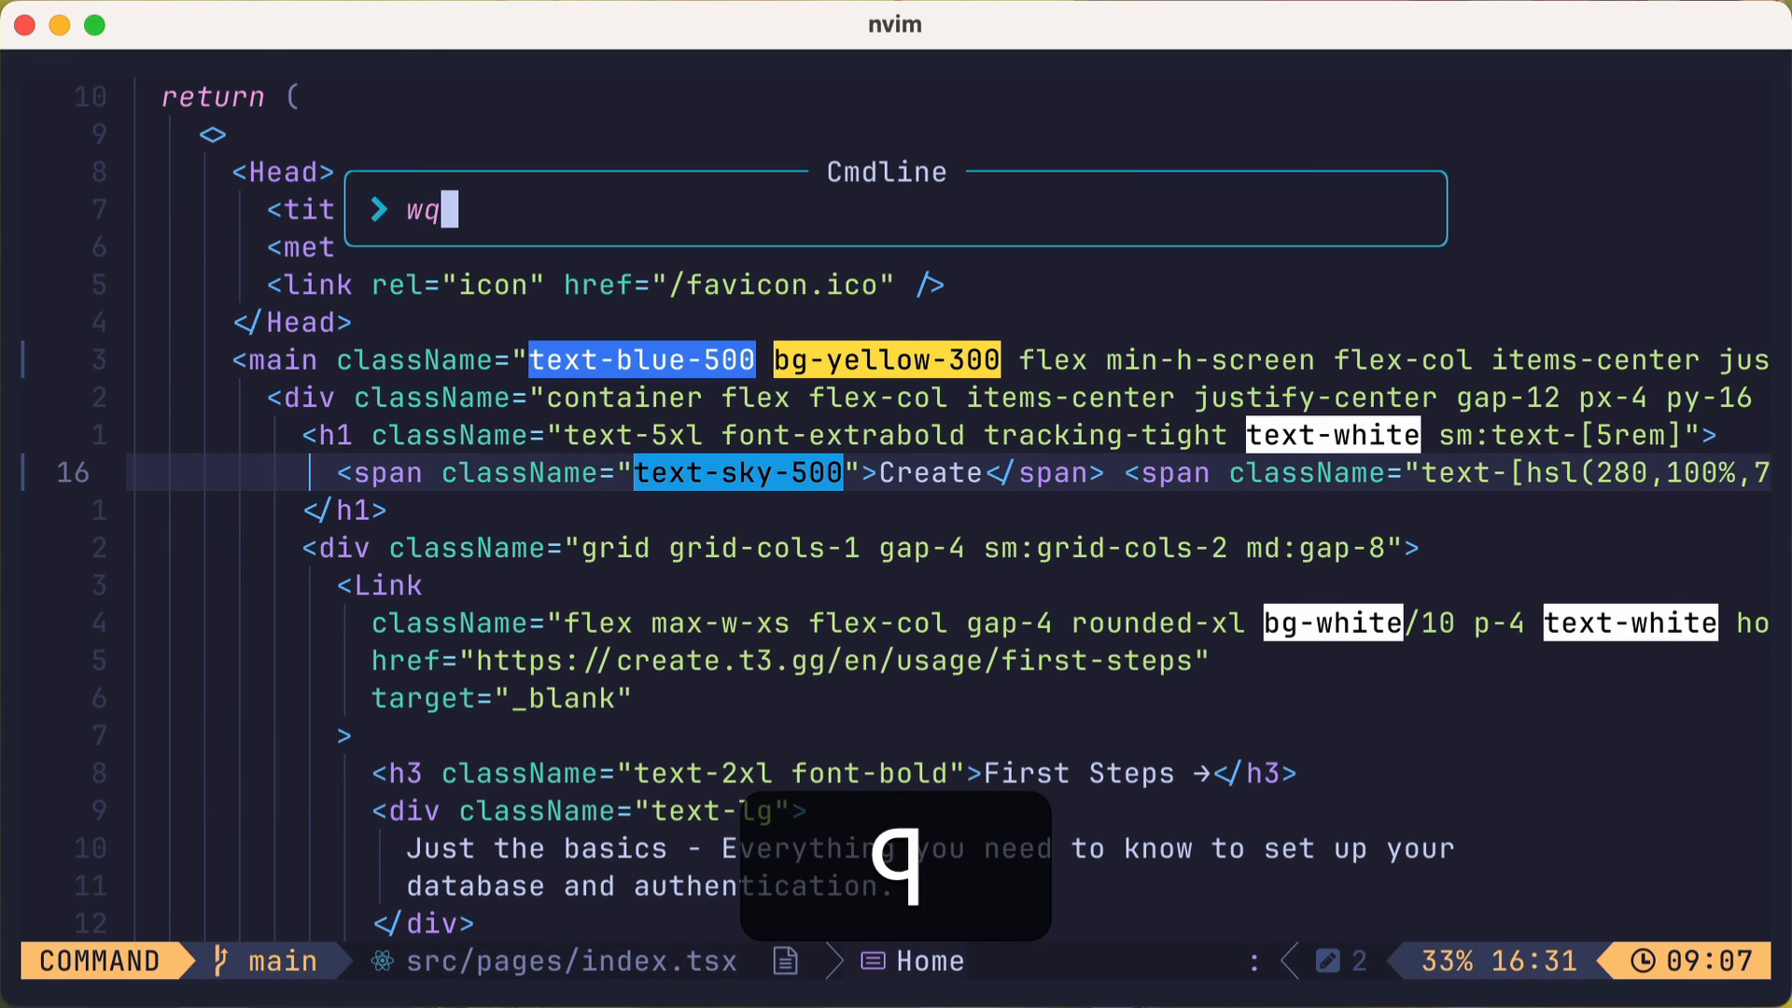
{"action": "key", "text": "Return"}
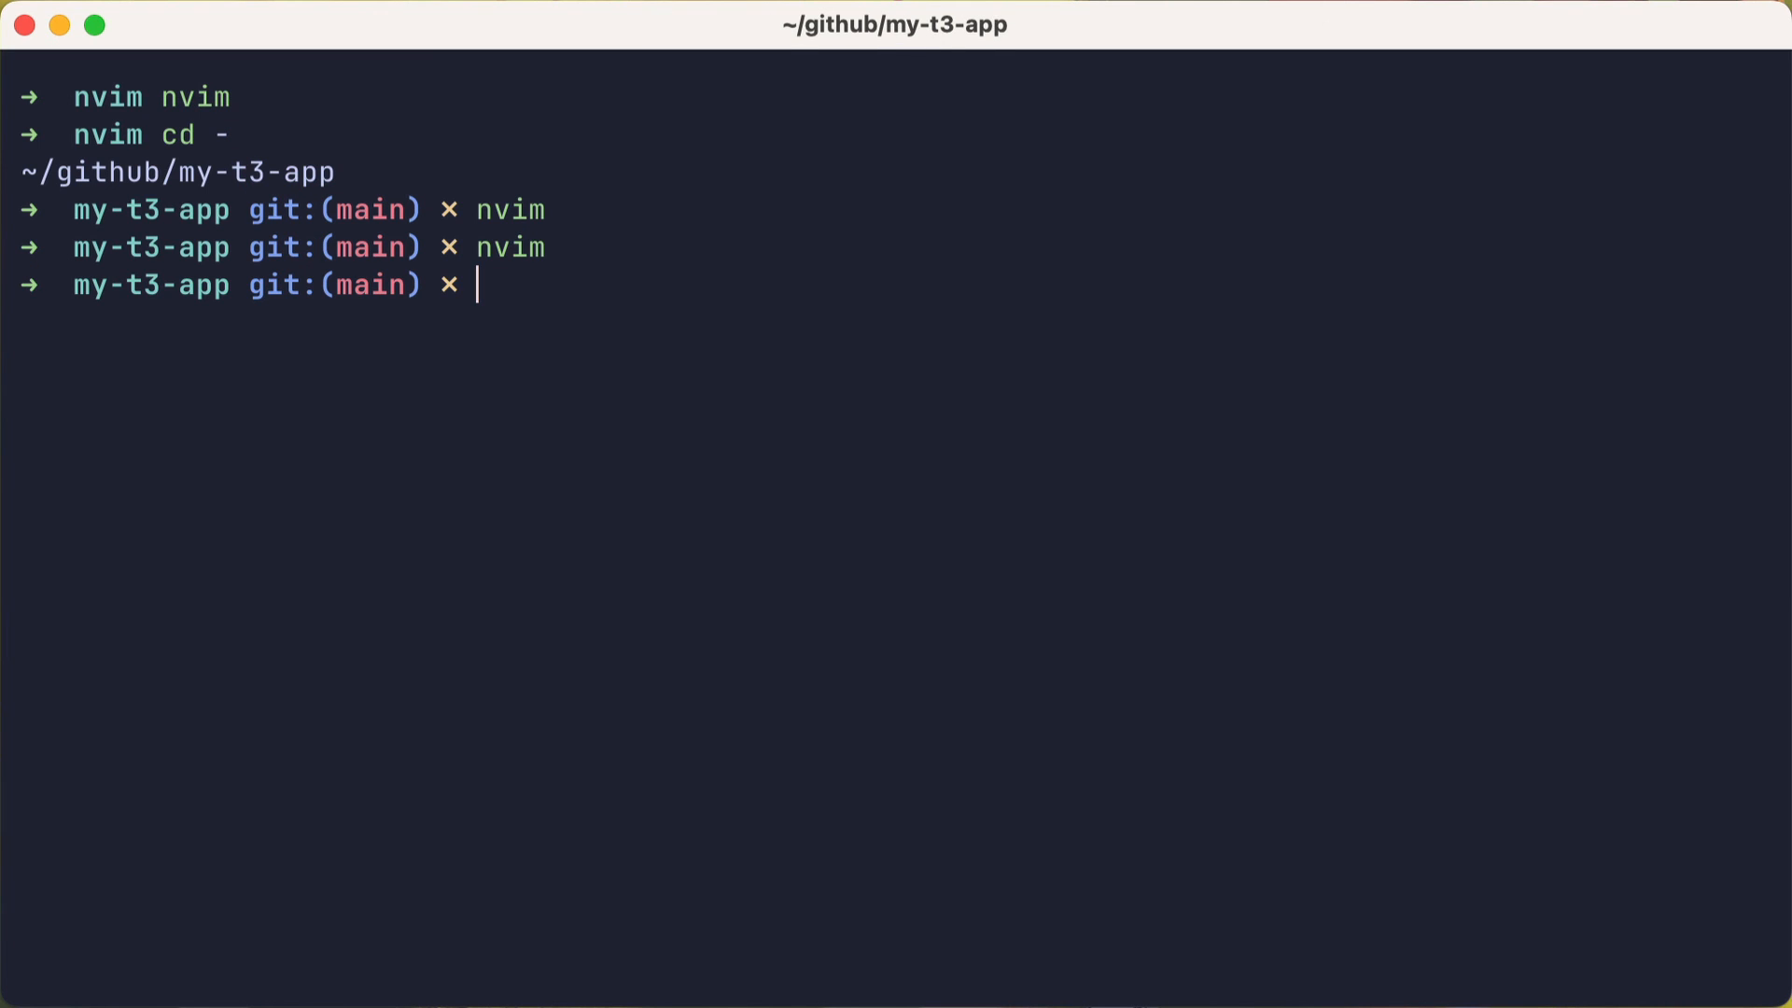